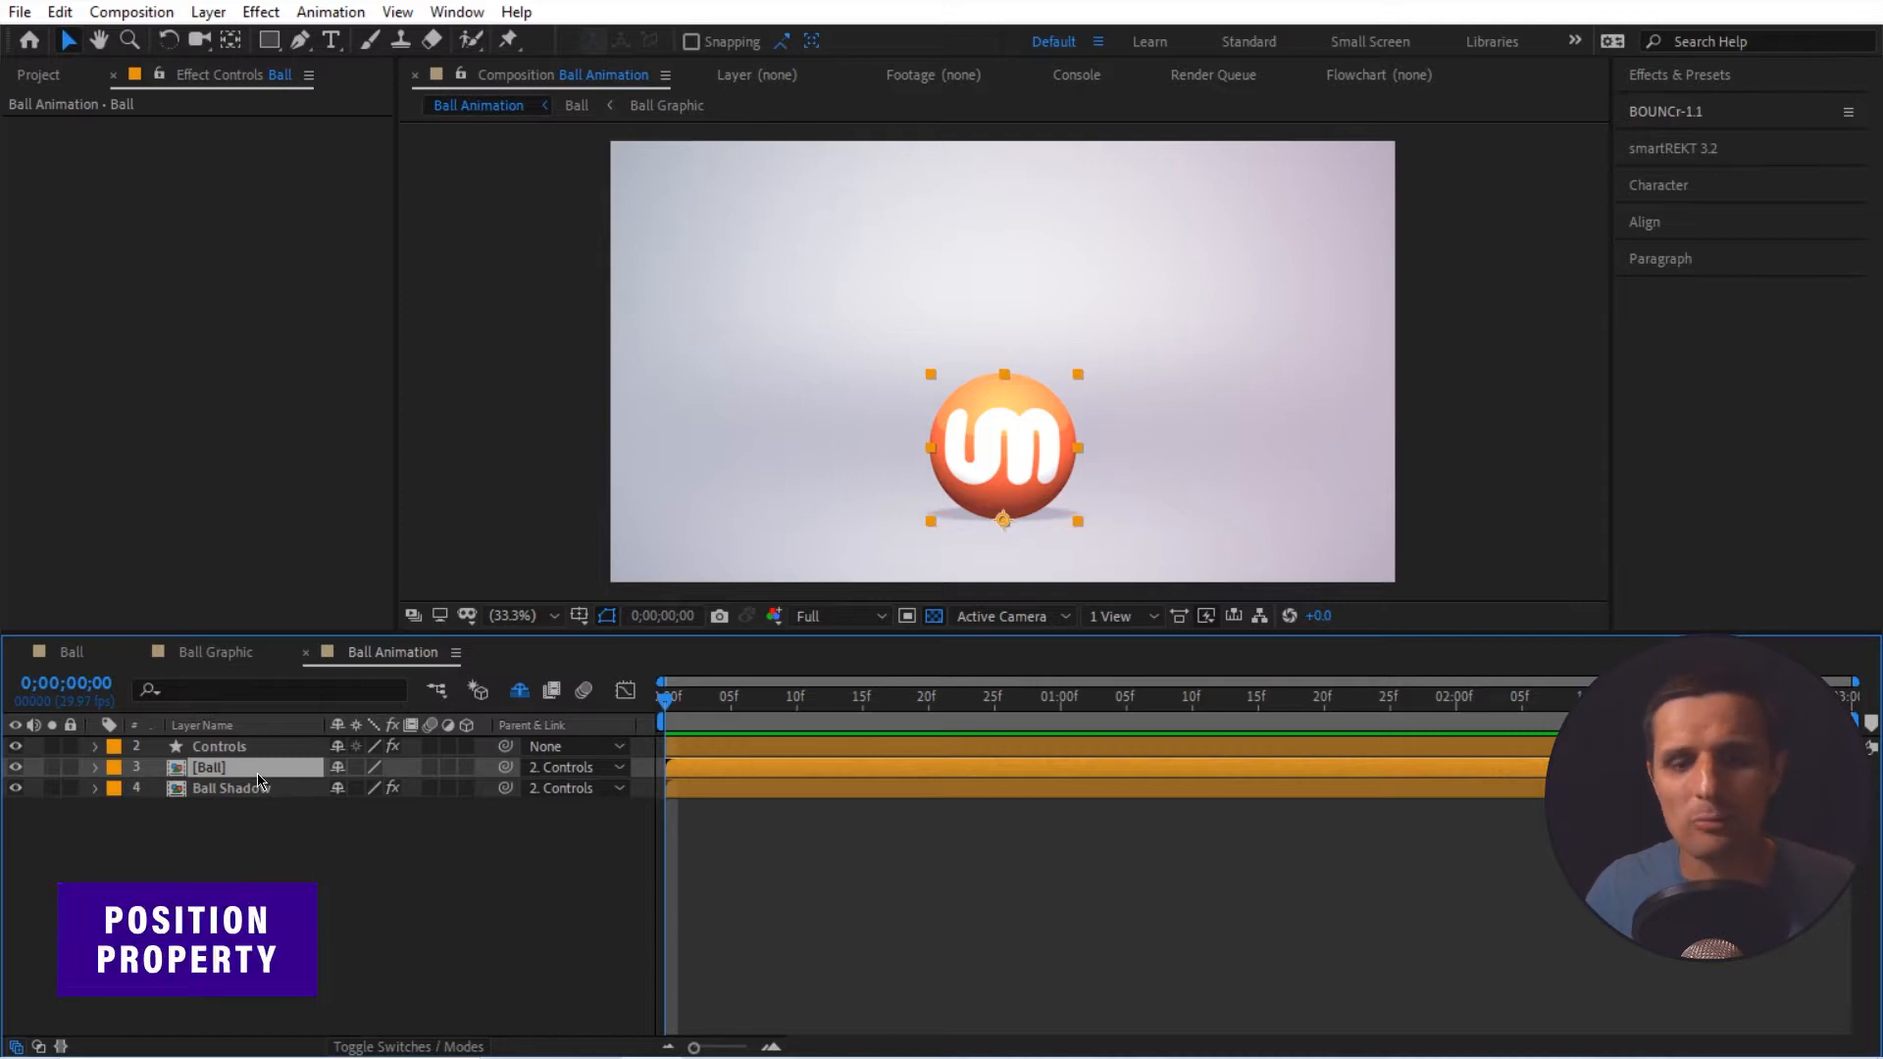
- Reveal the Ball layer's Position and keyframe Y Position a few frames into the timeline
key(p)
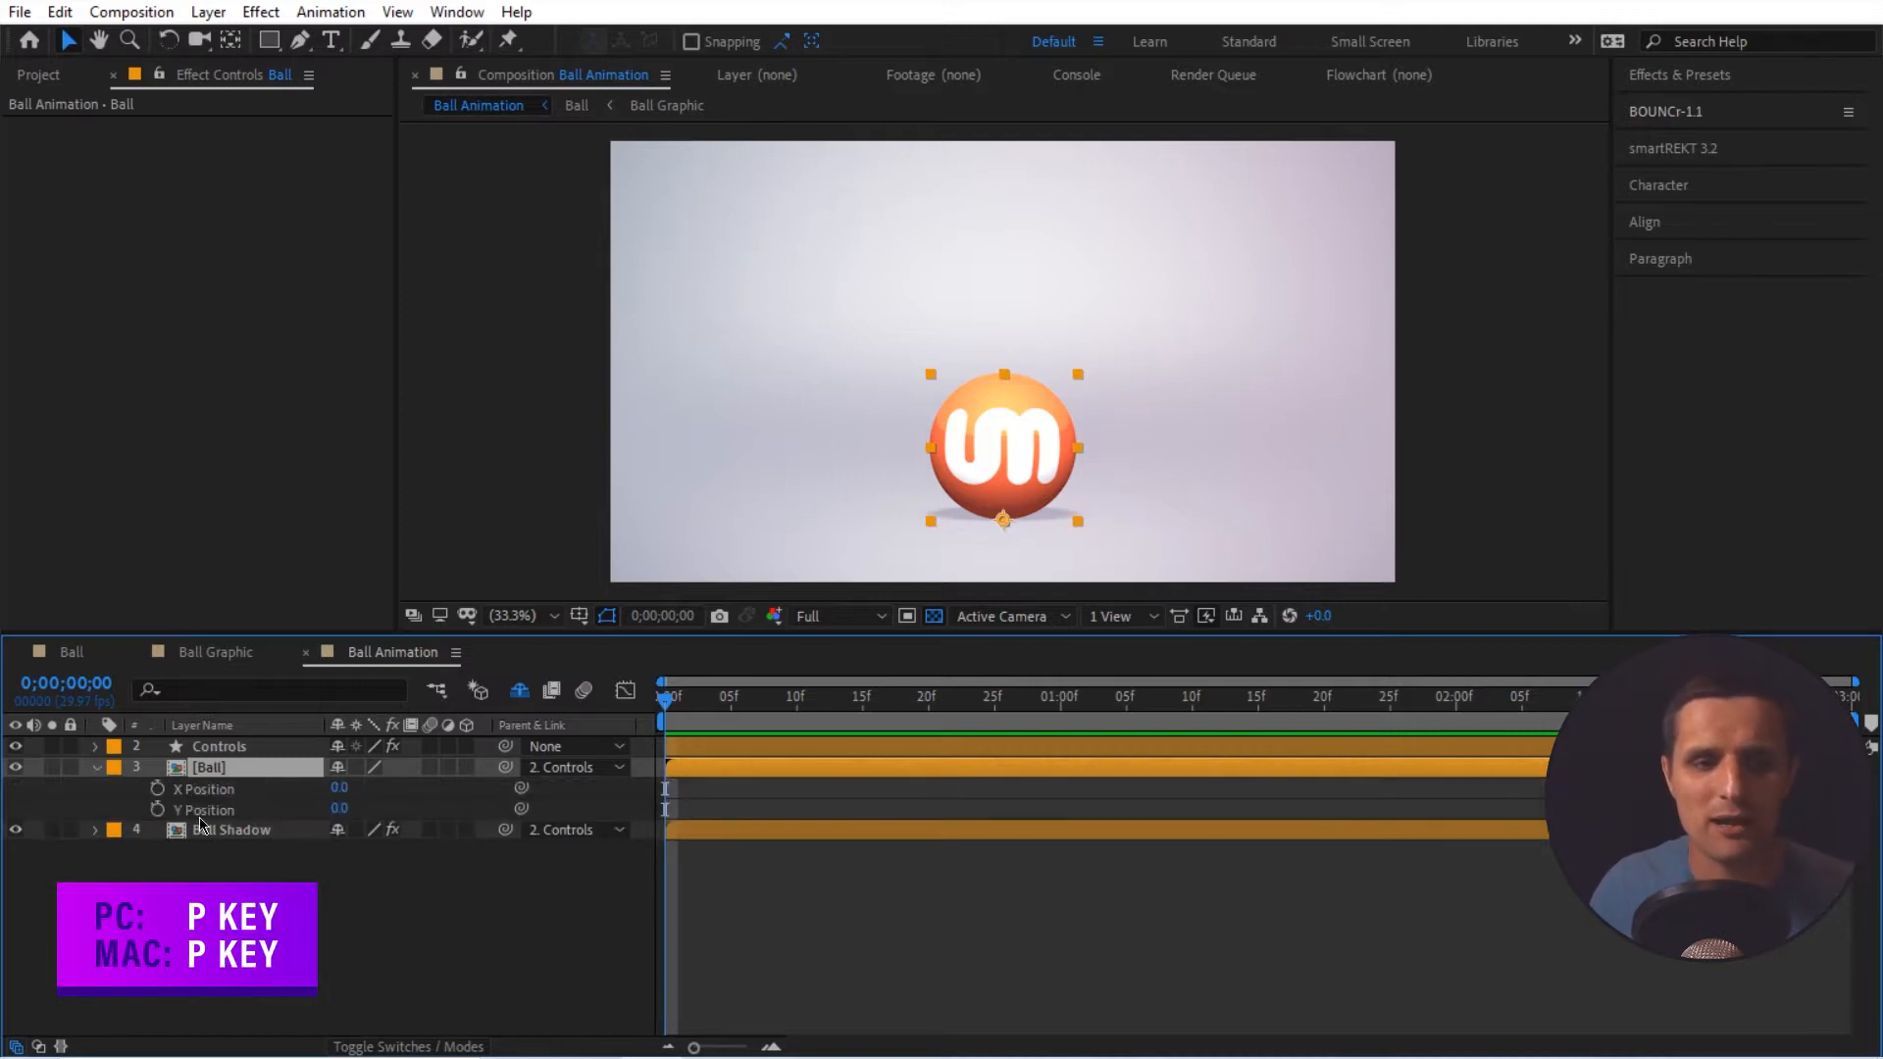
click(981, 698)
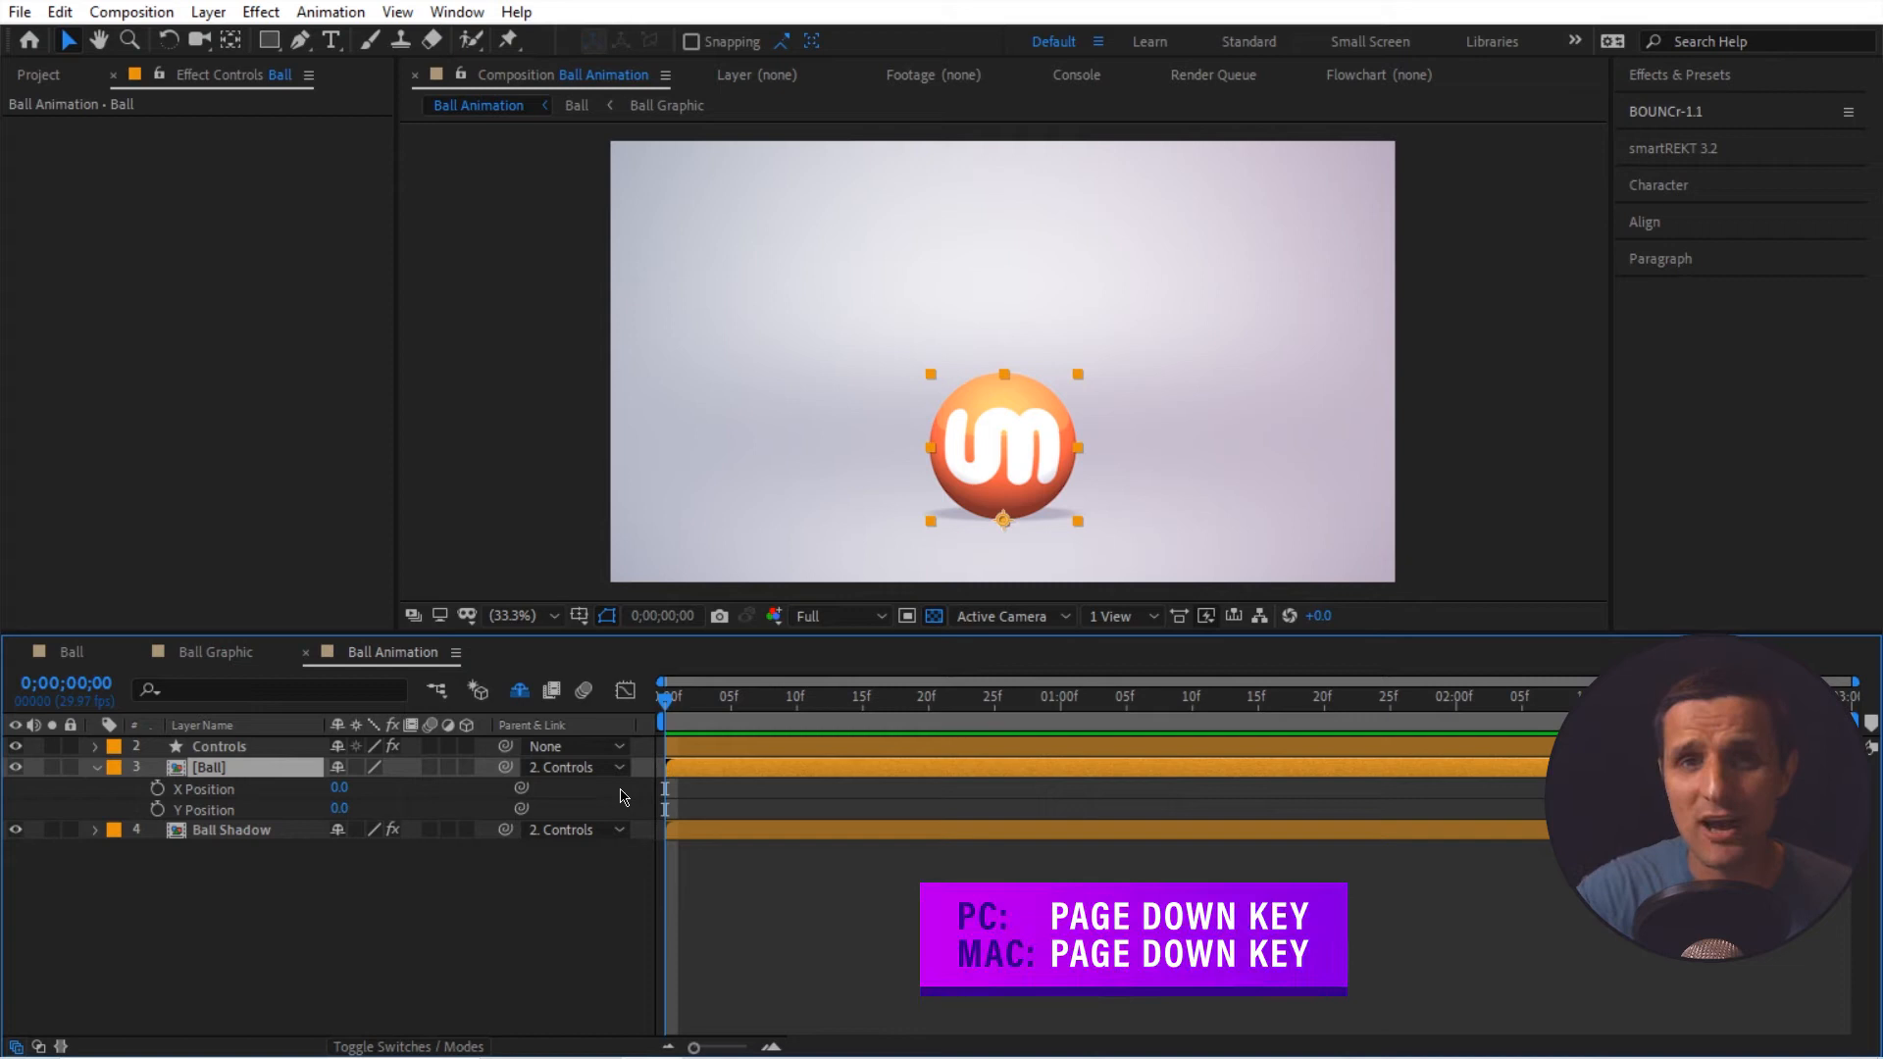
key(PageDown)
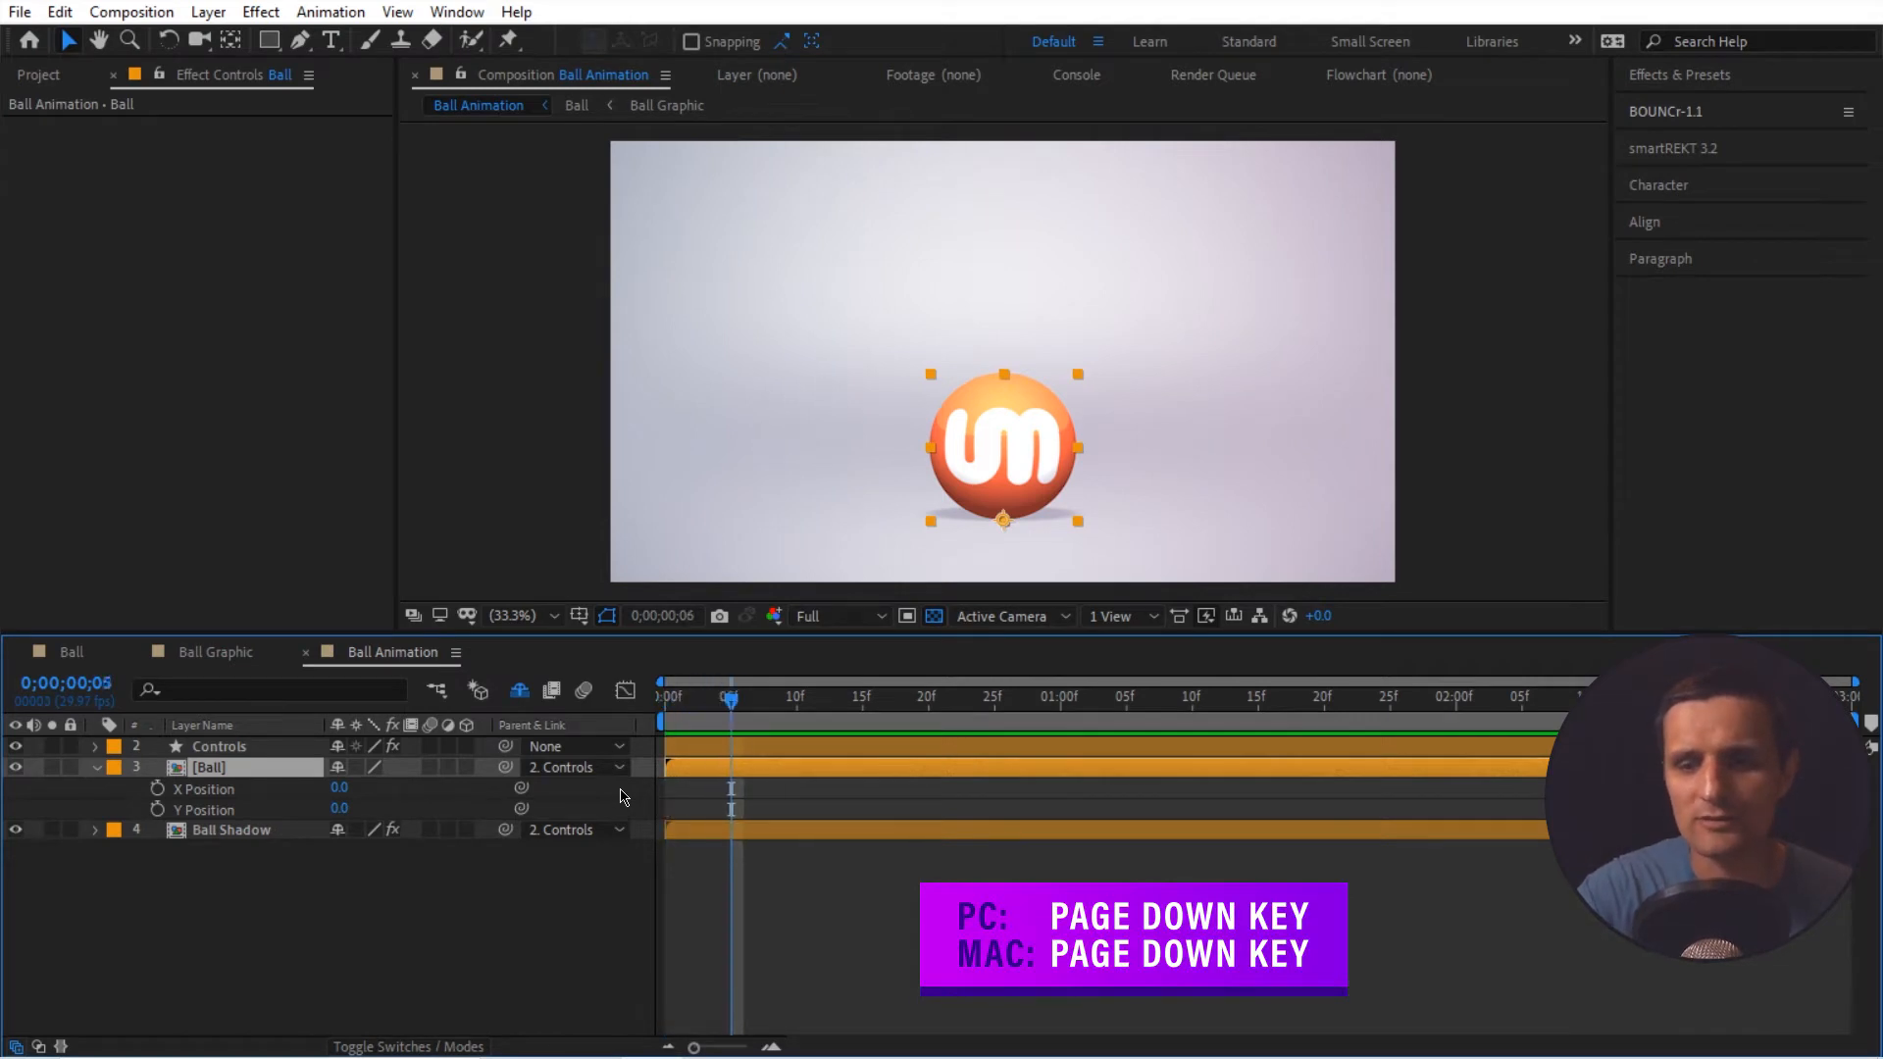
key(PageDown)
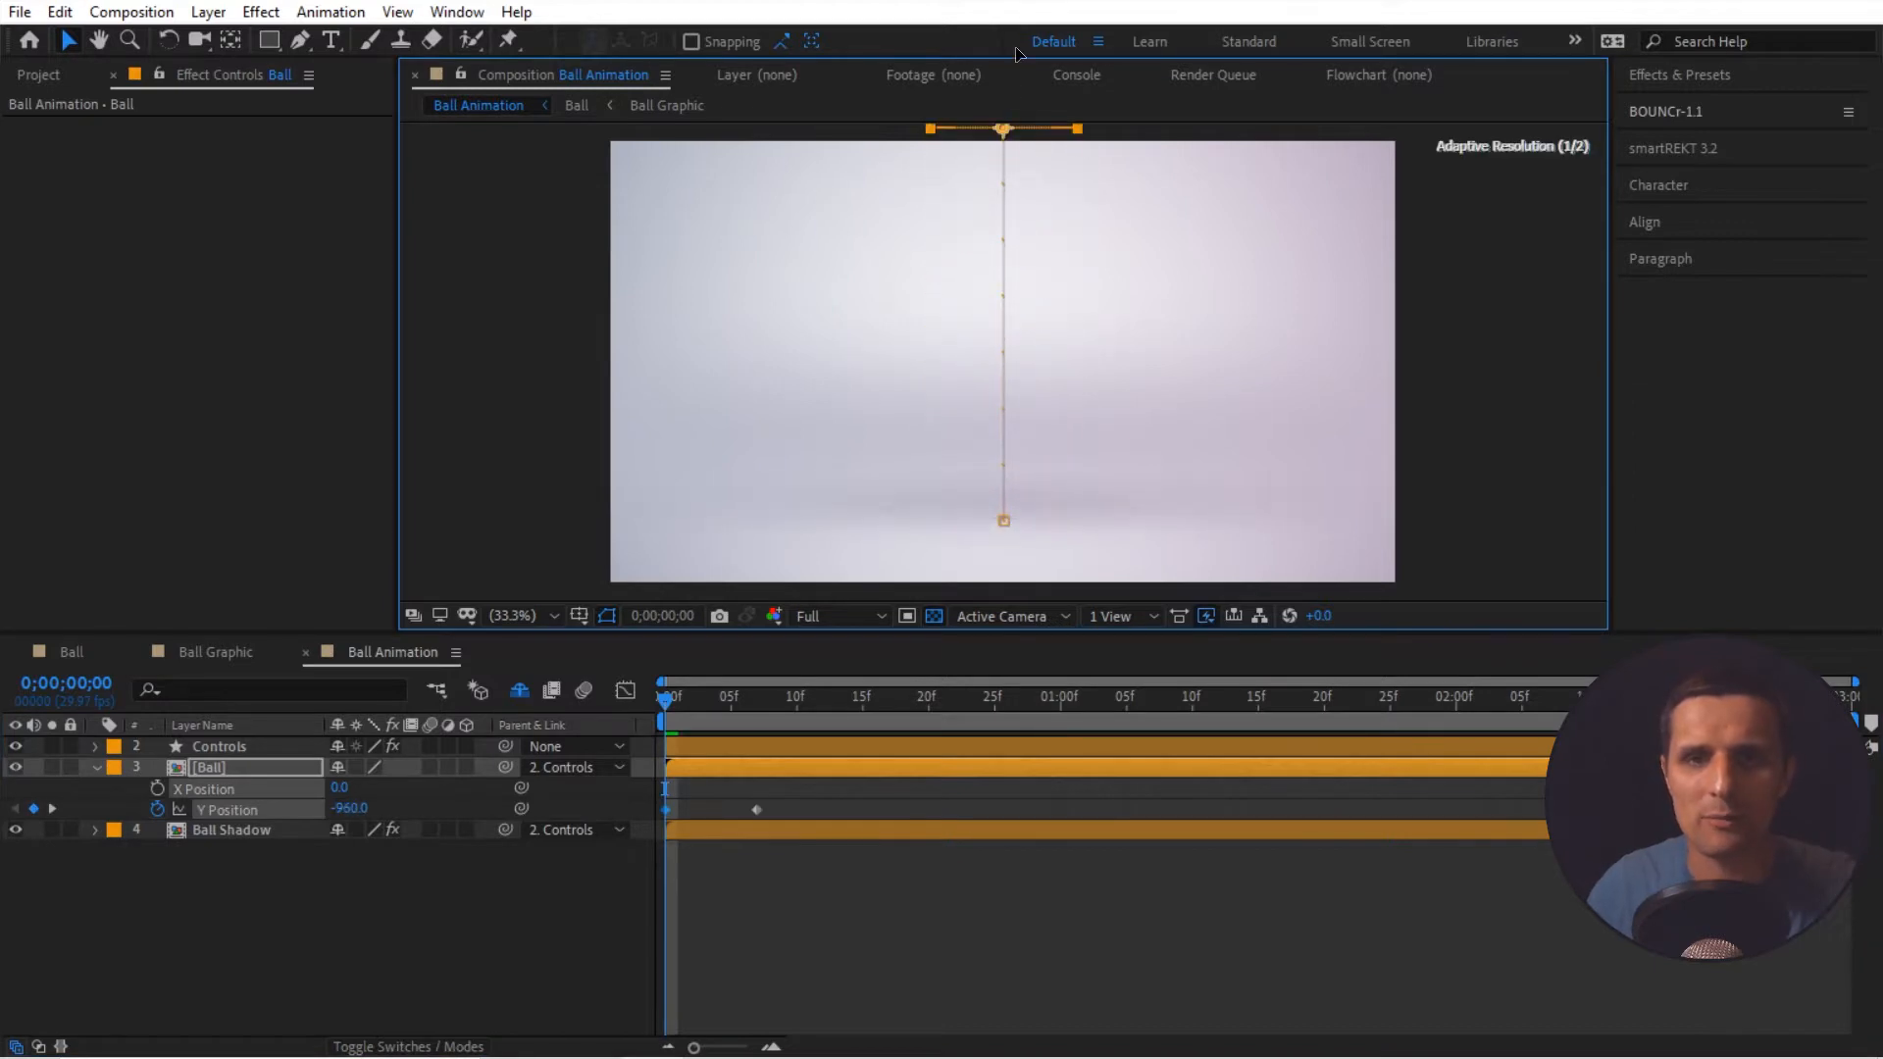
- Set the first Y Position keyframe to -1000 so the ball drops to 0, and preview the fall
double_click(349, 808)
text(-1080)
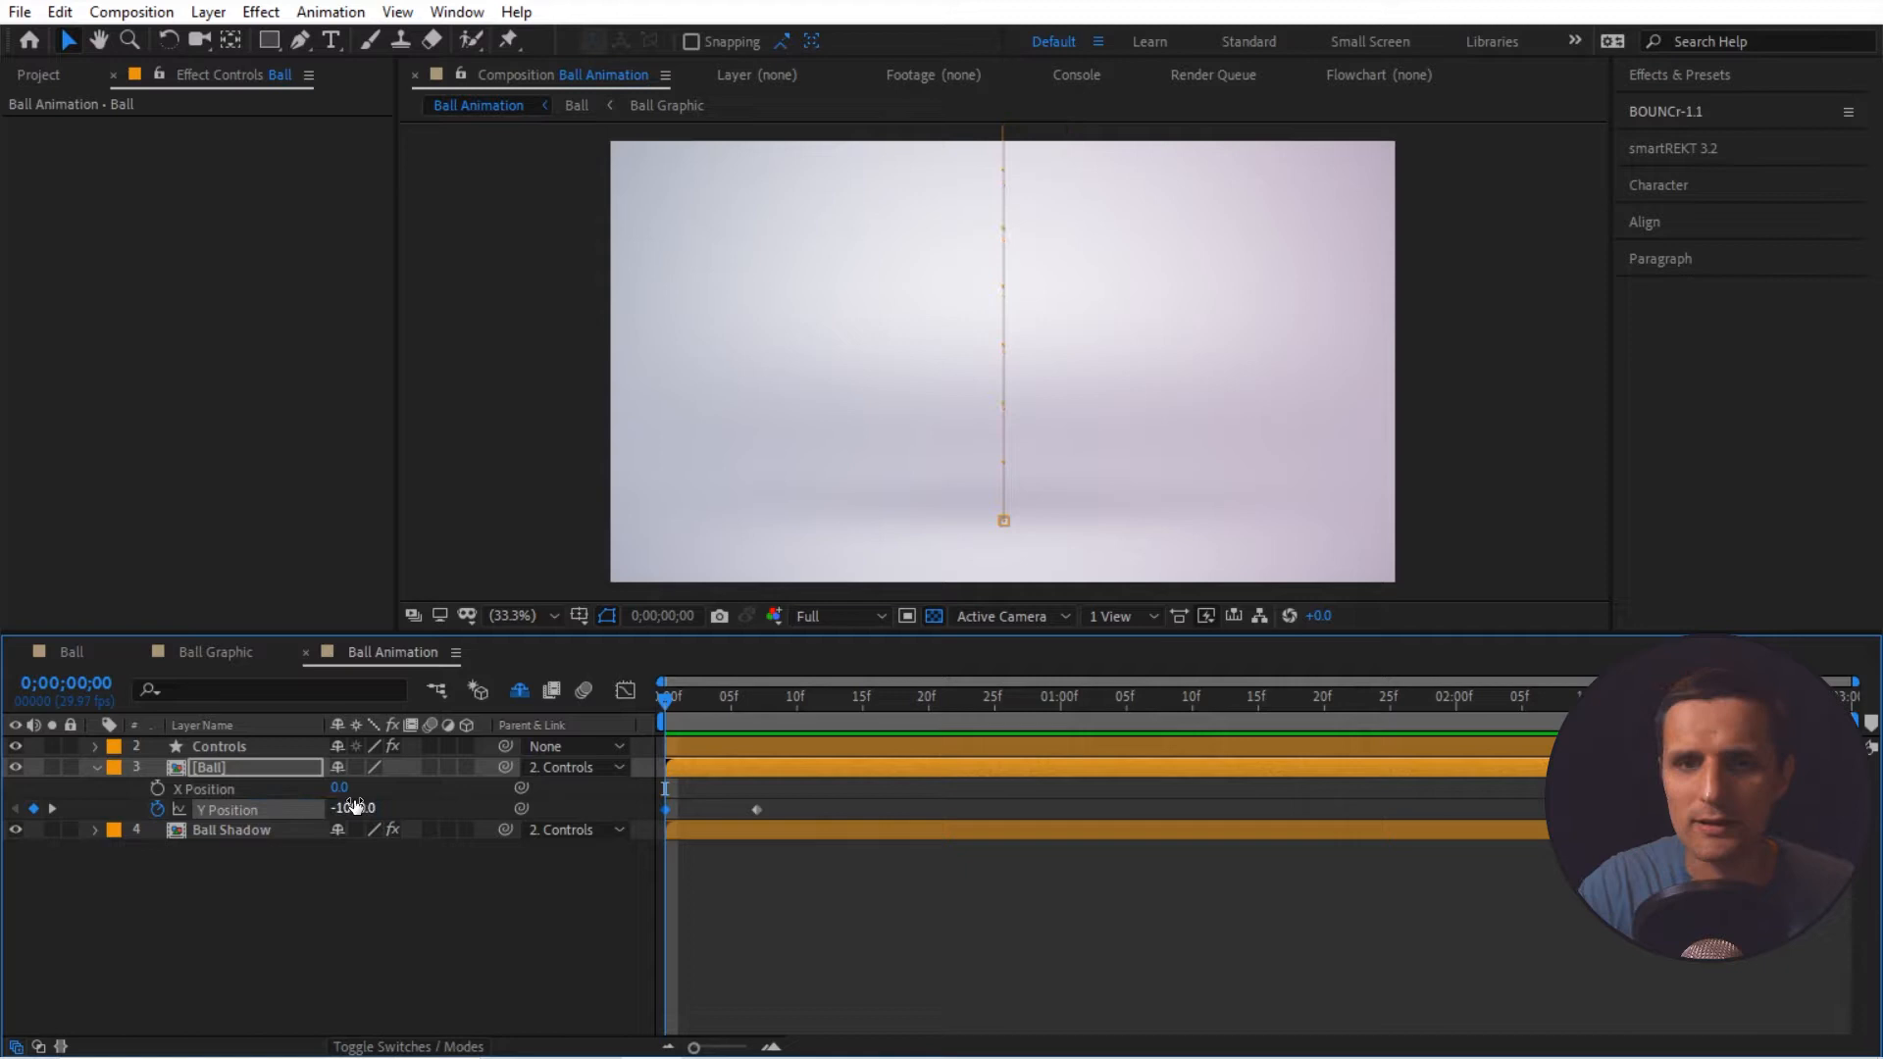
key(space)
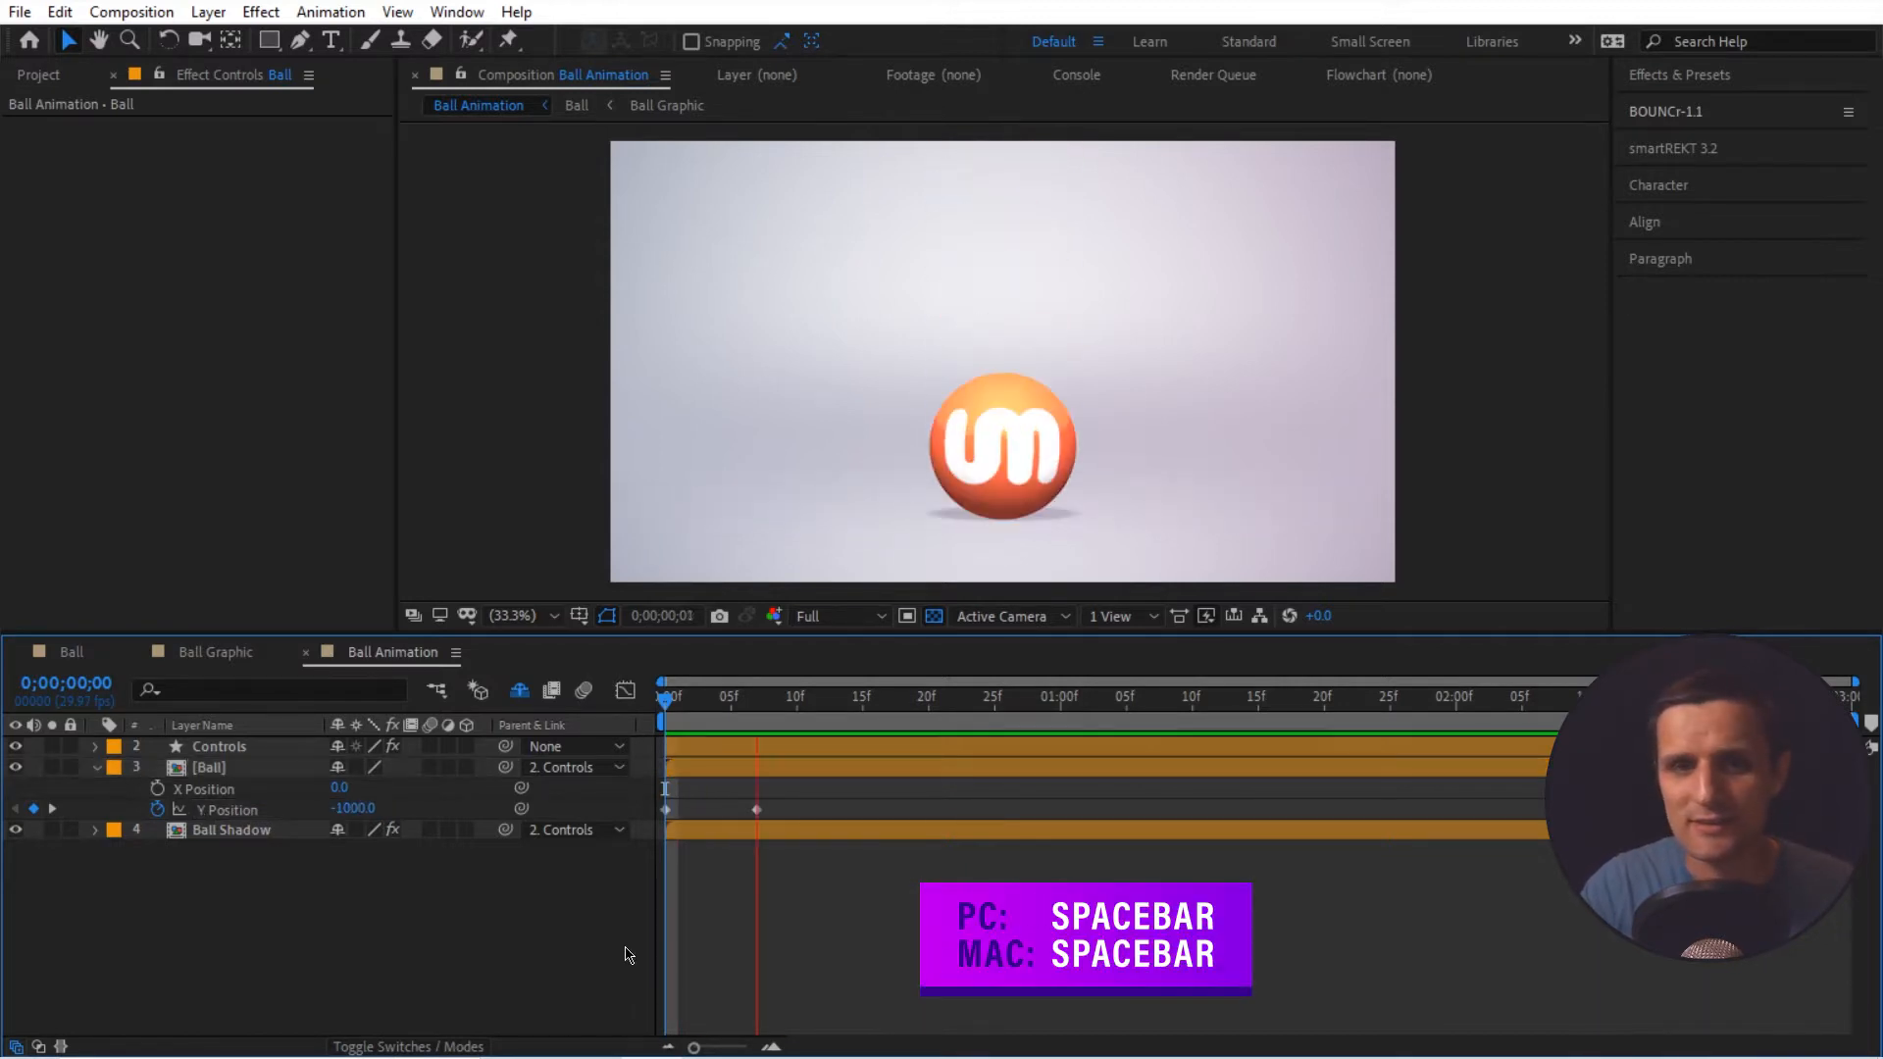
key(space)
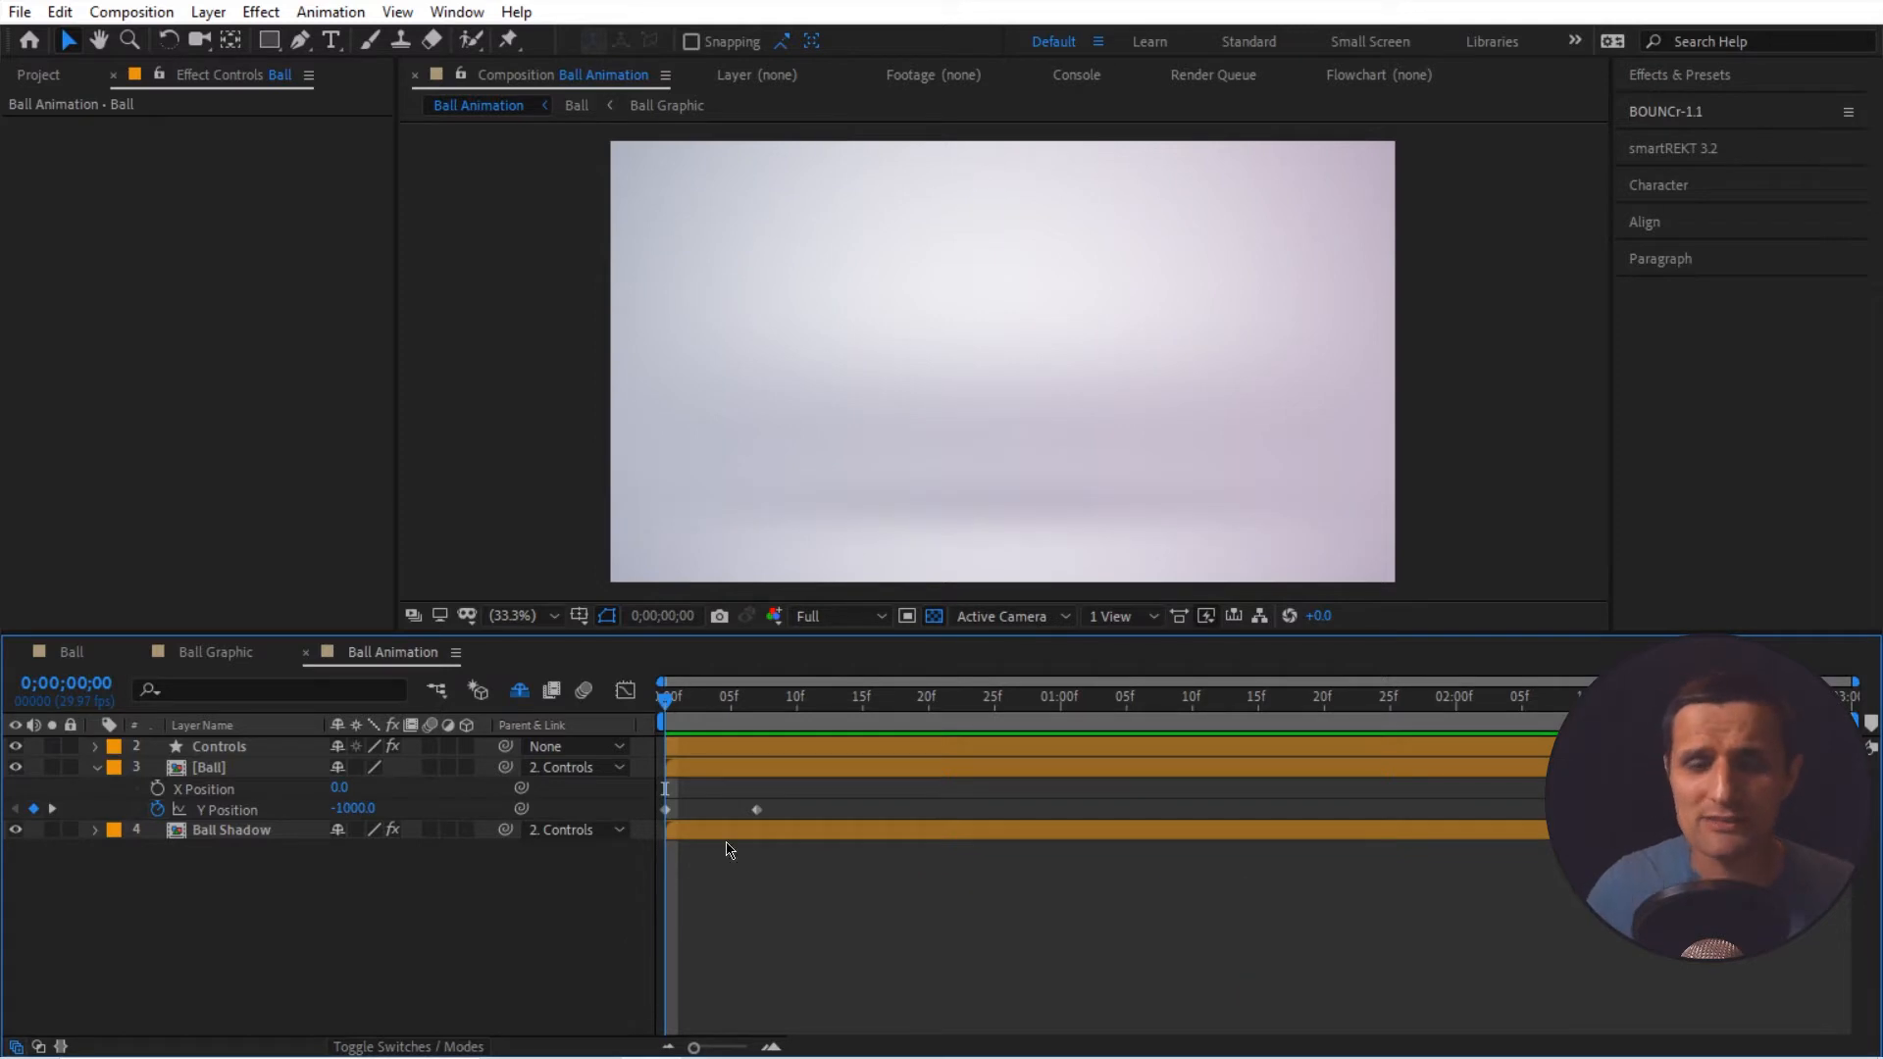
- Move to frame 11 after the landing and expand the BOUNCr 1.1 panel
click(808, 698)
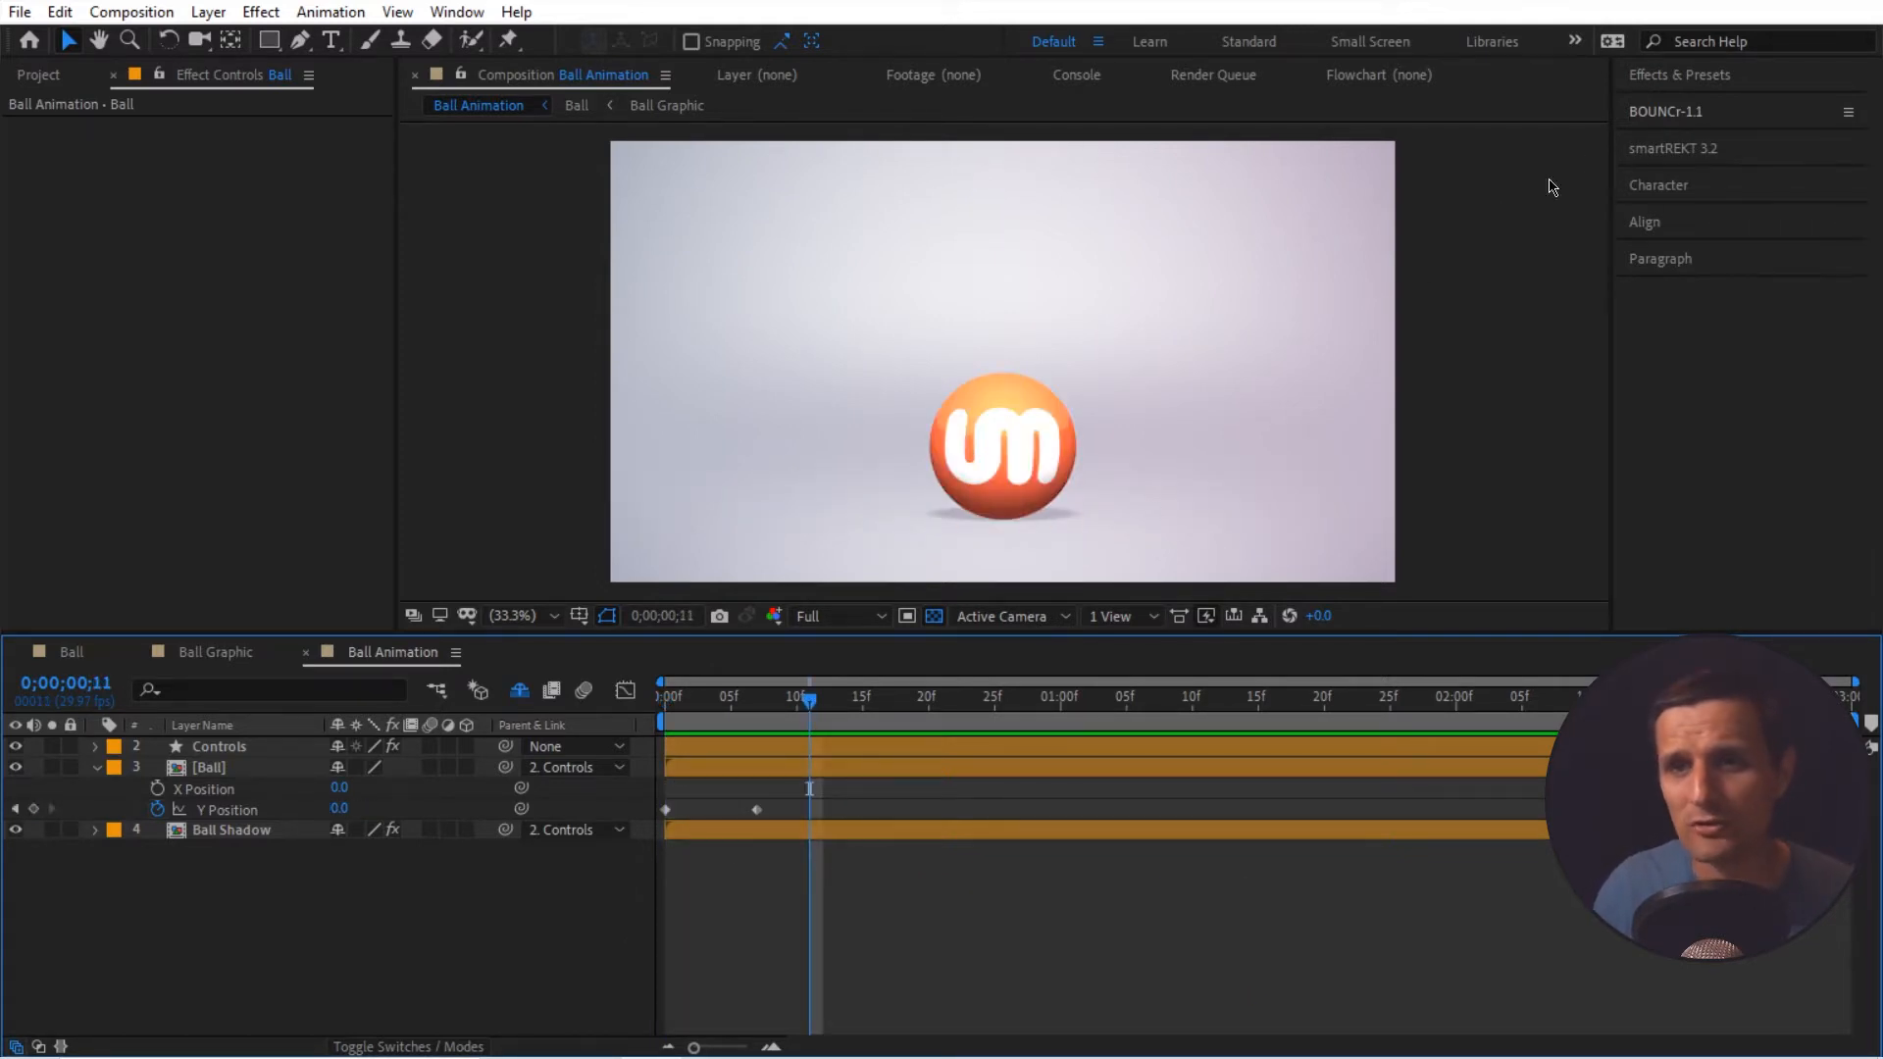
click(1665, 110)
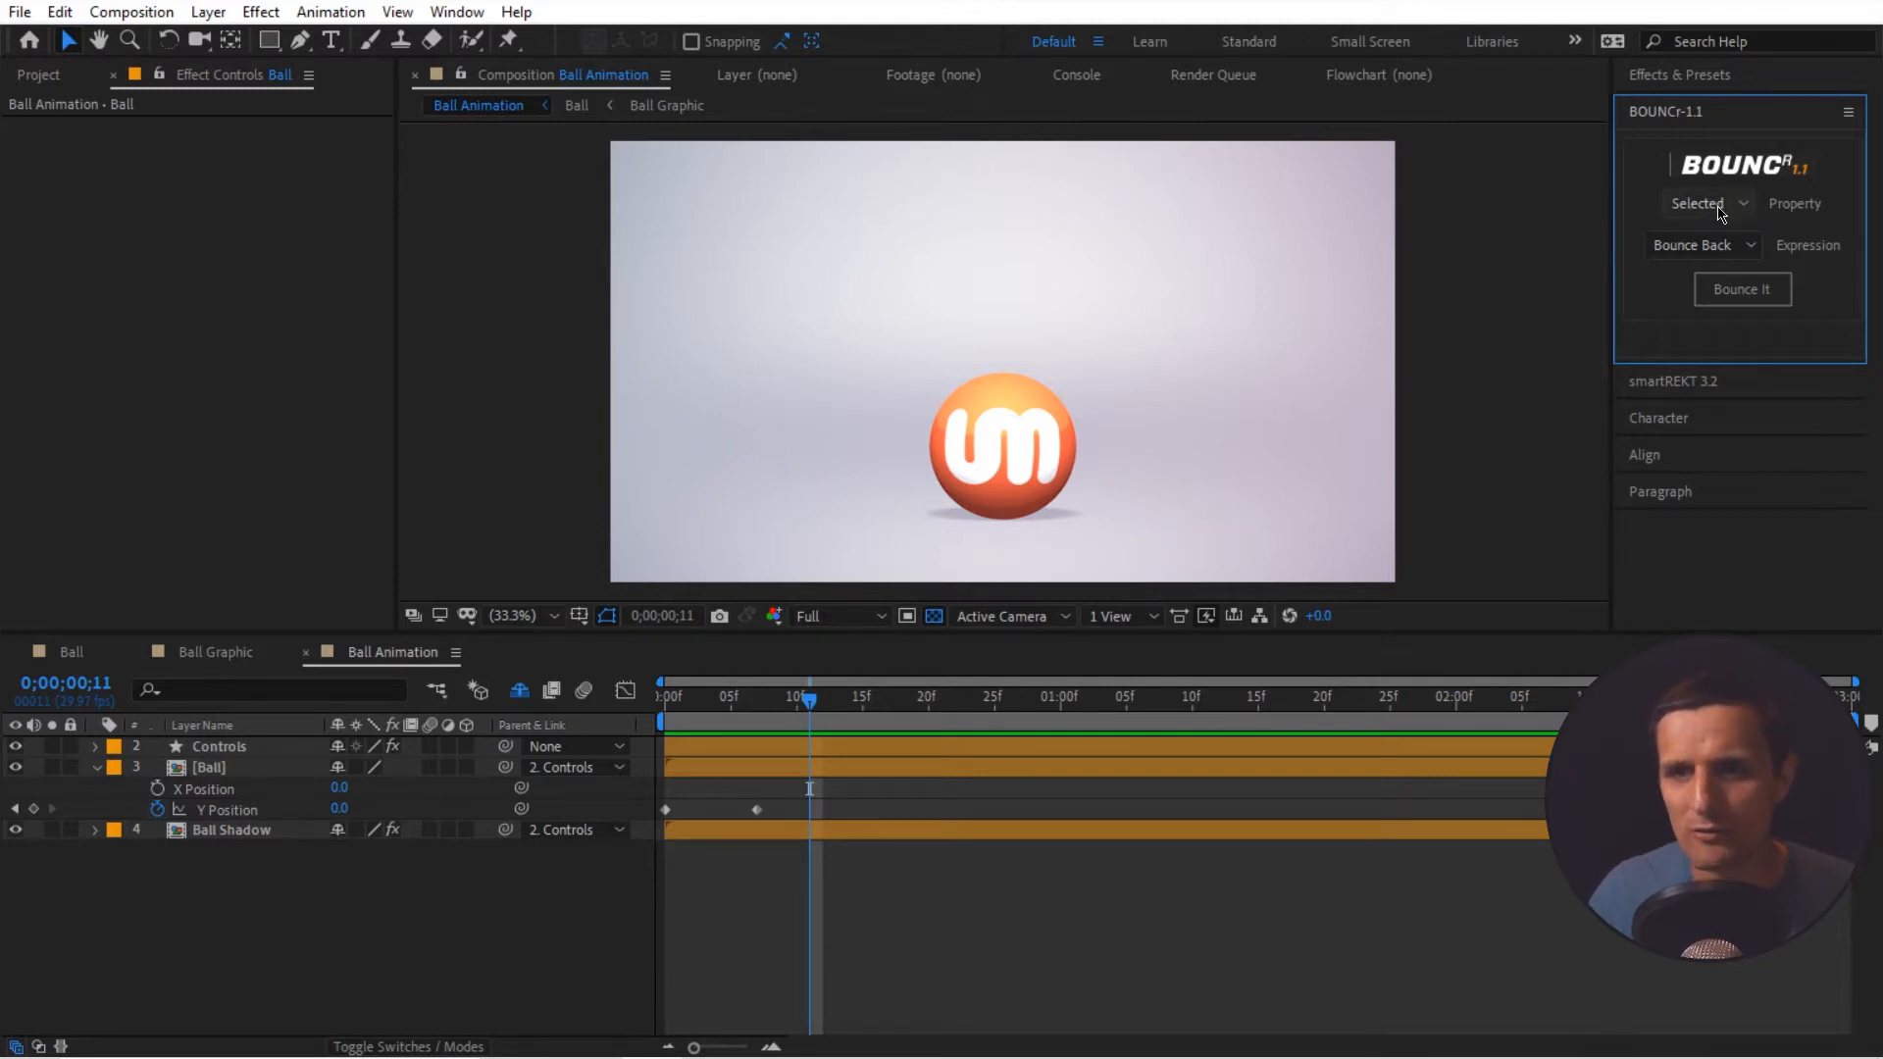
- Apply a BOUNCr Bounce Back to the selected Y Position keyframes, adding Elasticity 50, Gravity 50, Max Bounces 10
click(1704, 202)
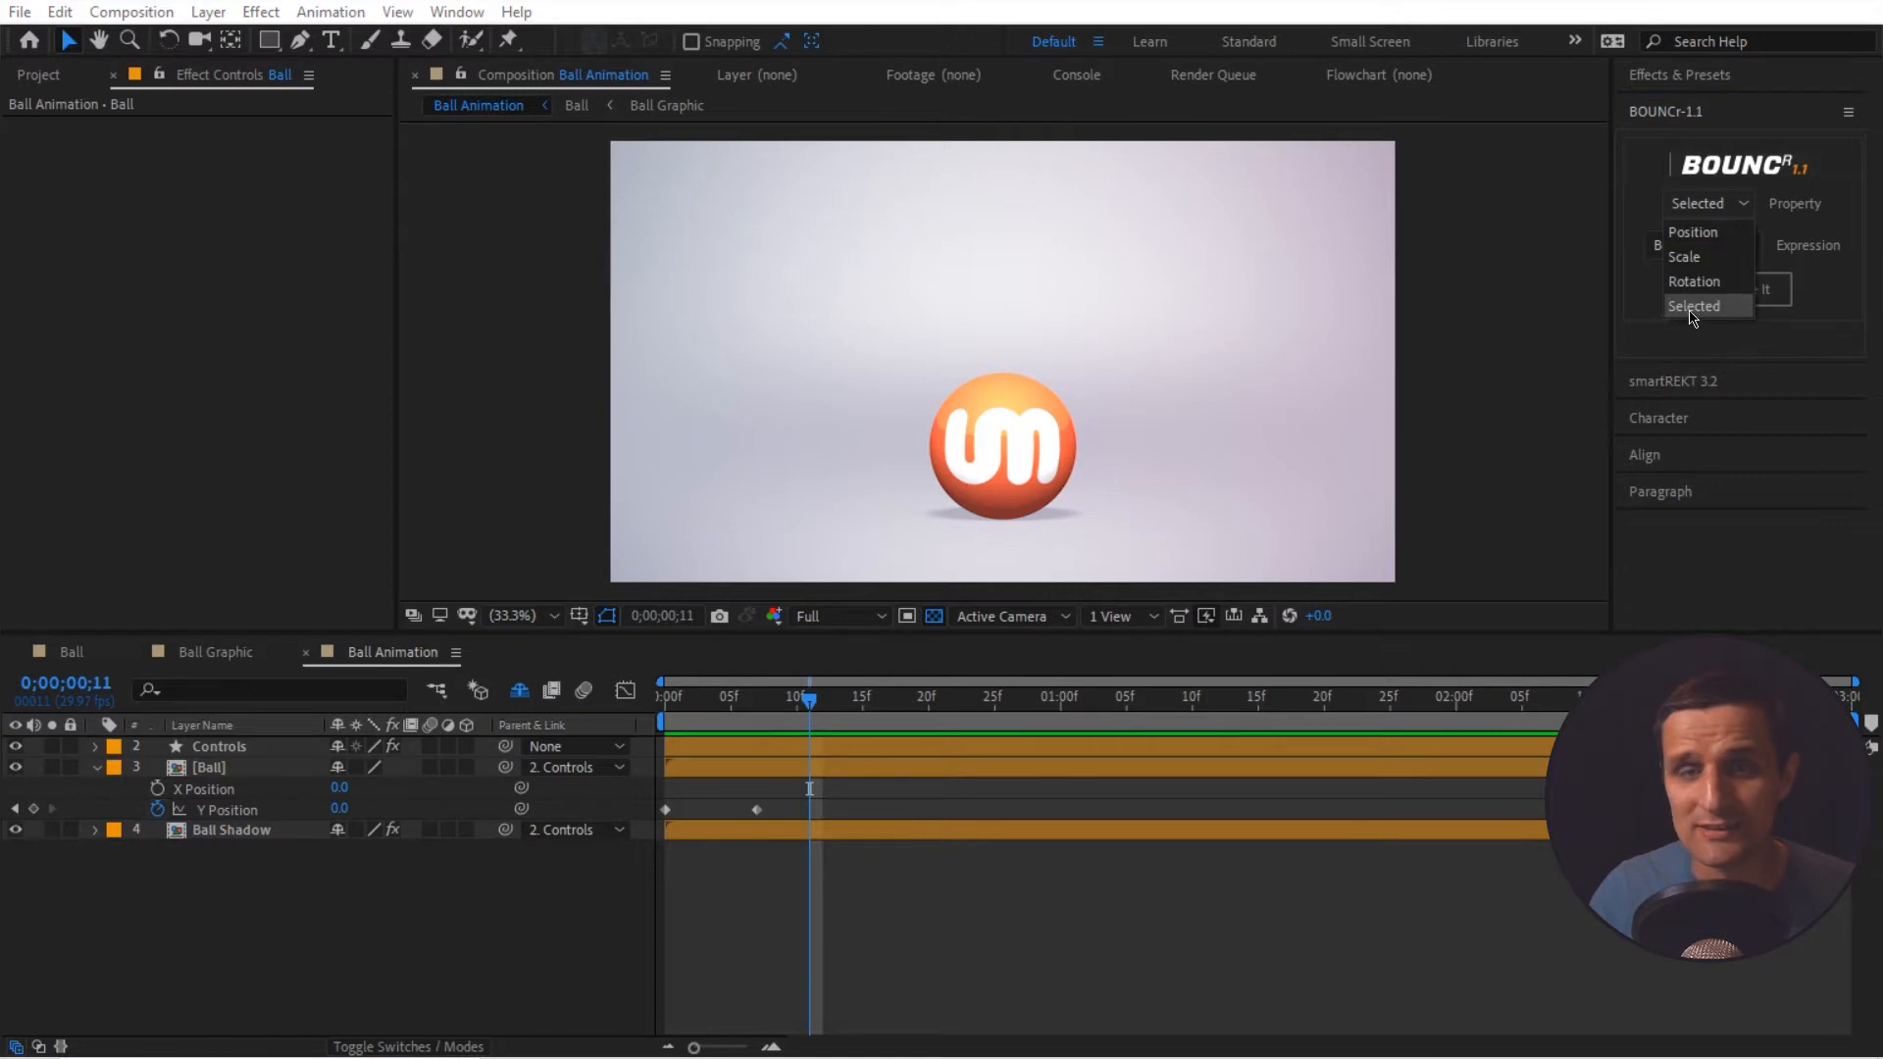
click(1700, 304)
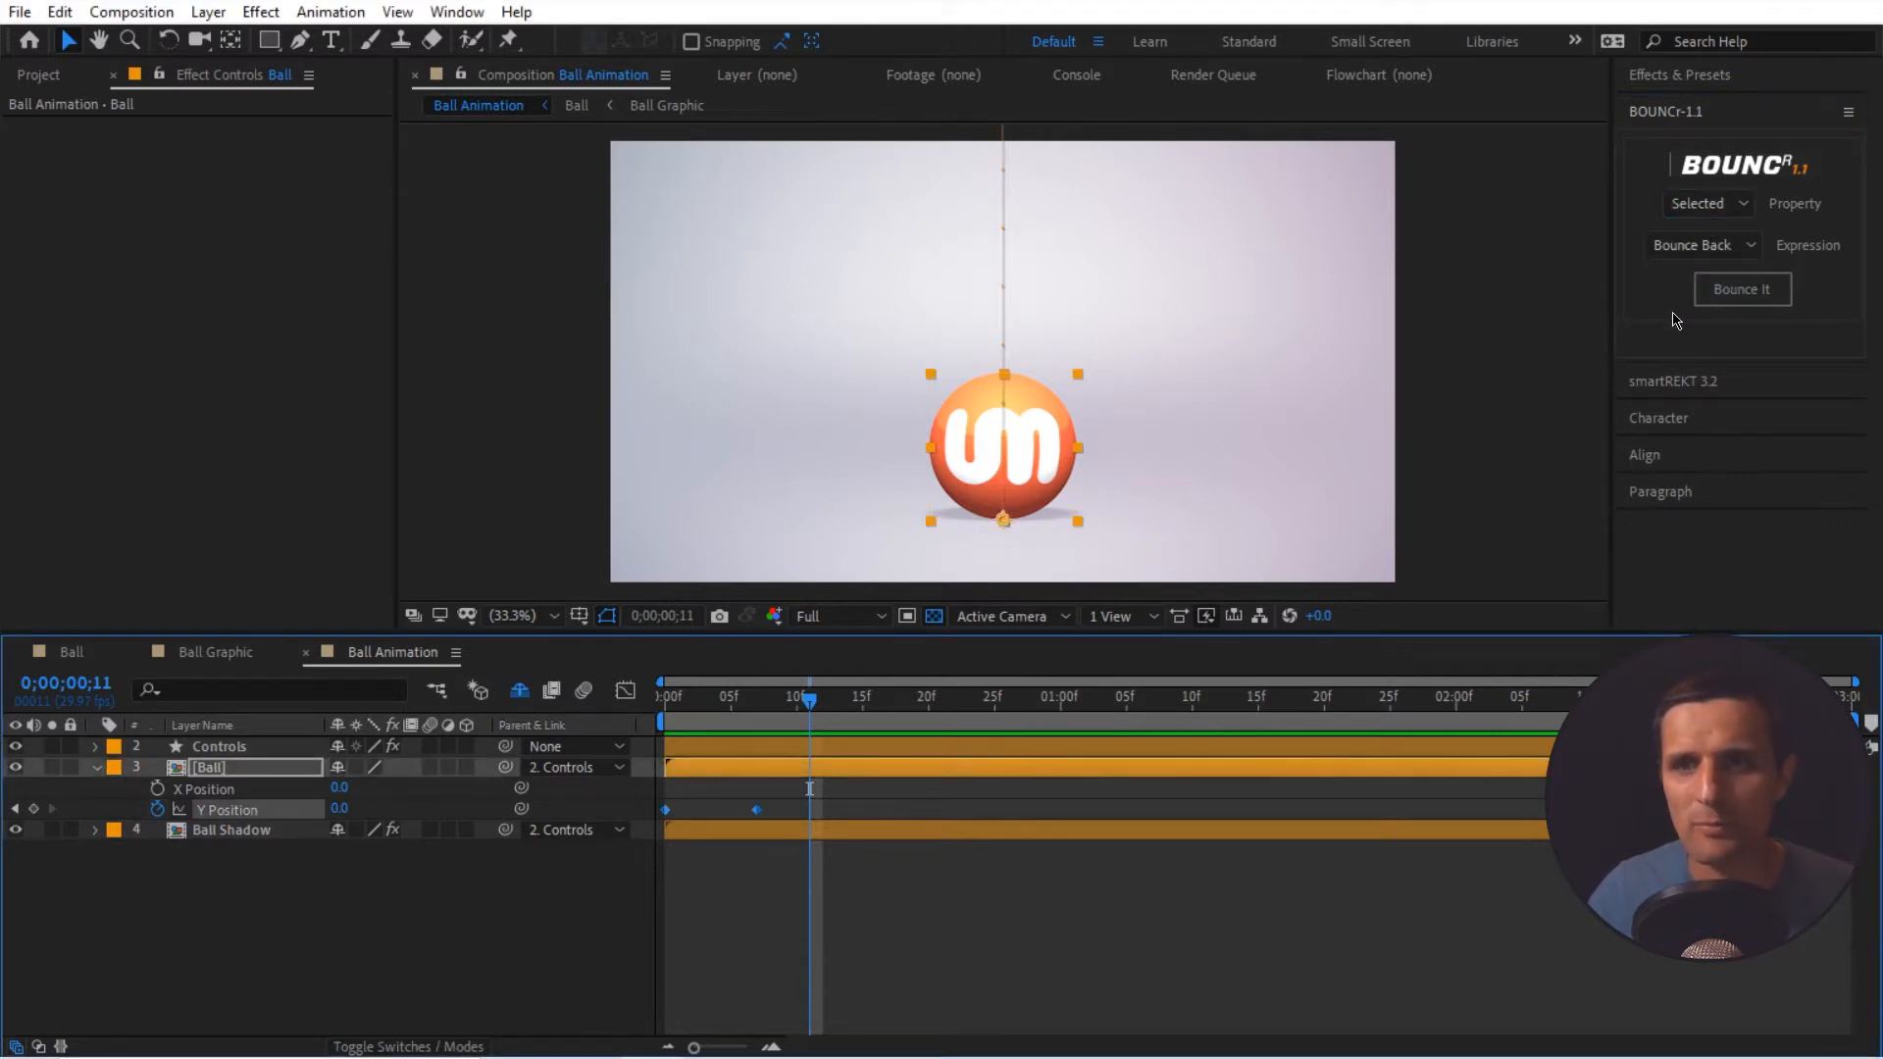
mouse_move(1655, 304)
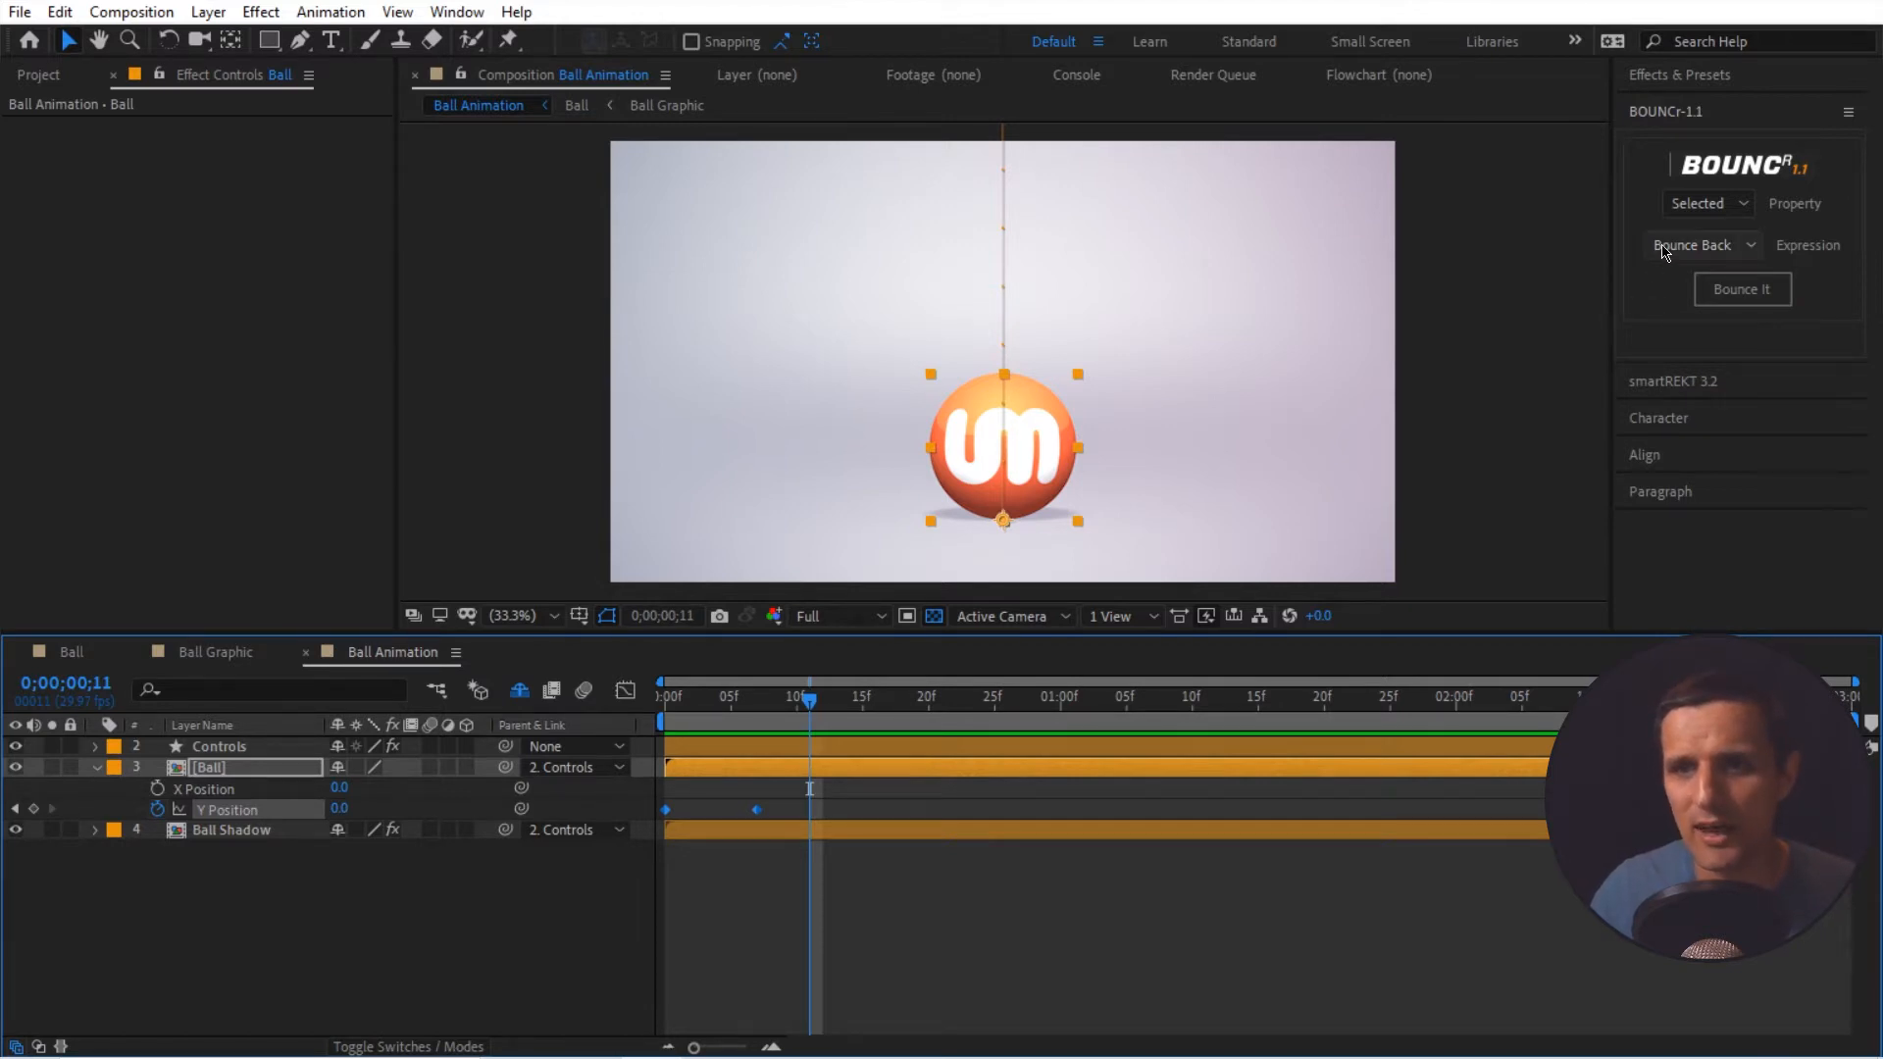
click(1698, 245)
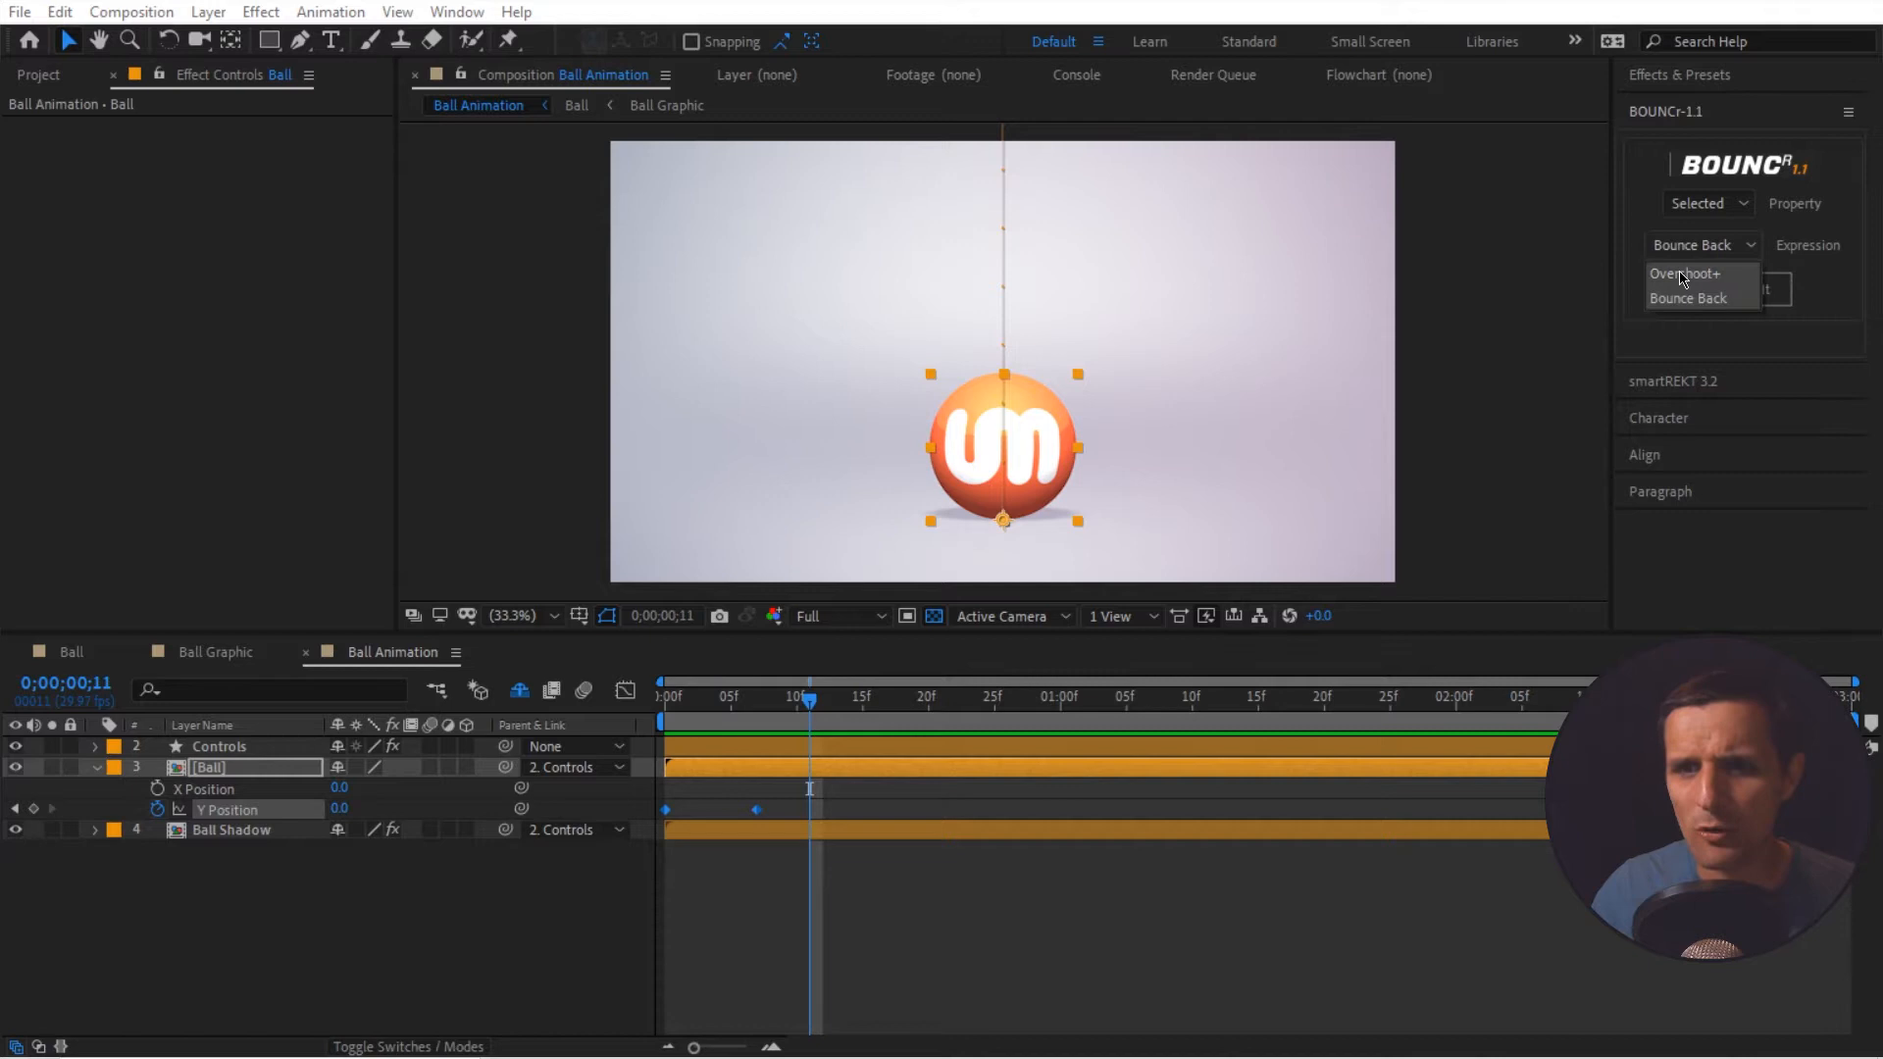
click(1687, 274)
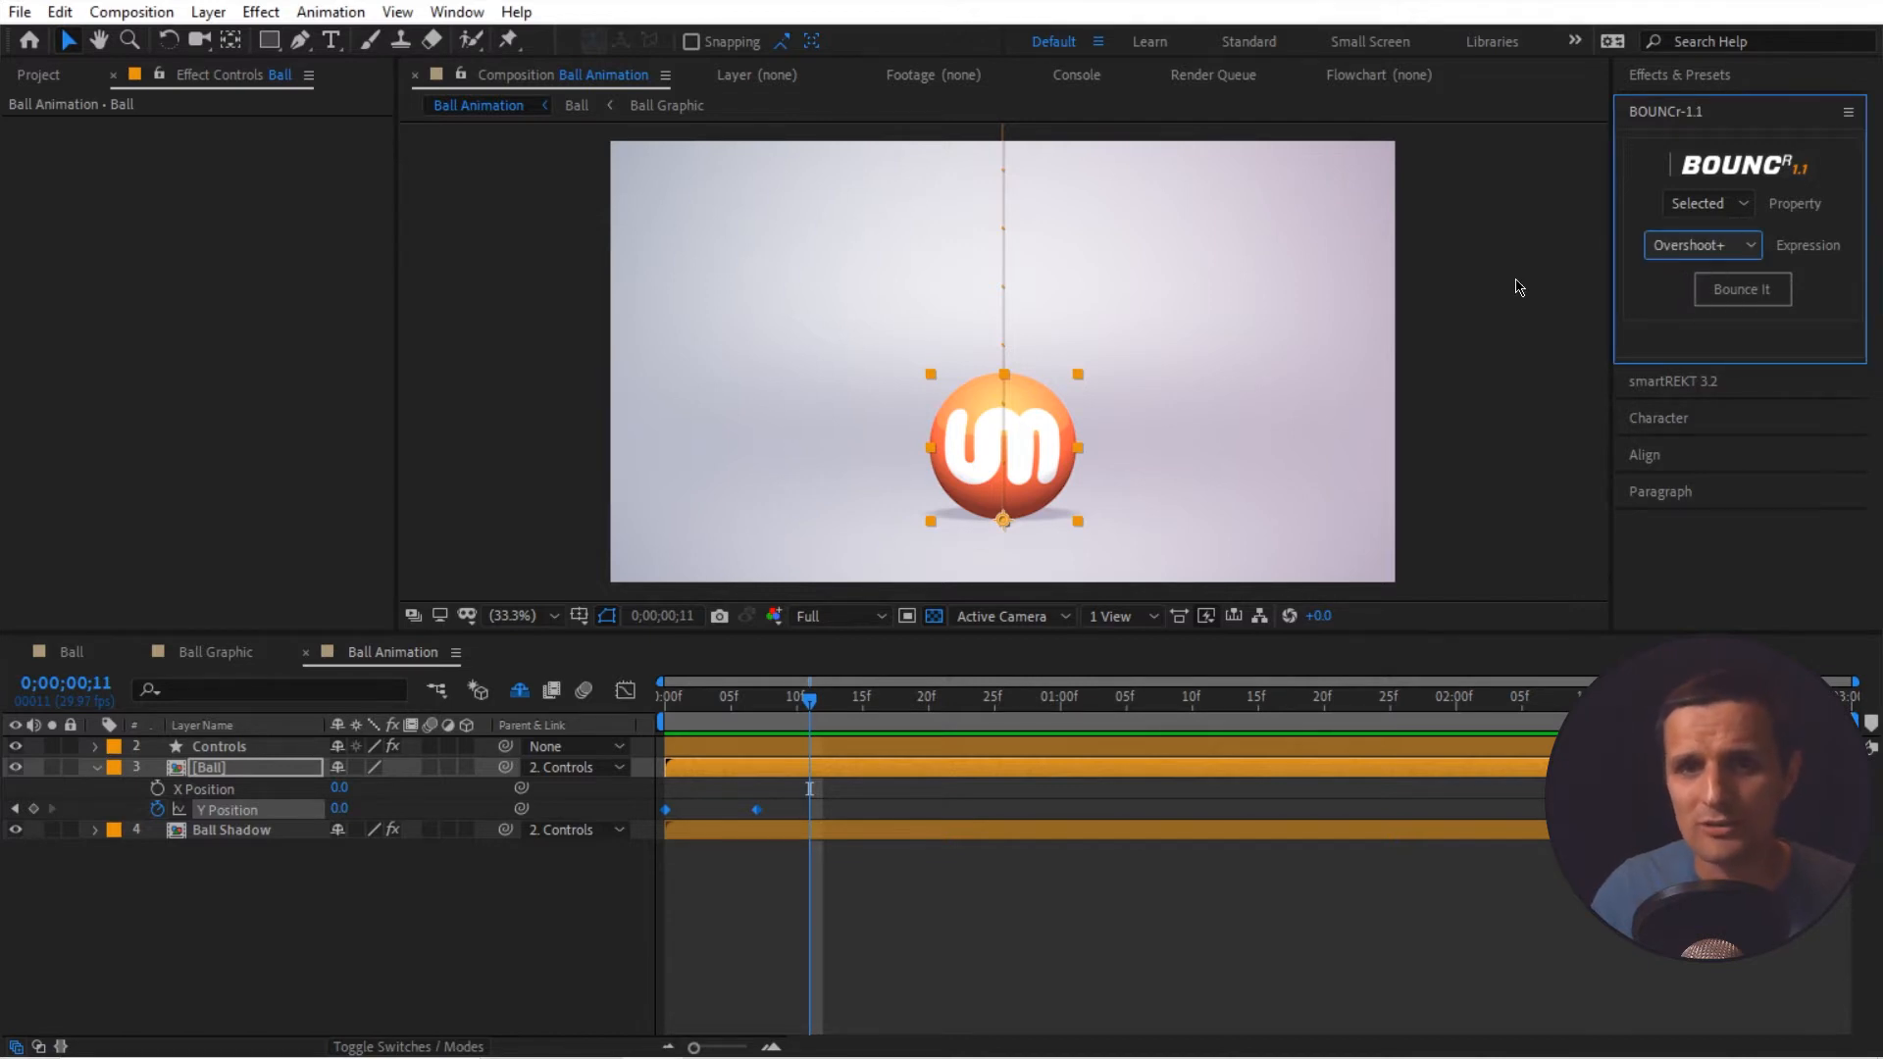
mouse_move(1032, 175)
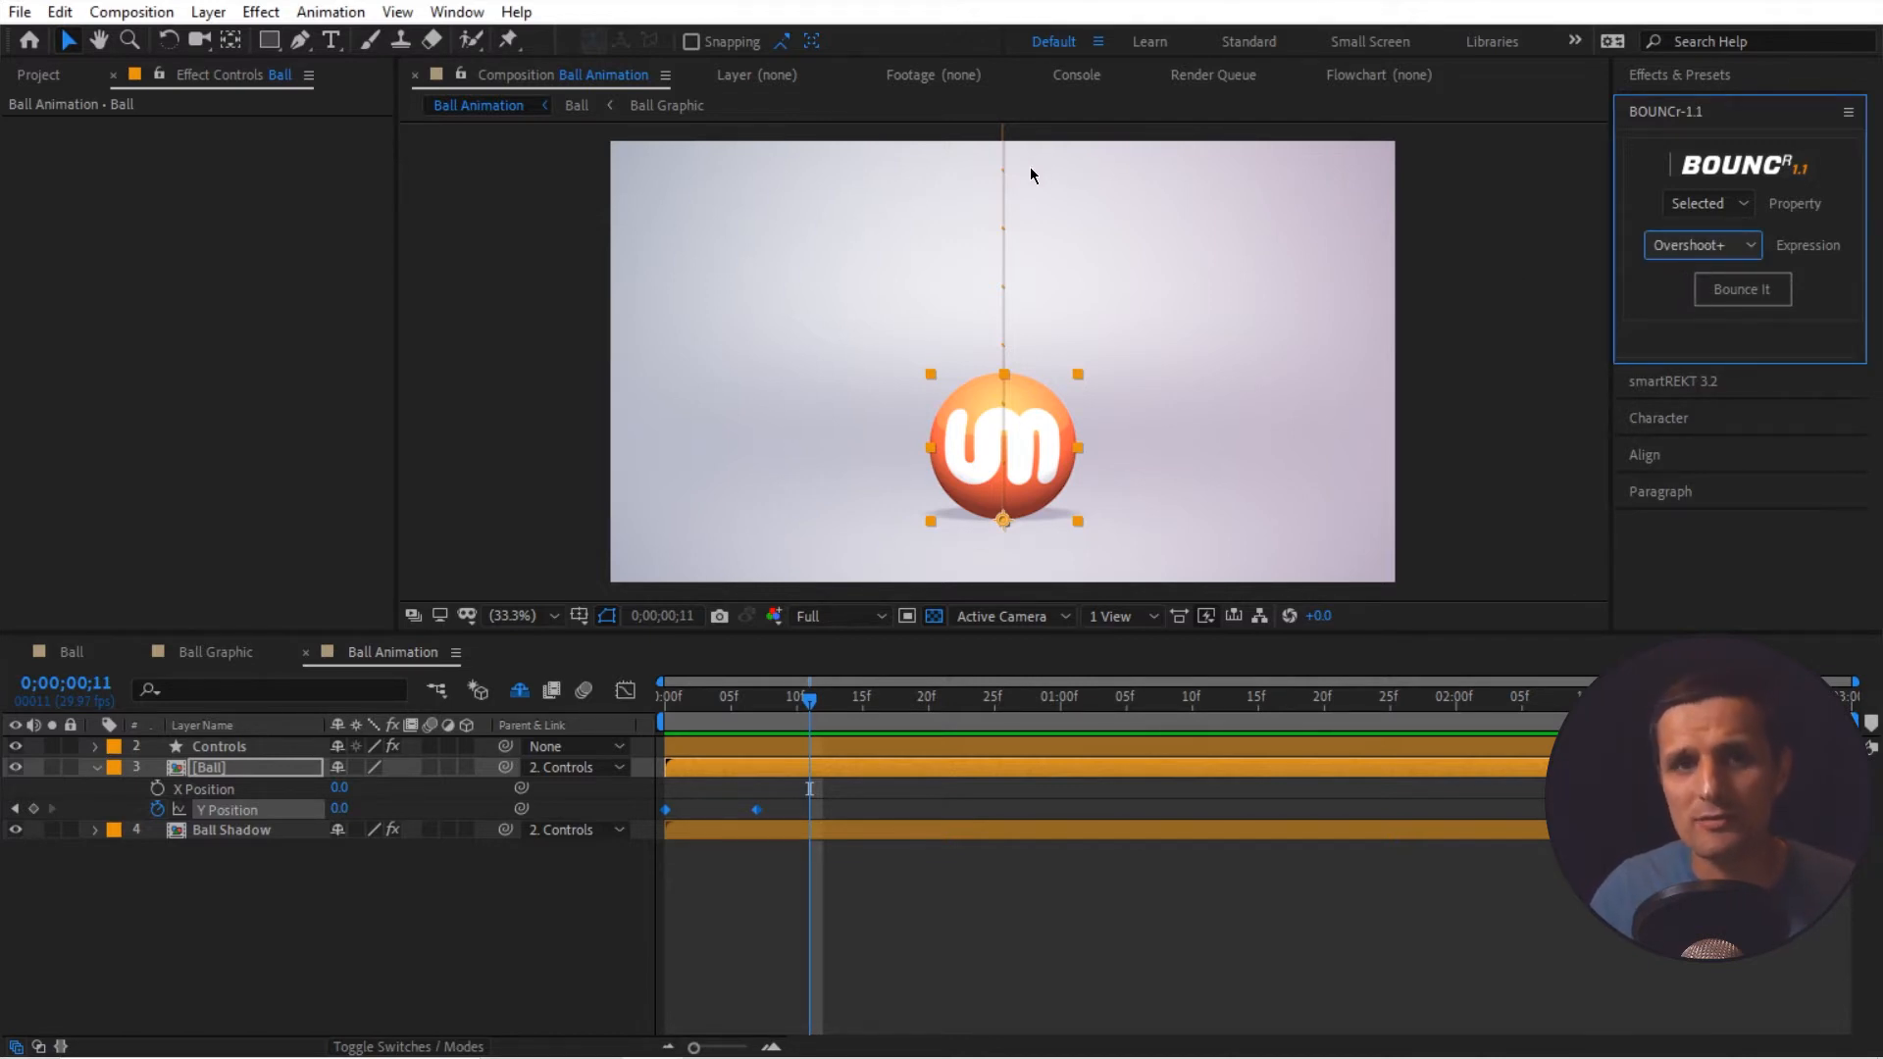
mouse_move(1058, 441)
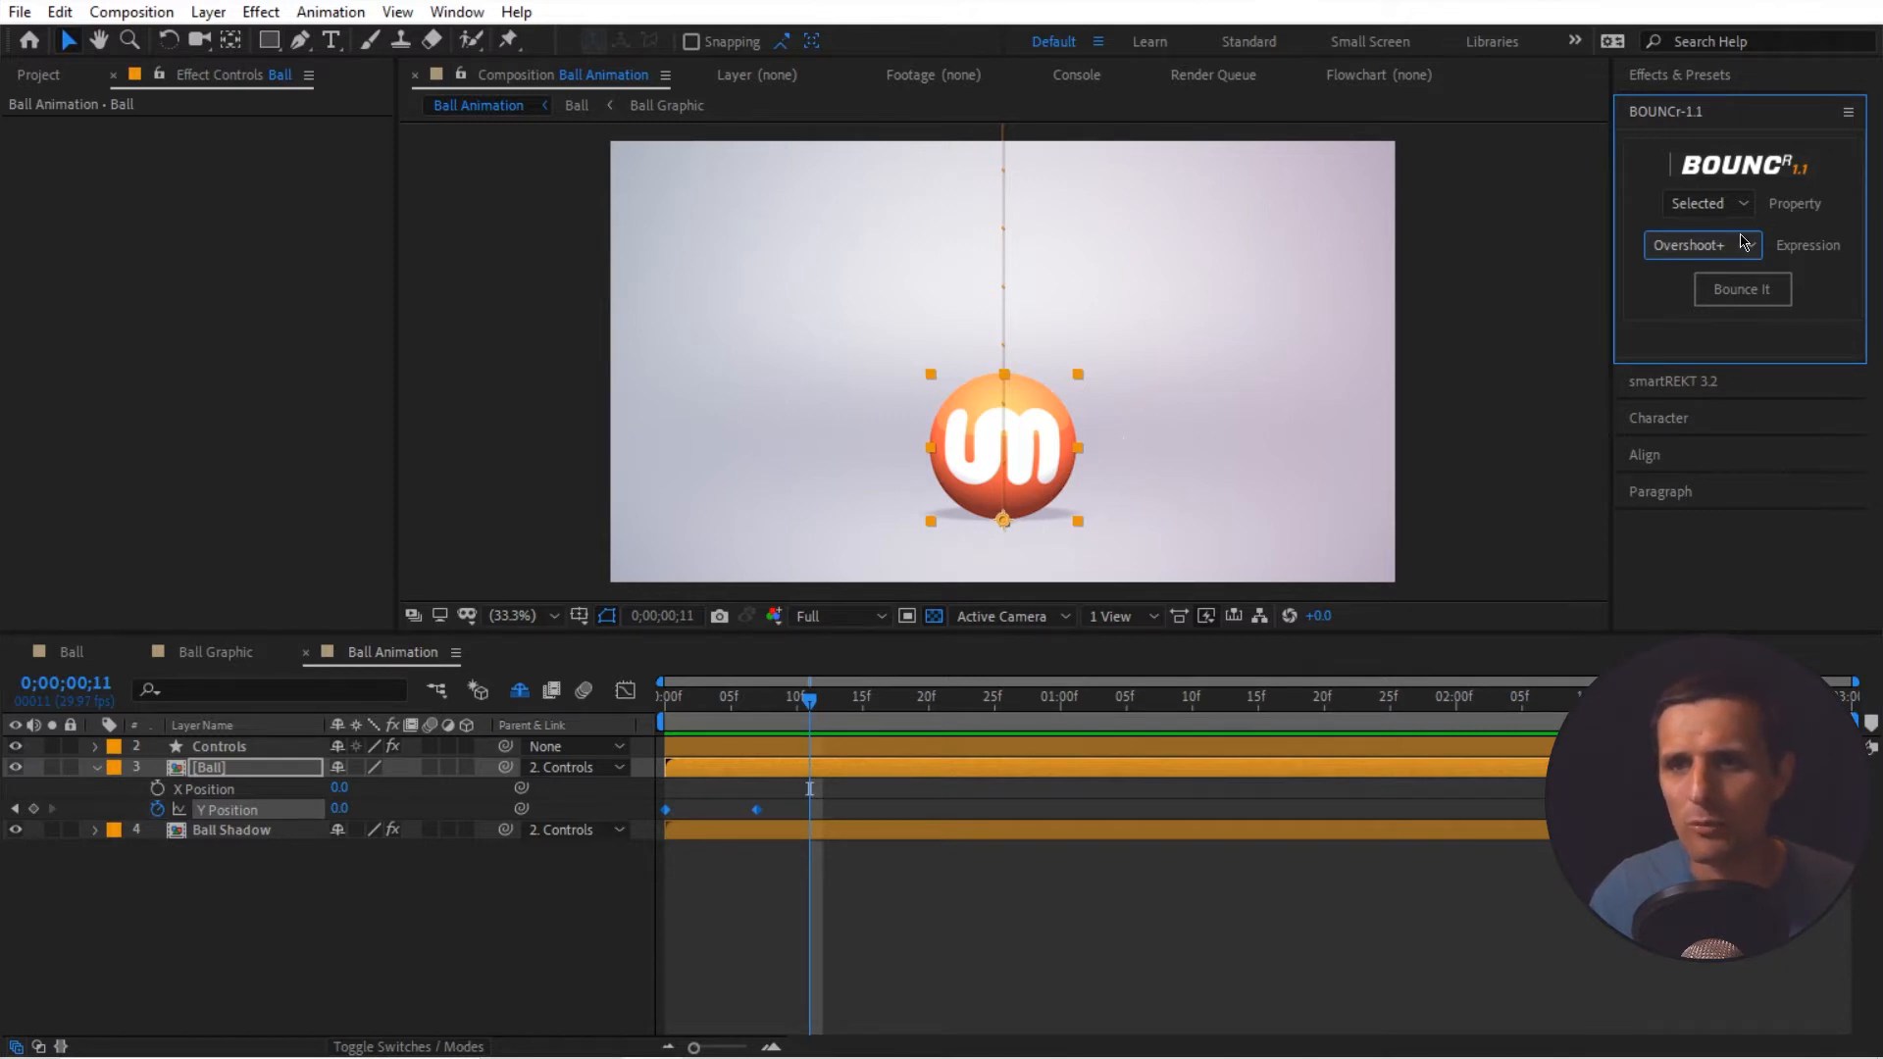
click(1702, 245)
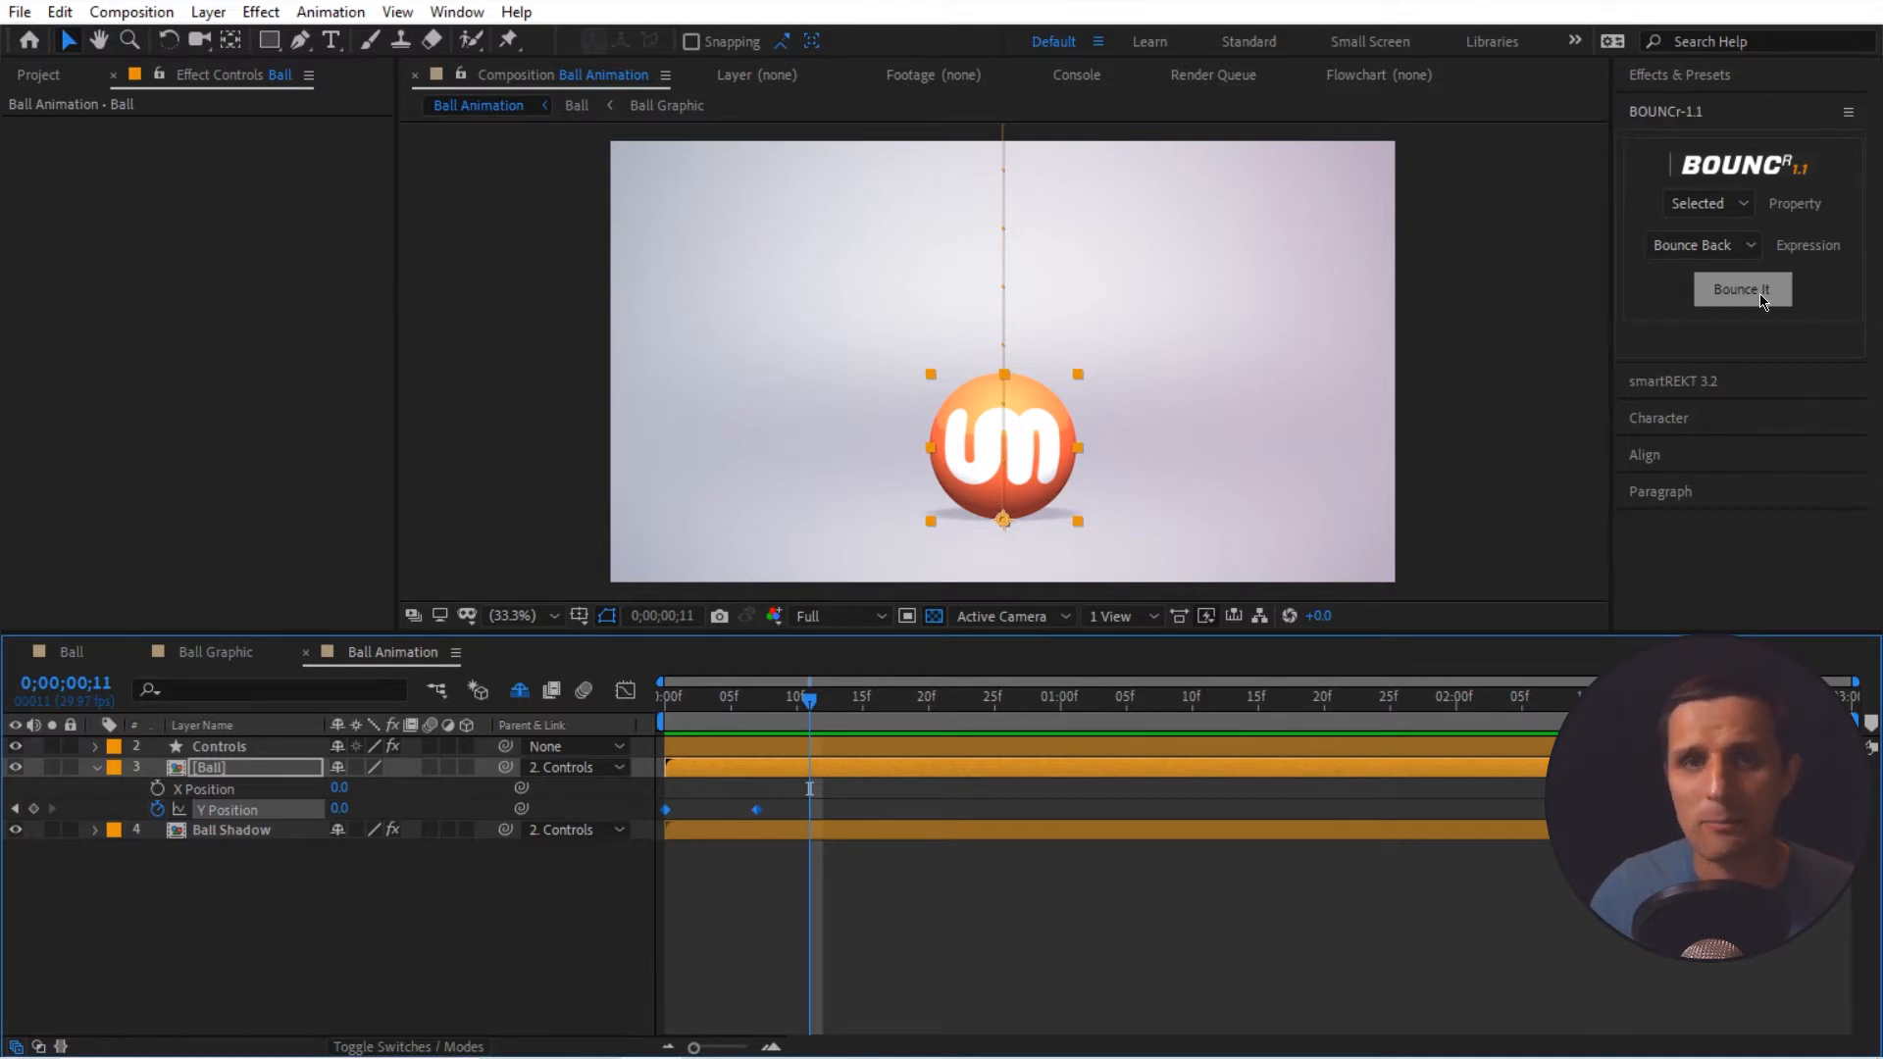
click(1741, 288)
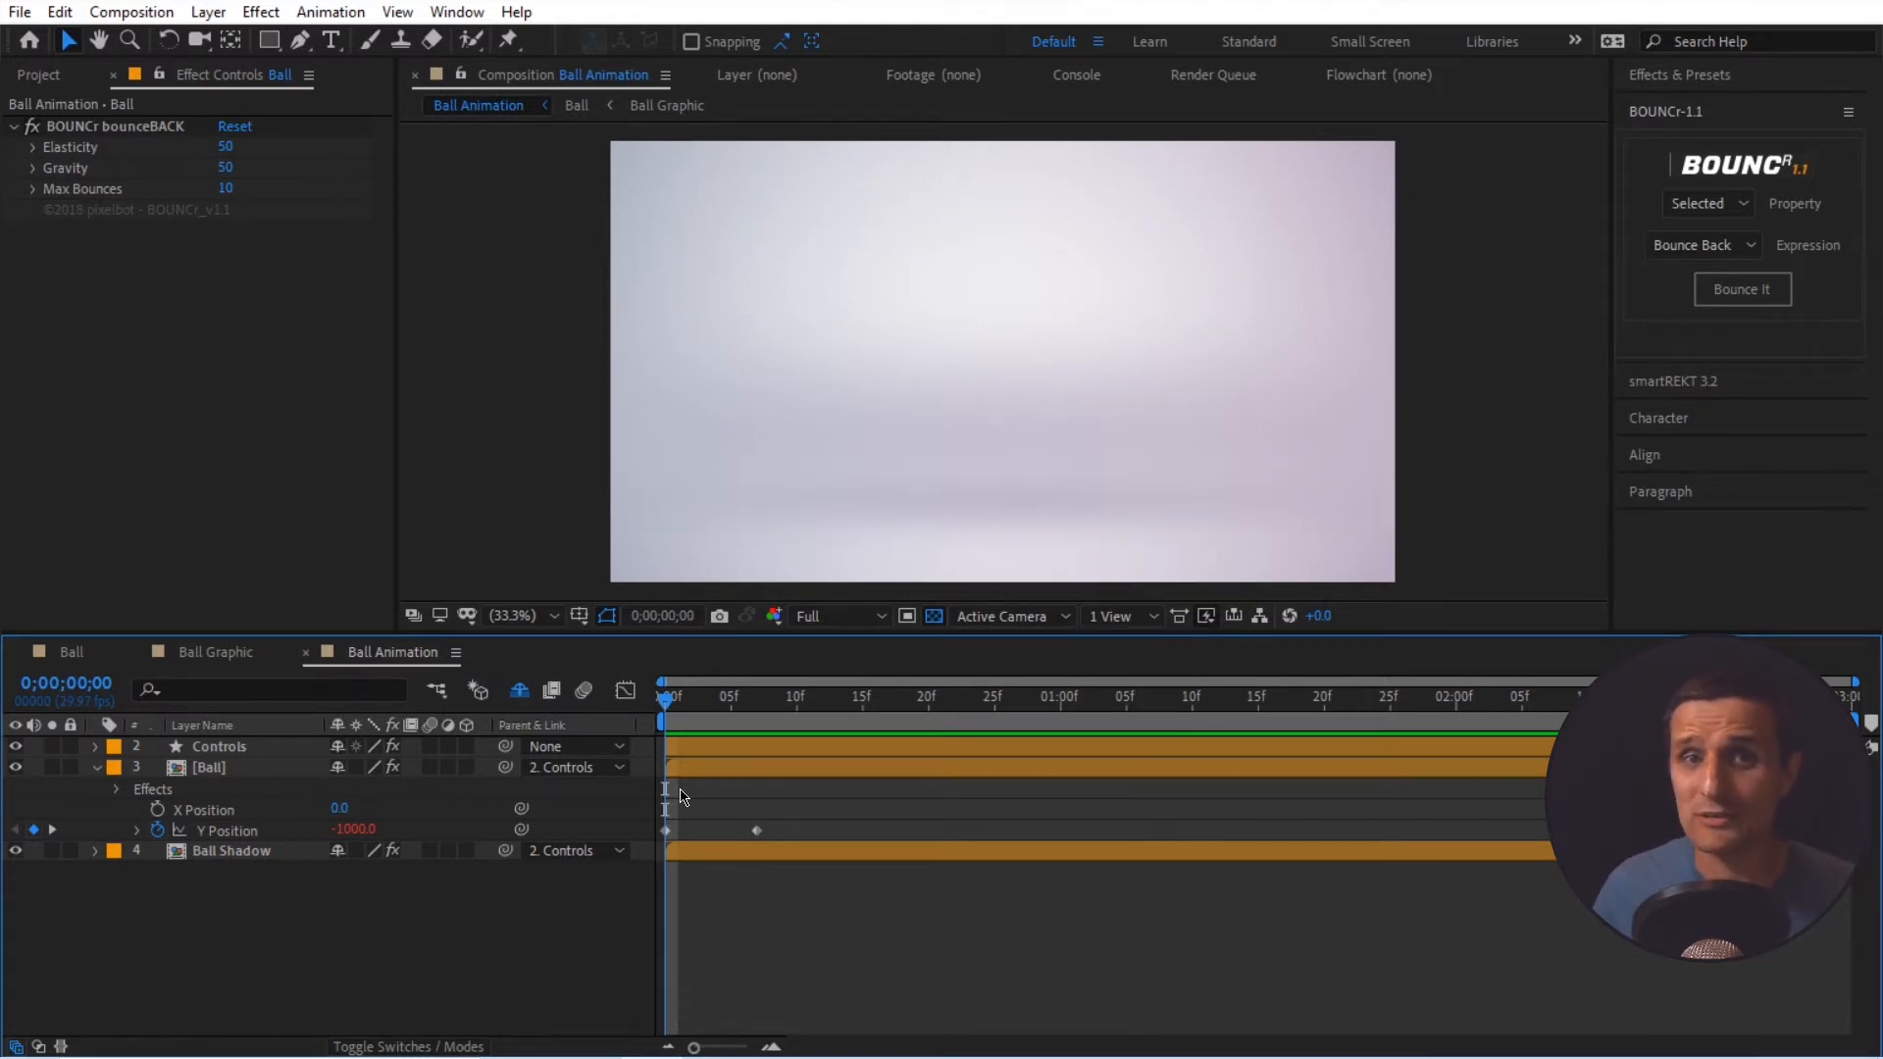
- Scrub through the bounce, select the Ball layer and pick-whip Rotation X to its Y Position
drag(665, 698, 810, 698)
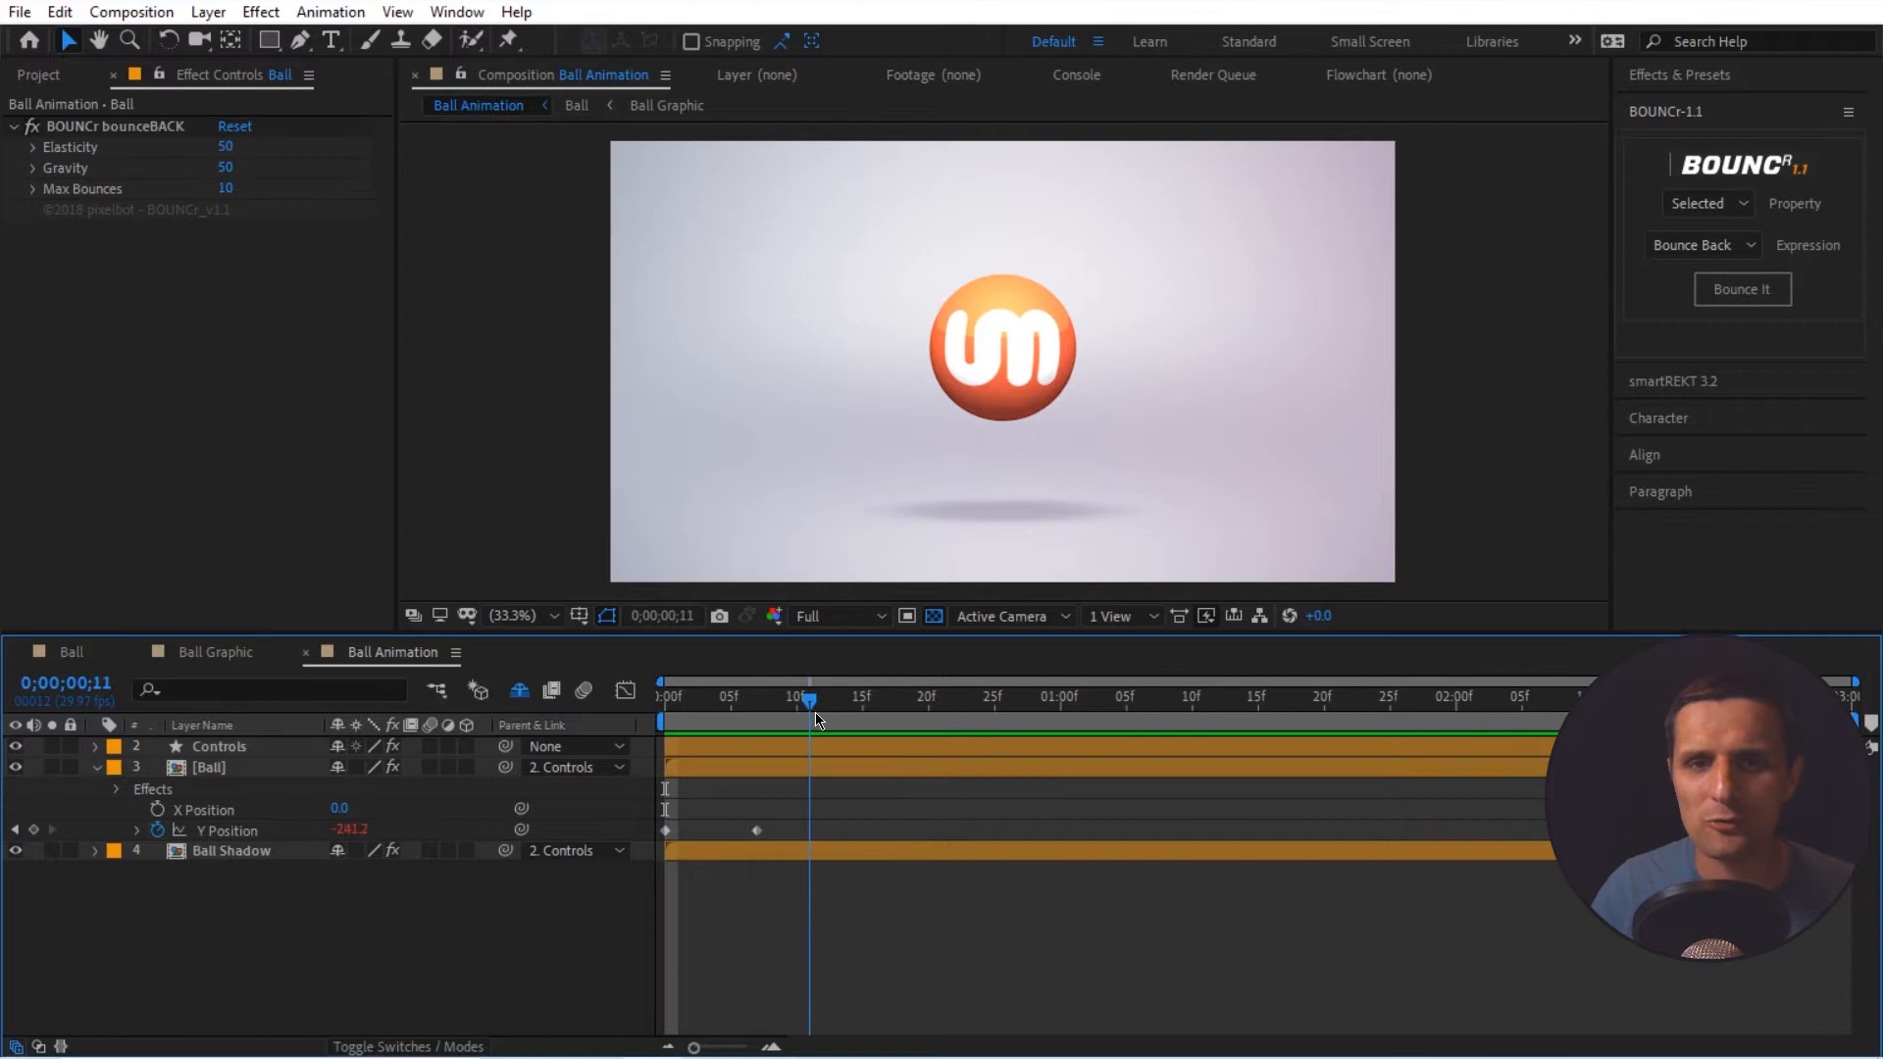
click(208, 767)
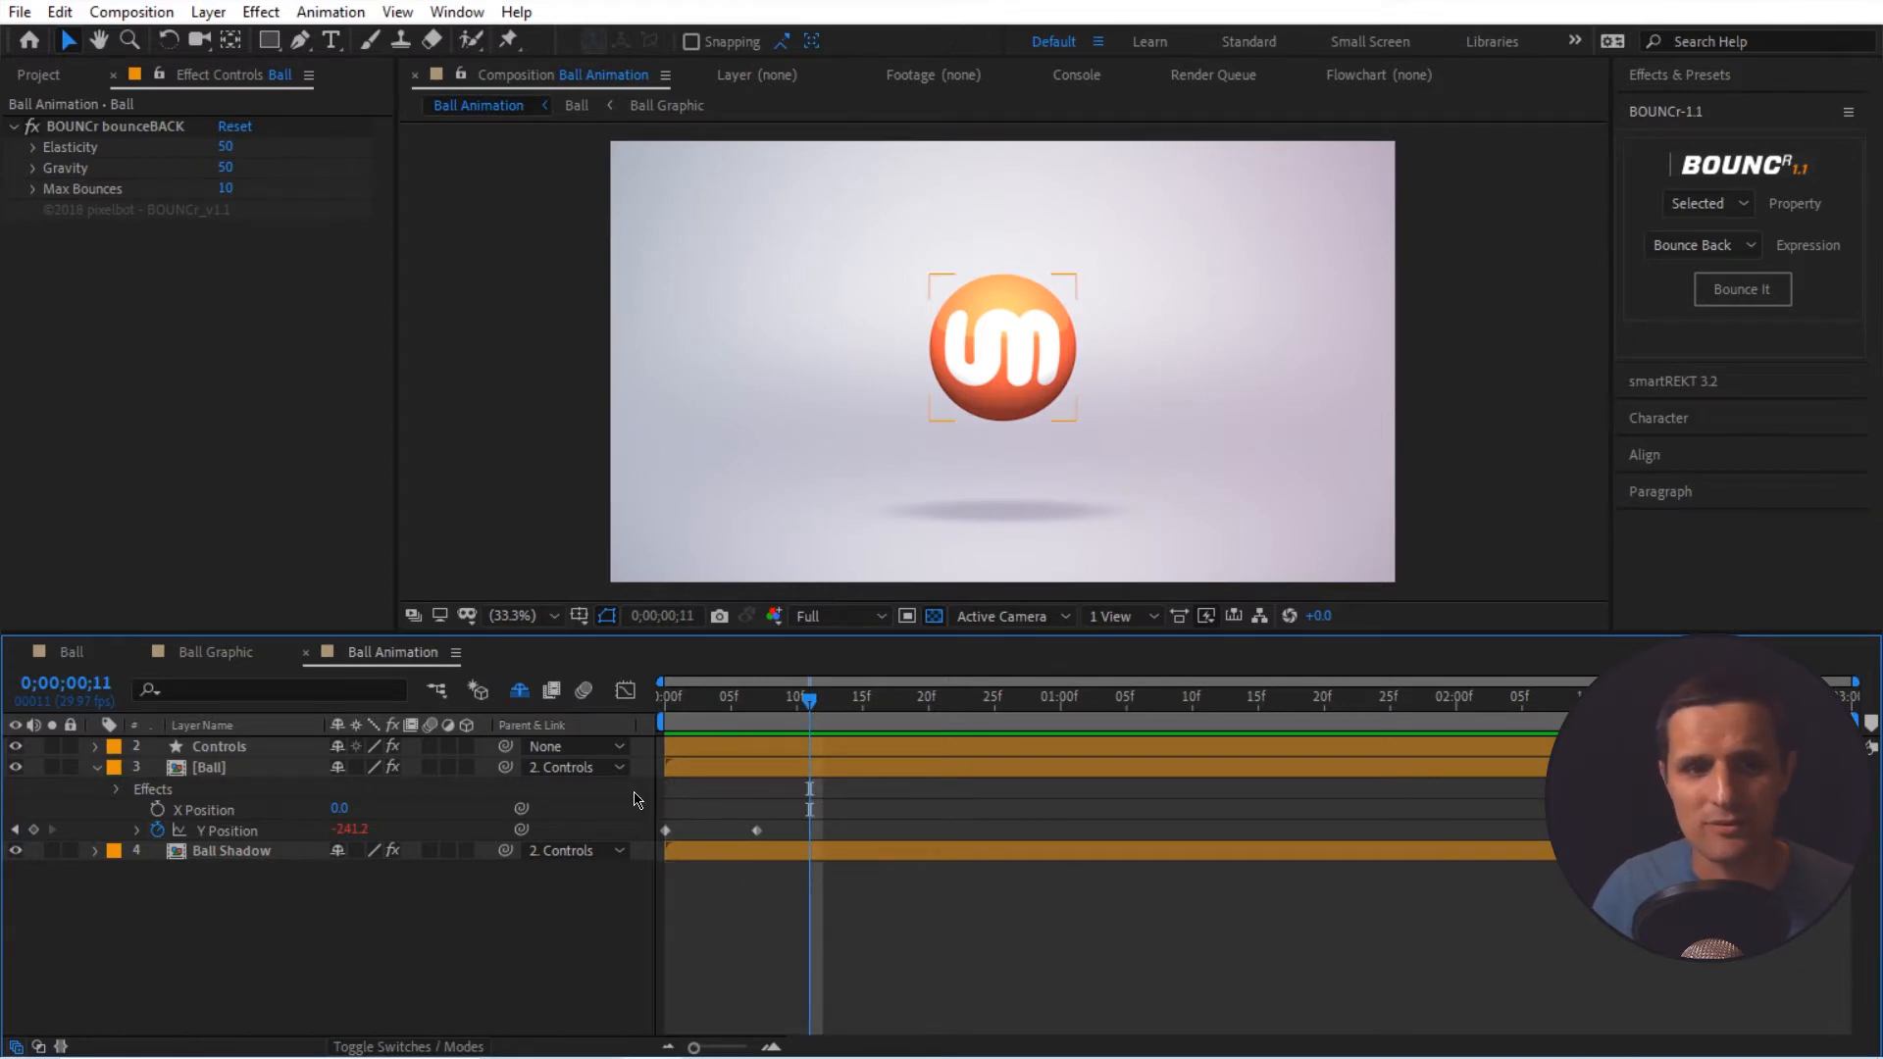
drag(808, 696, 862, 696)
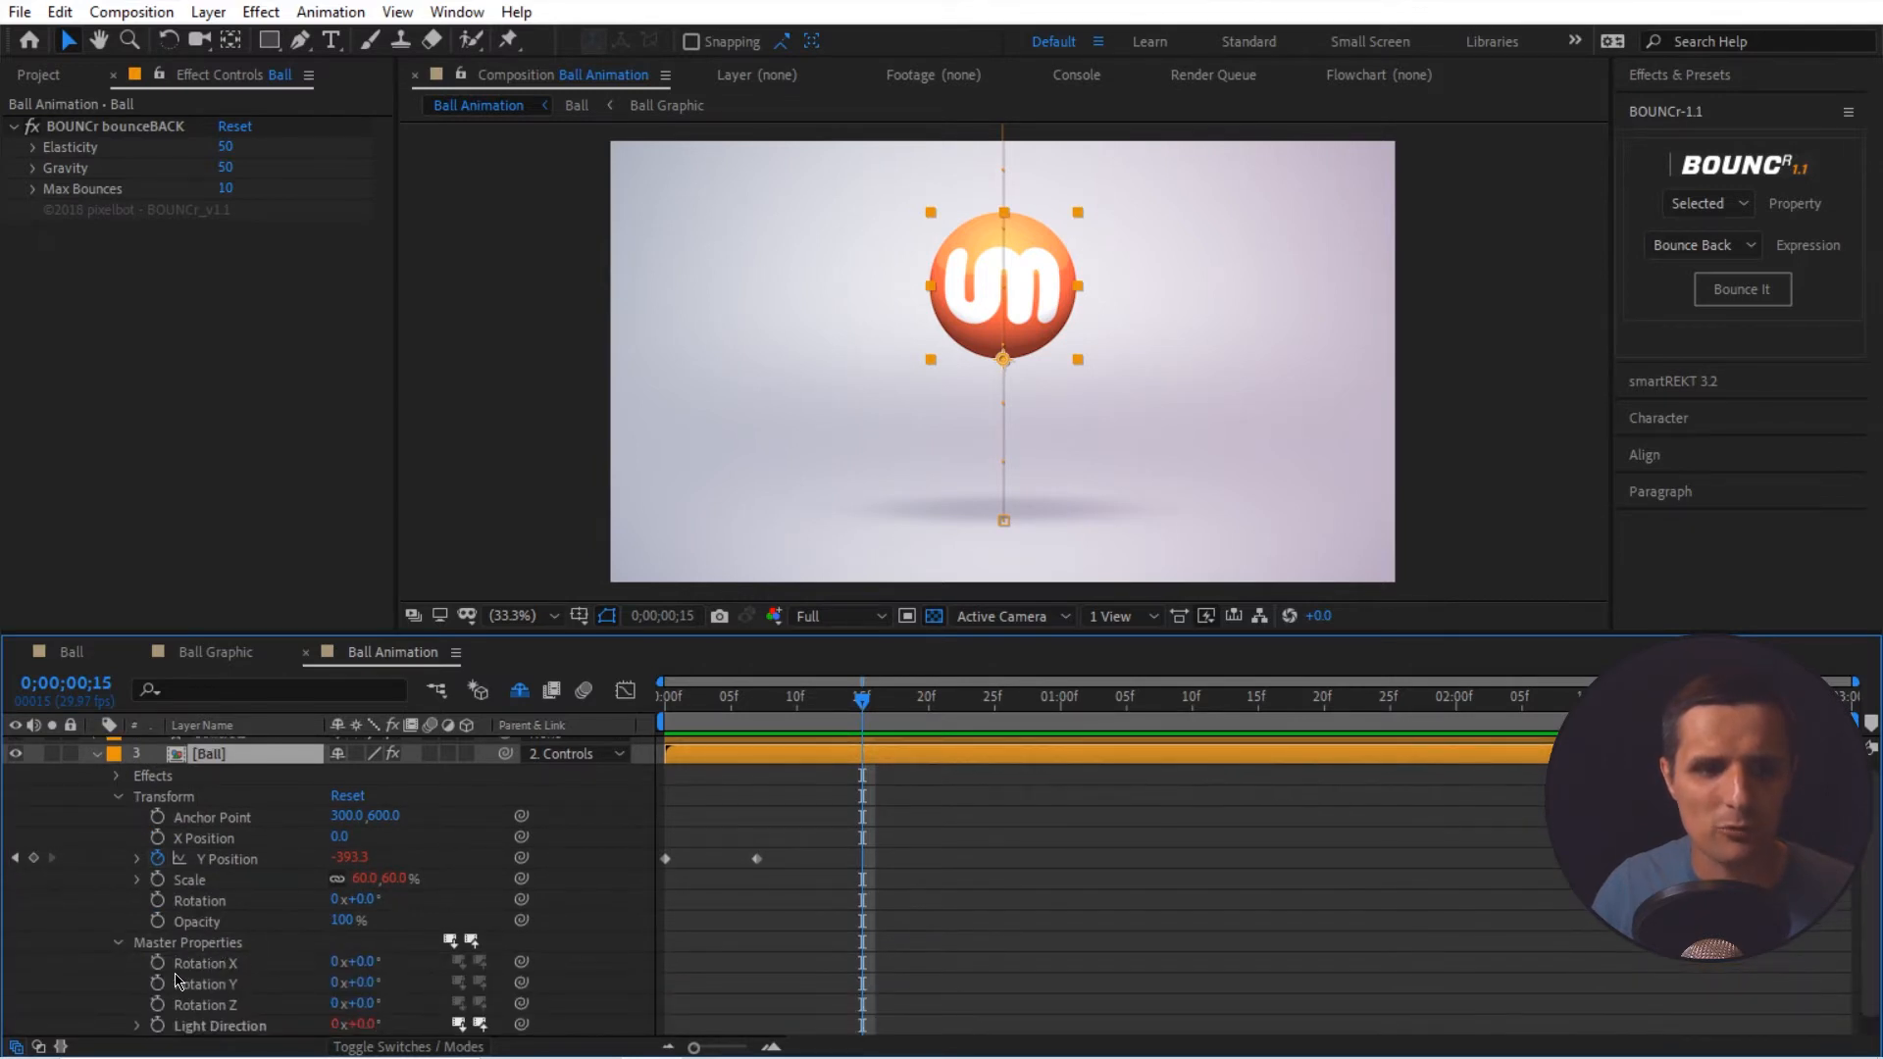
mouse_move(800, 712)
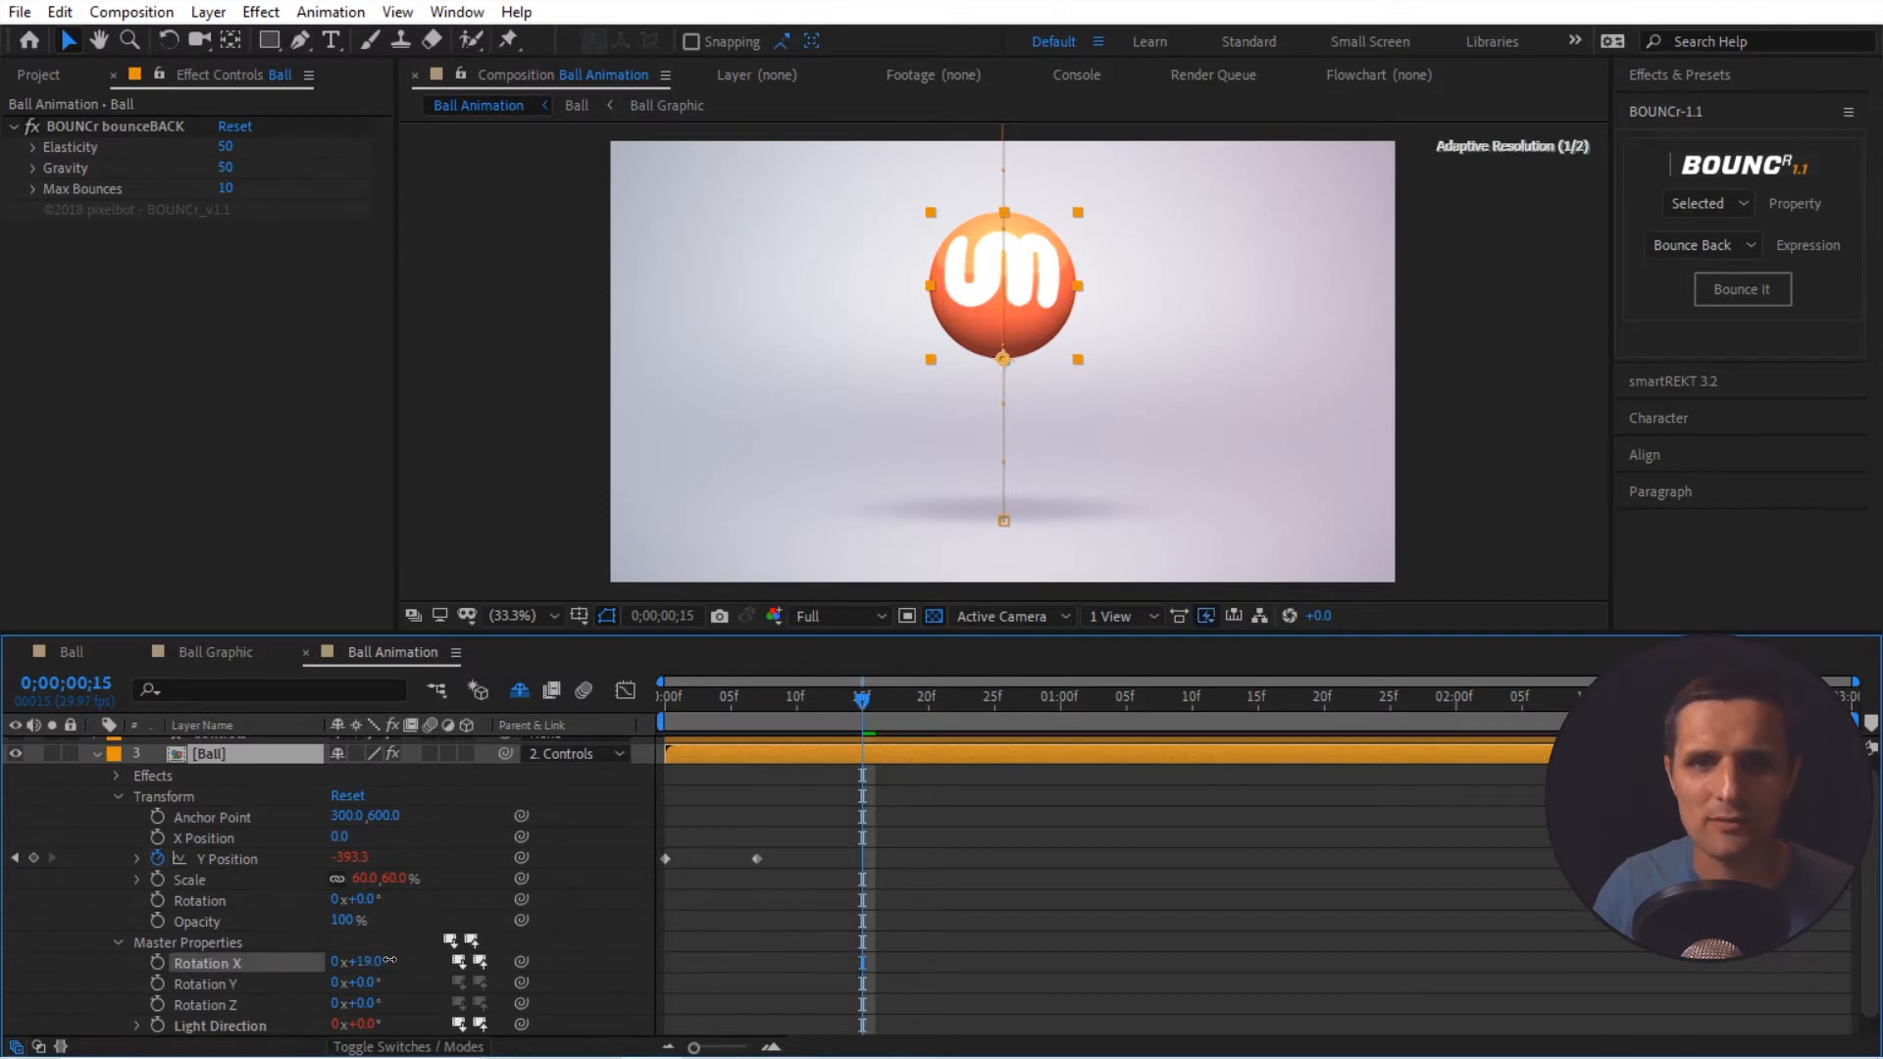
drag(355, 961, 414, 961)
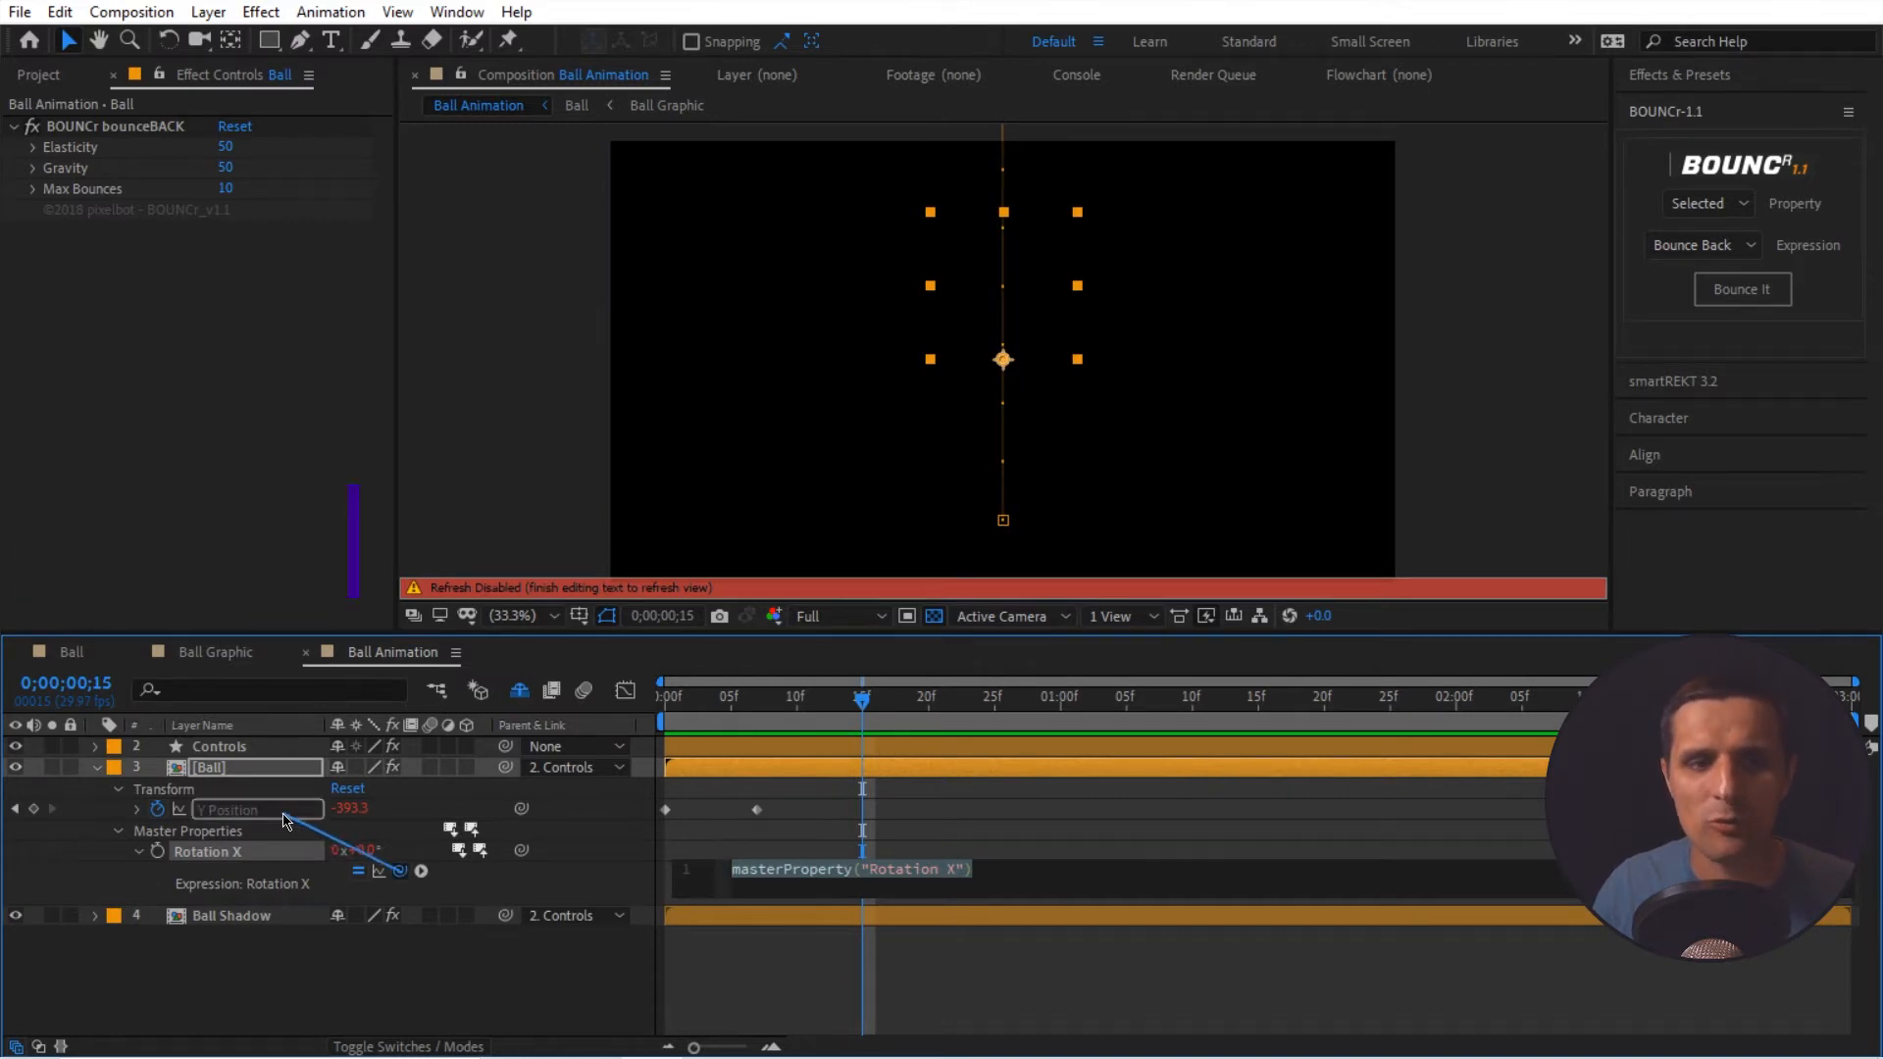
- Write the Rotation X expression transform.yPosition.velocity * .01 so the logo wobbles as it falls
text(transform.yPosition)
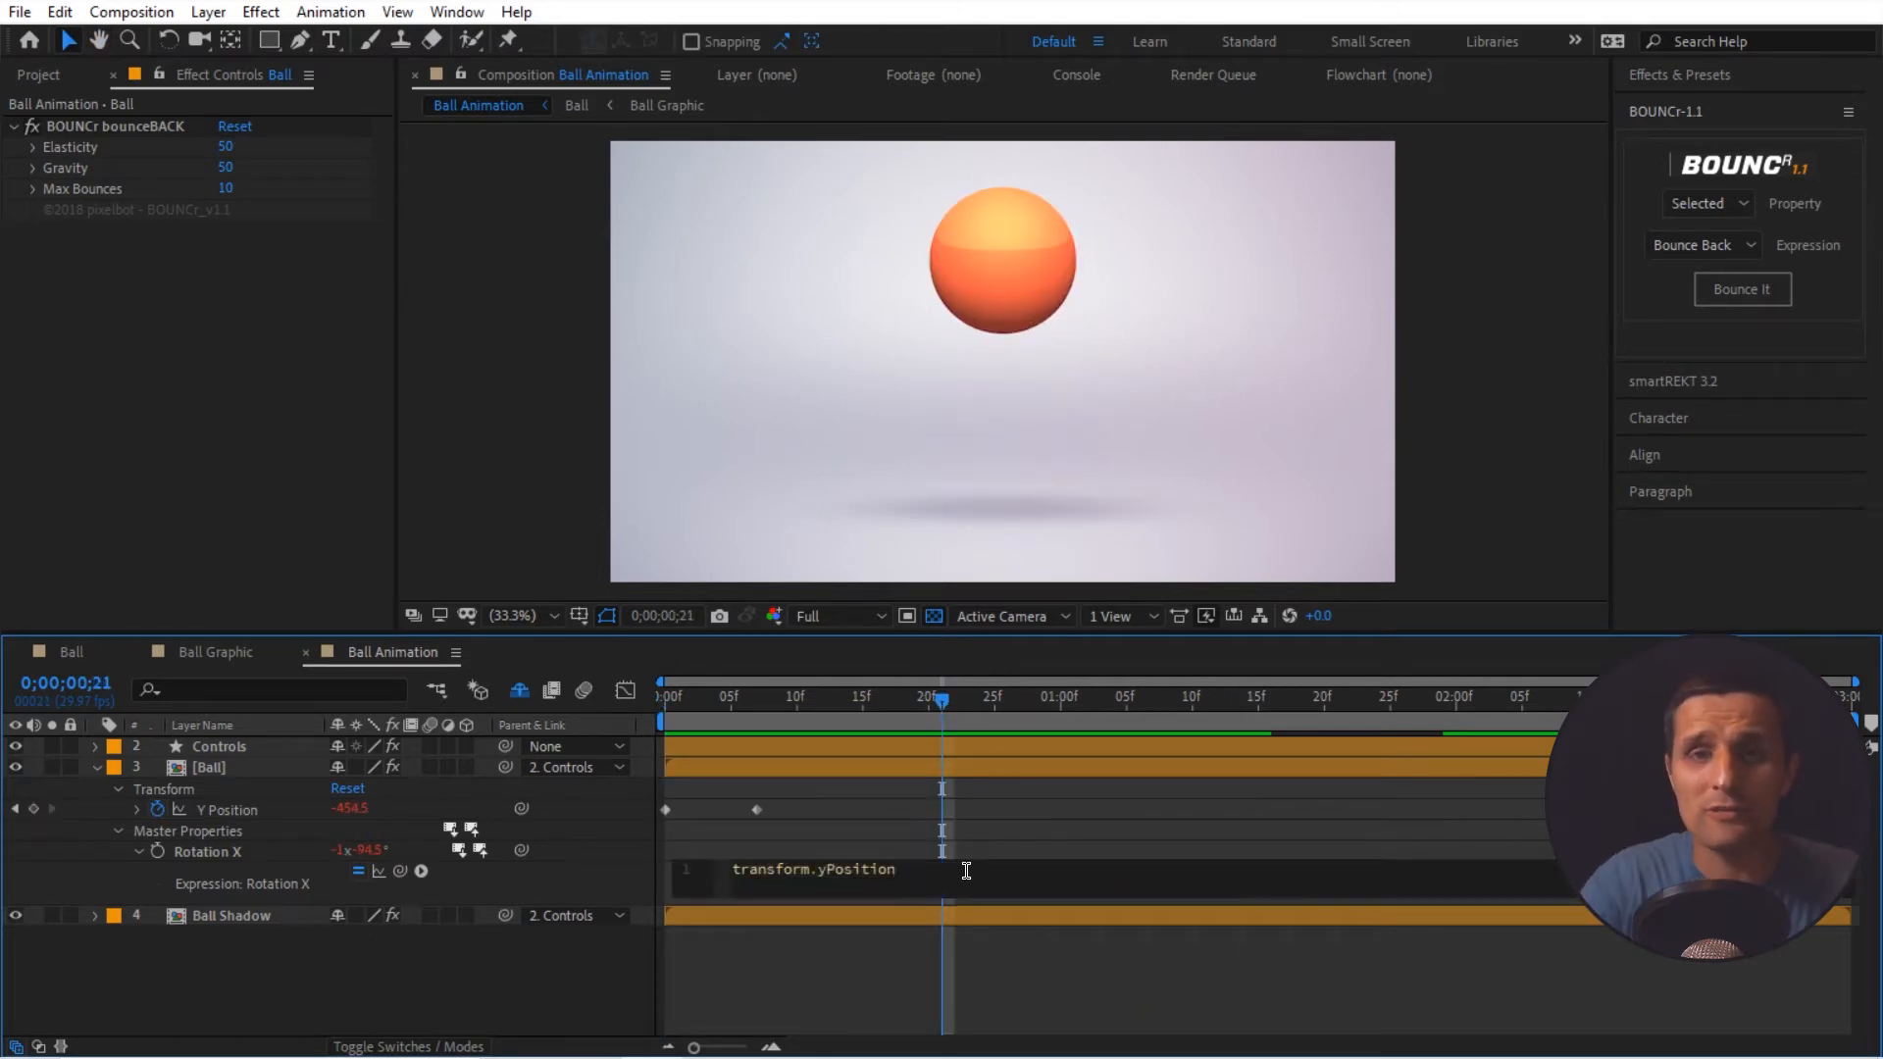
text(.)
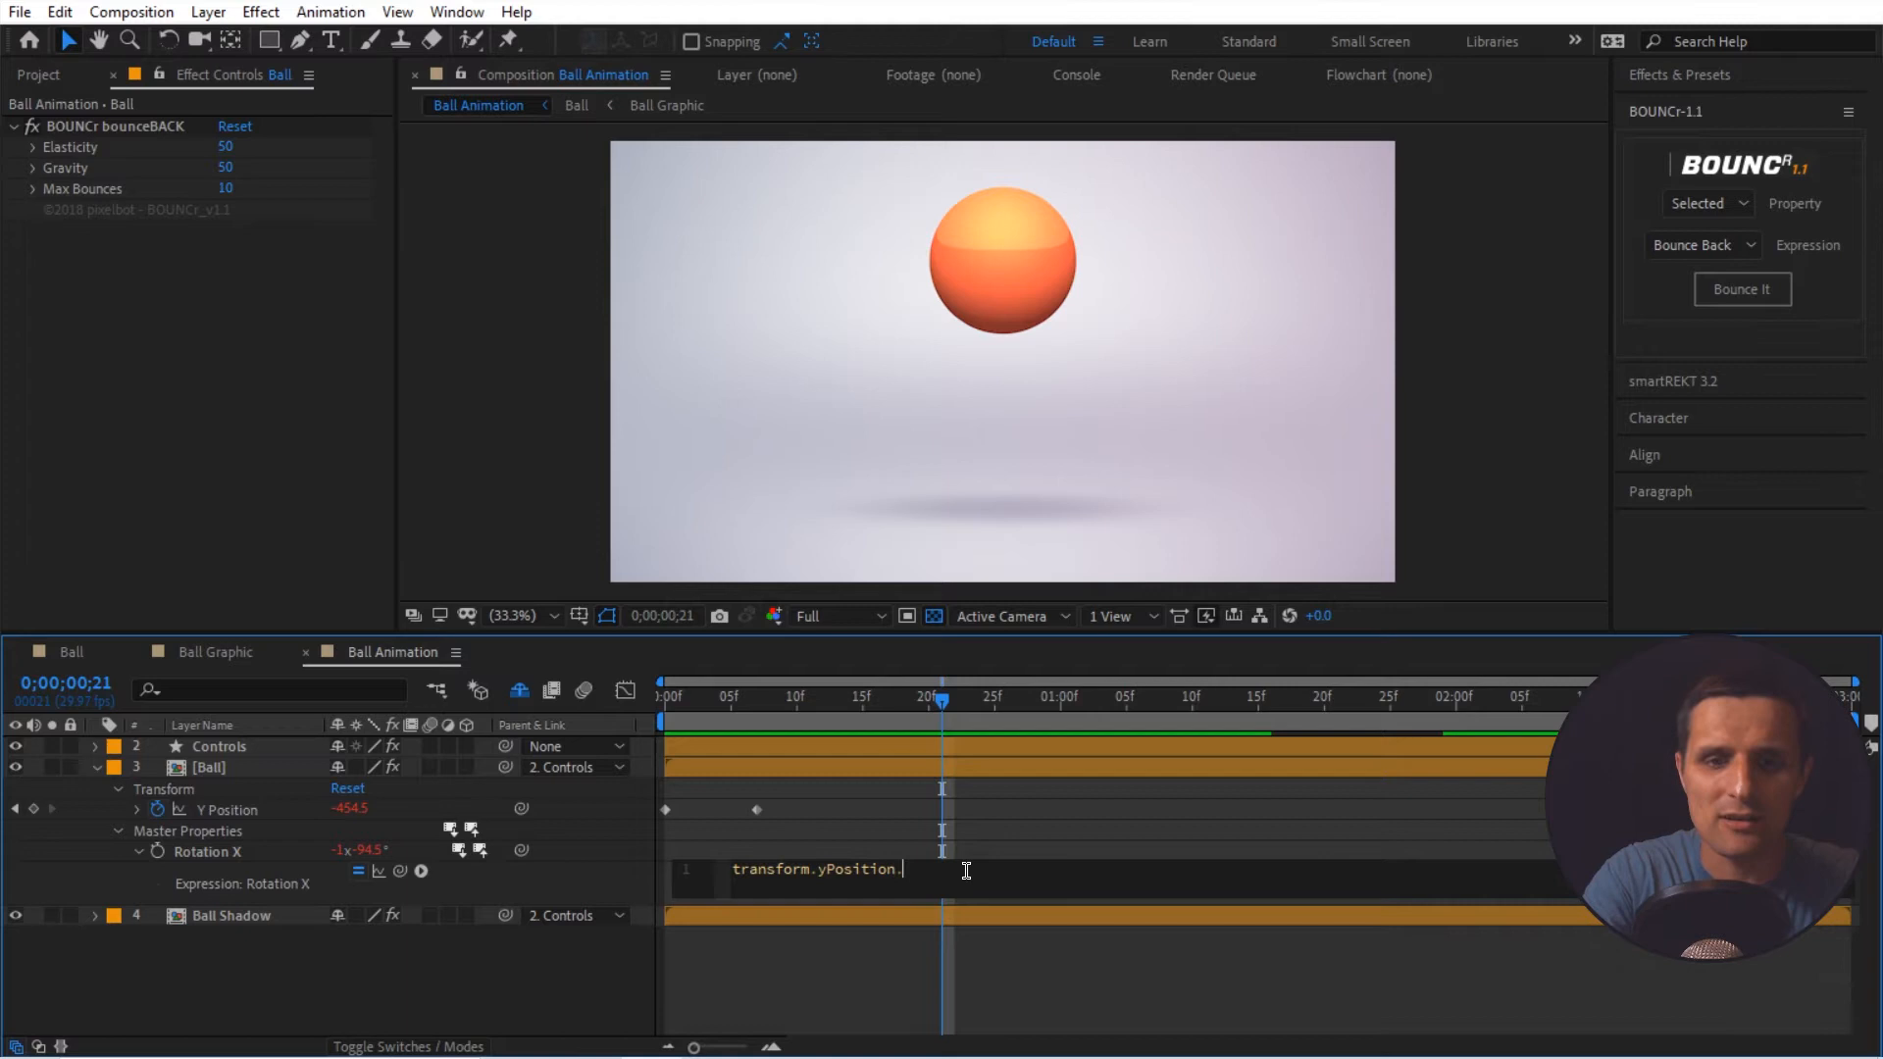
text(velocity)
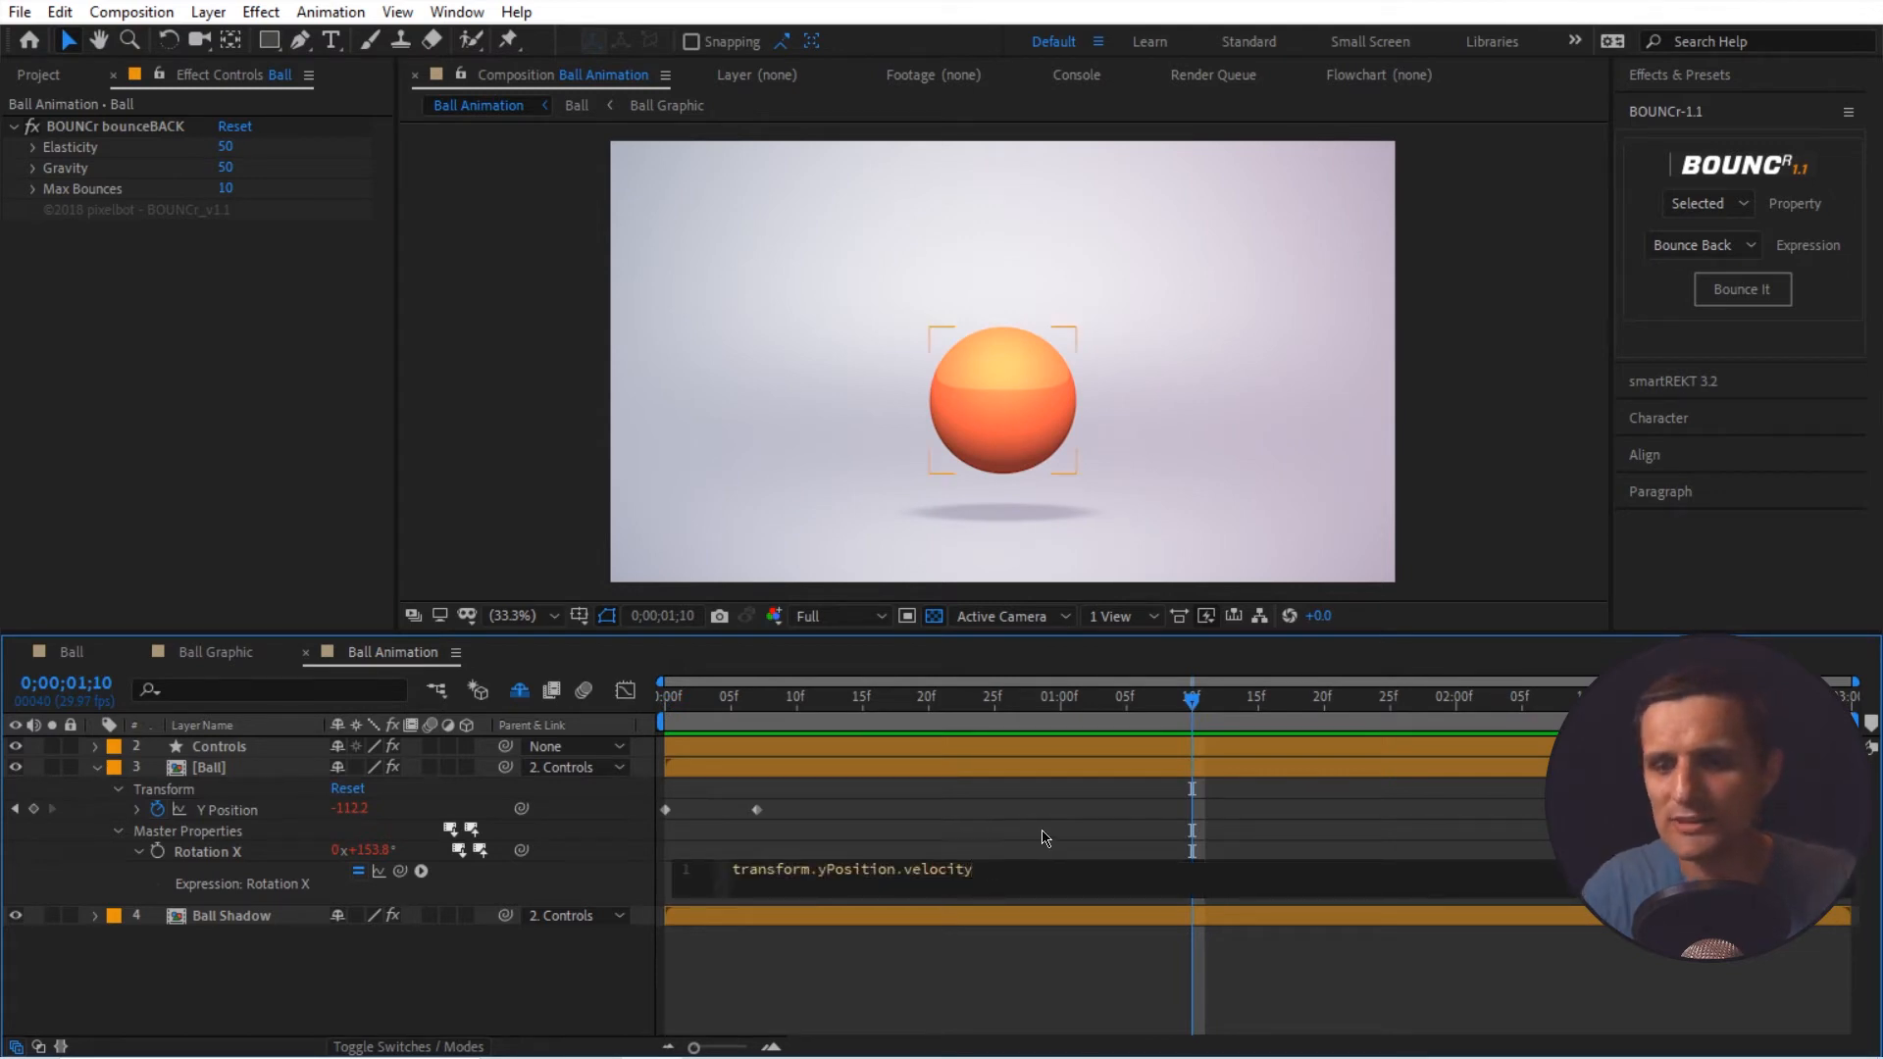
text(*)
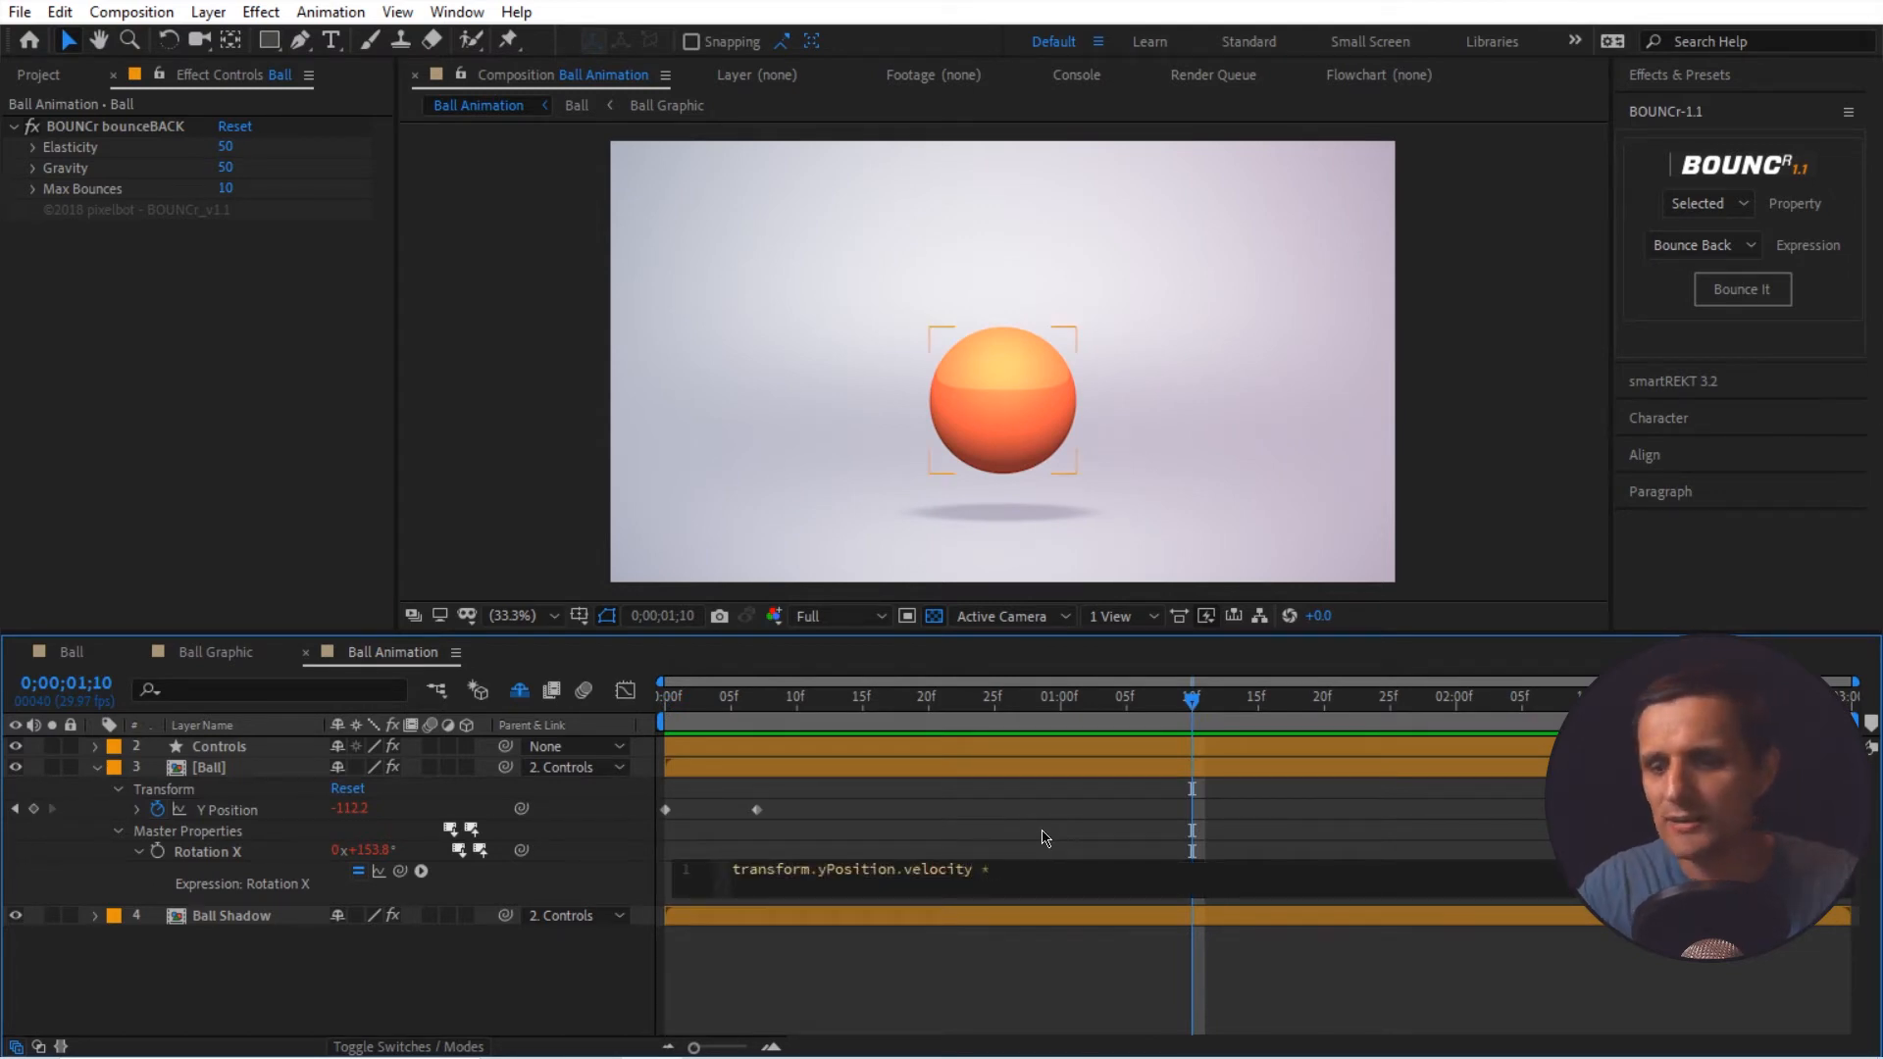
text(.01)
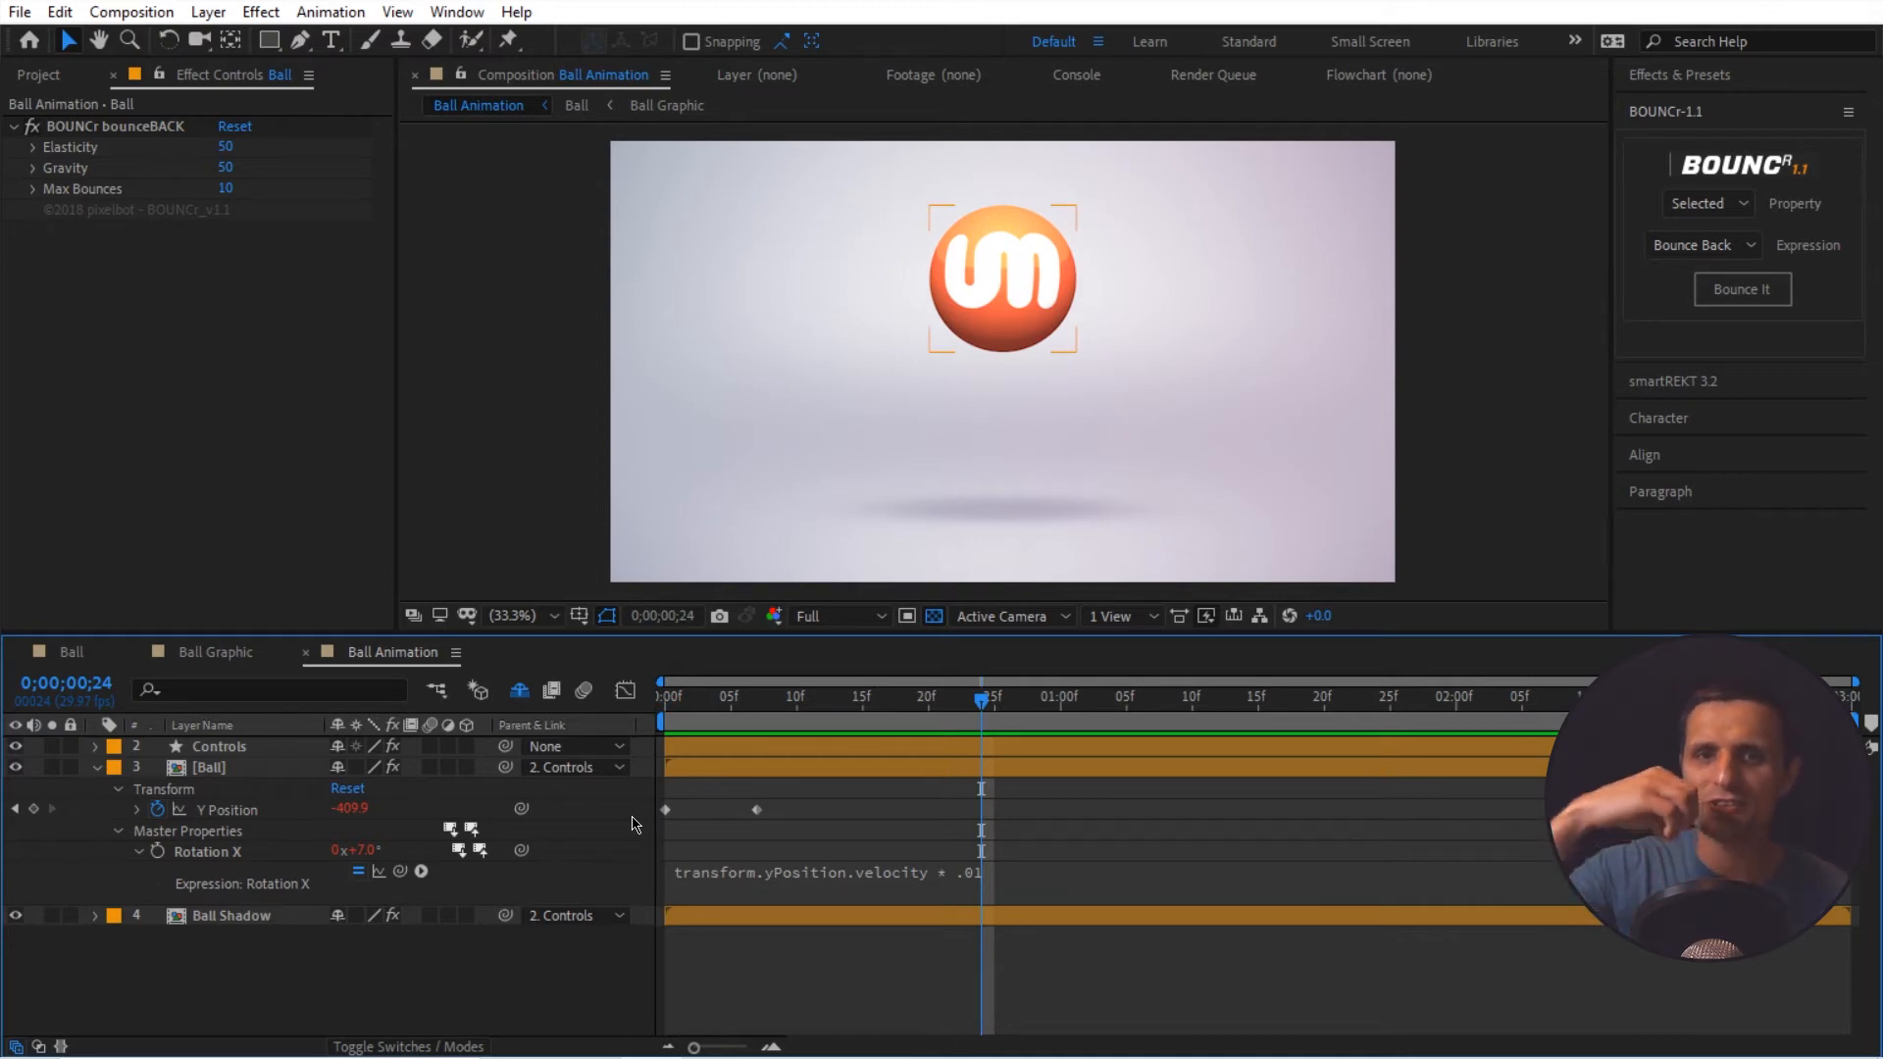
click(663, 694)
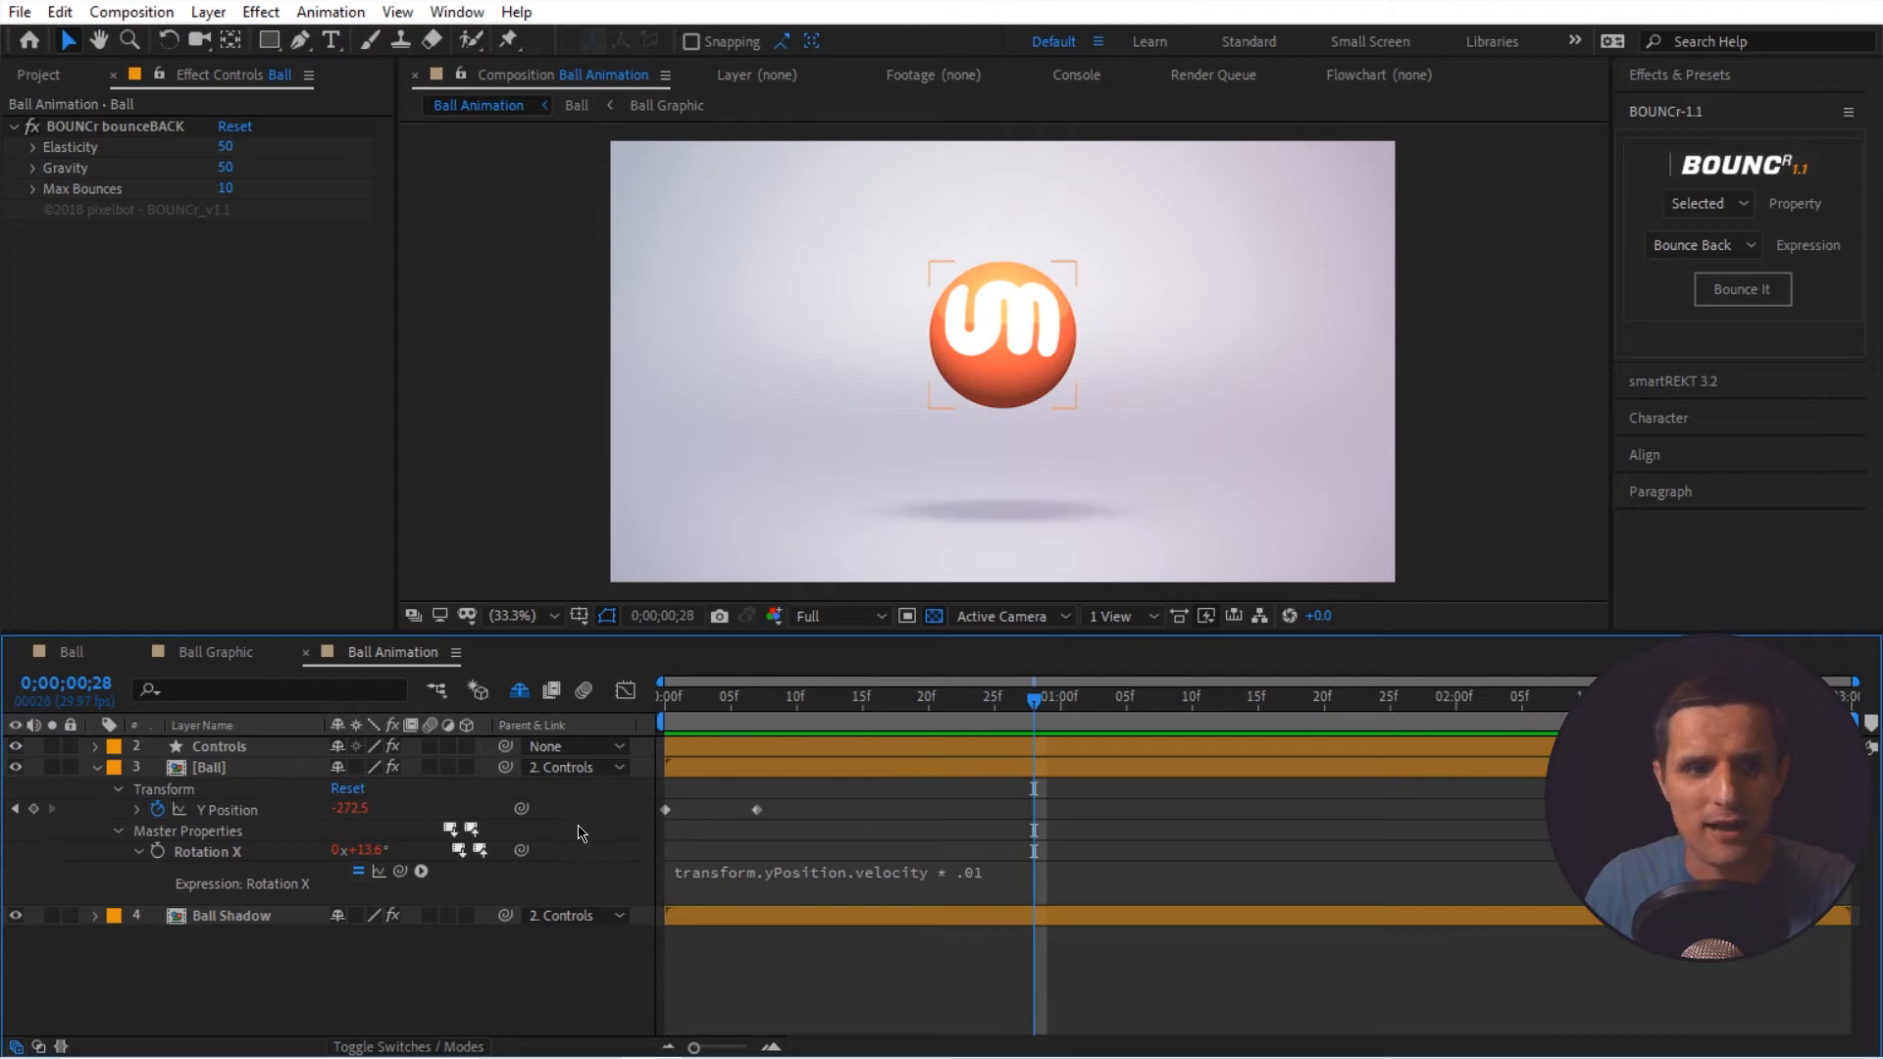
click(220, 745)
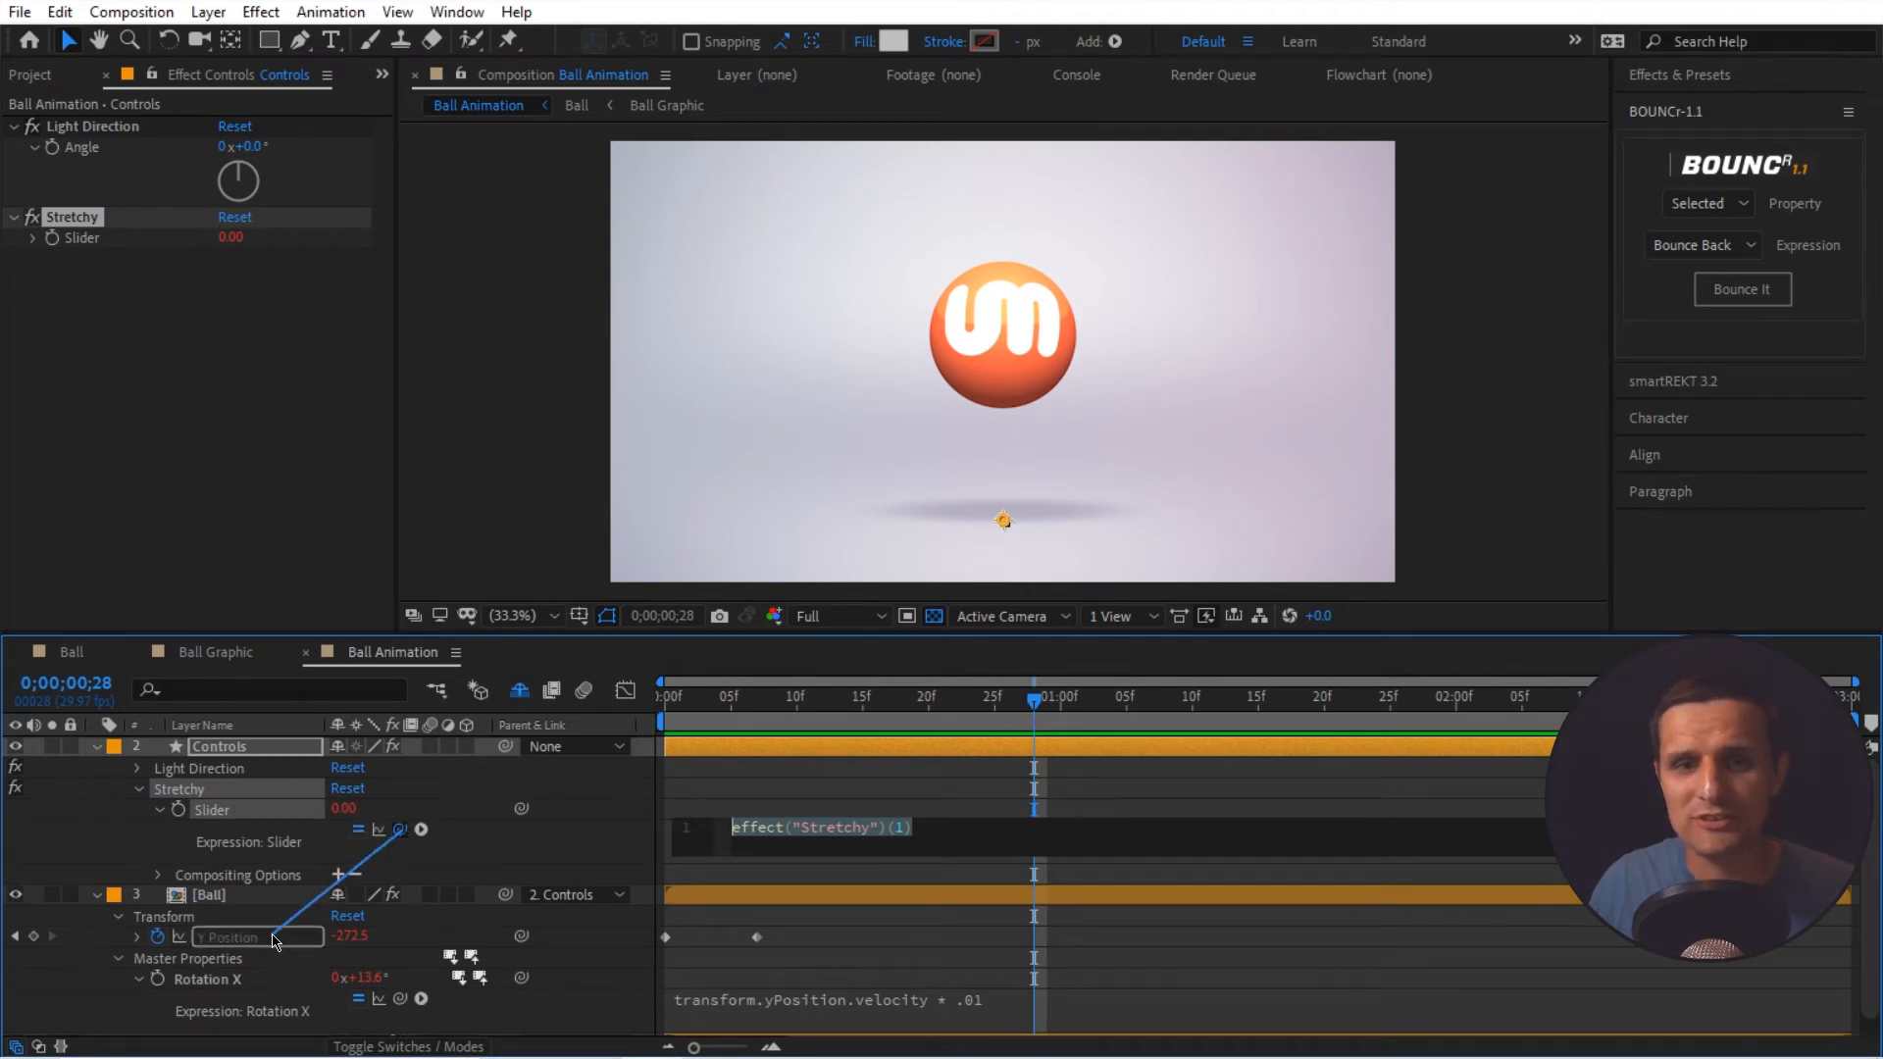
- Set the Stretchy slider expression to thisComp.layer("Ball").transform.yPosition.velocity and collapse the layers
text(thisComp.layer("Ball").transform.yPosition)
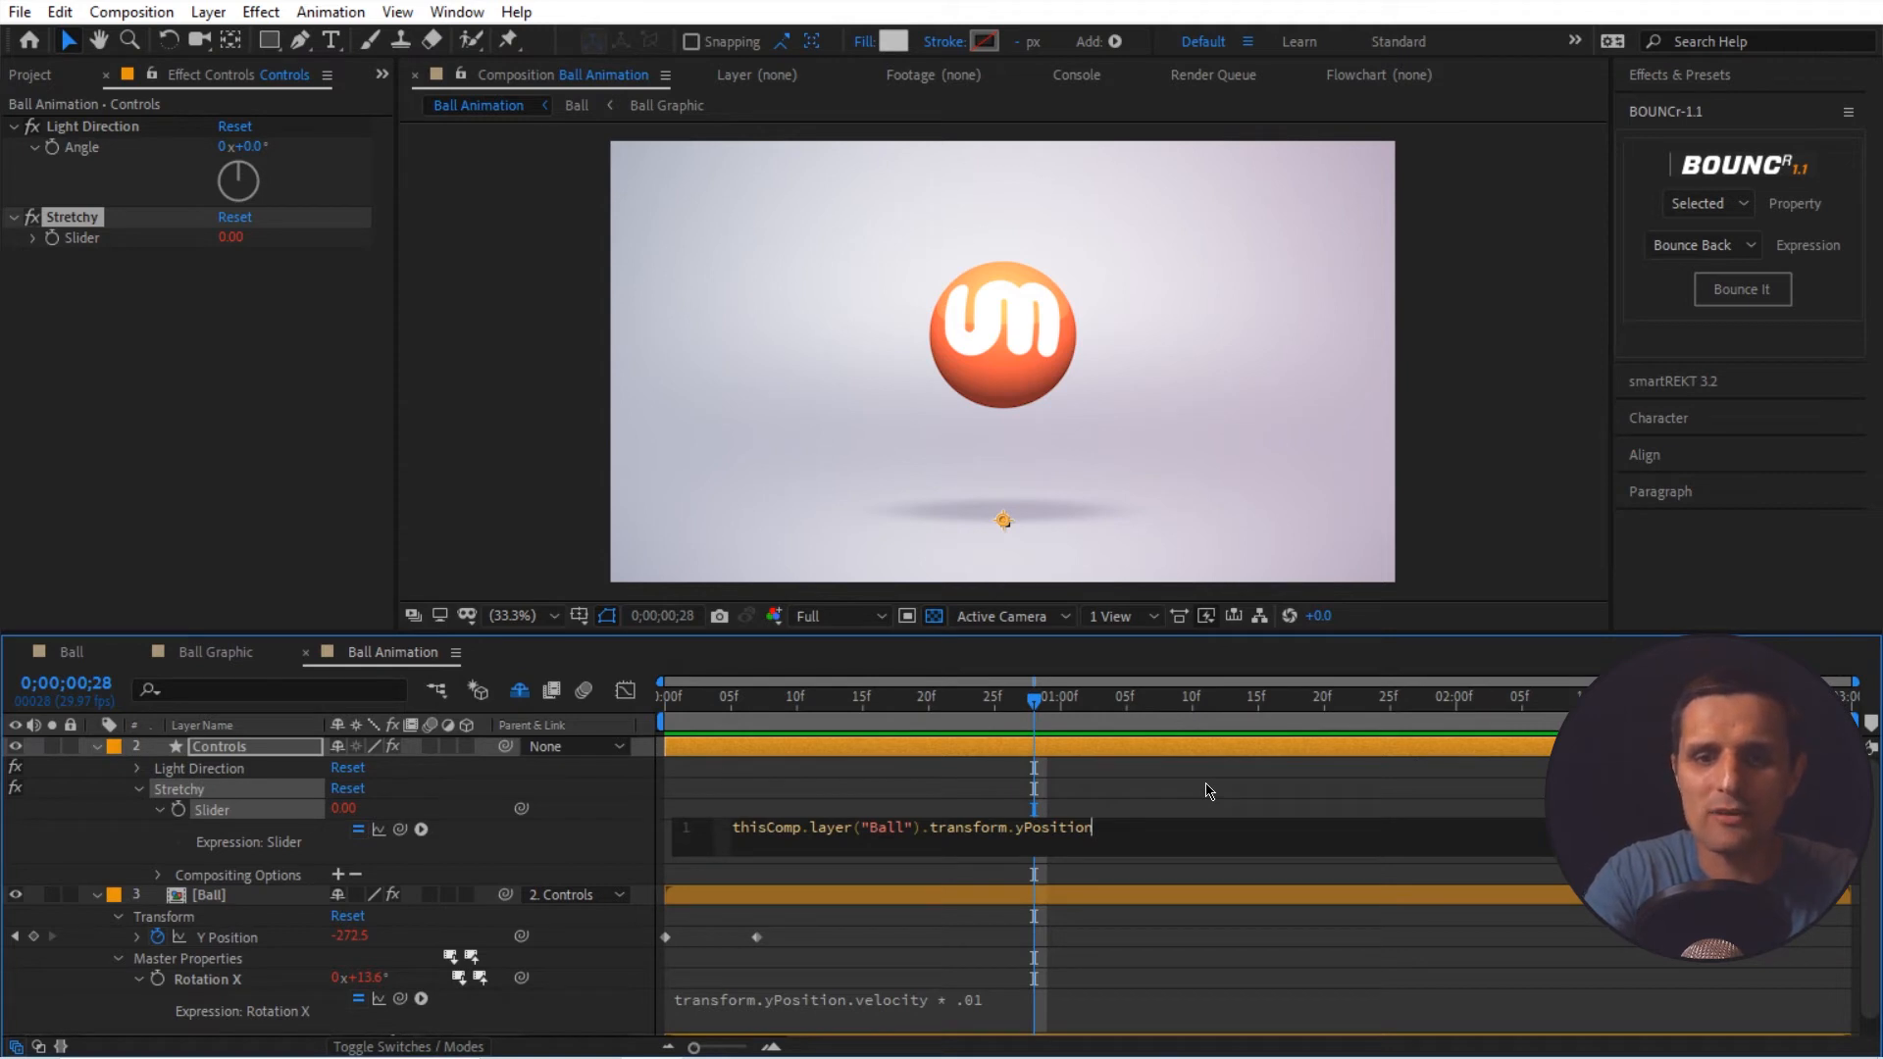
text(.velocity)
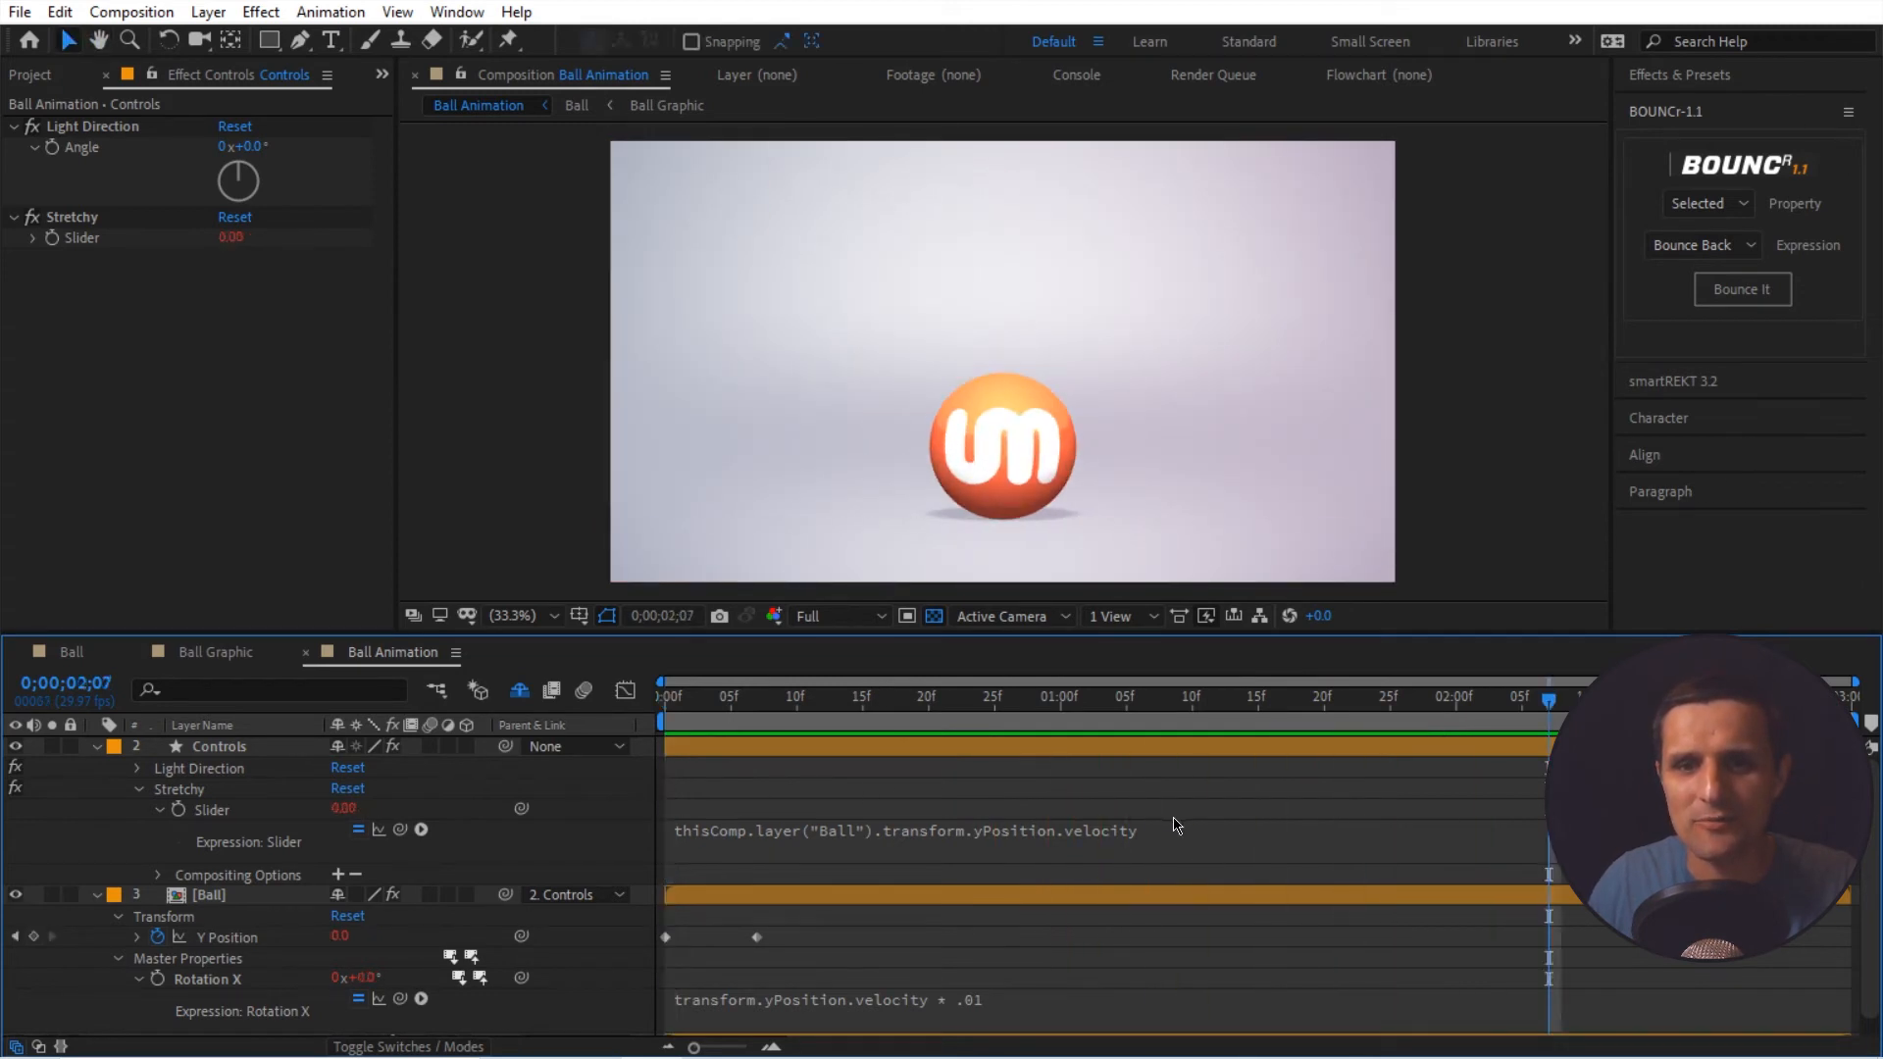
click(902, 831)
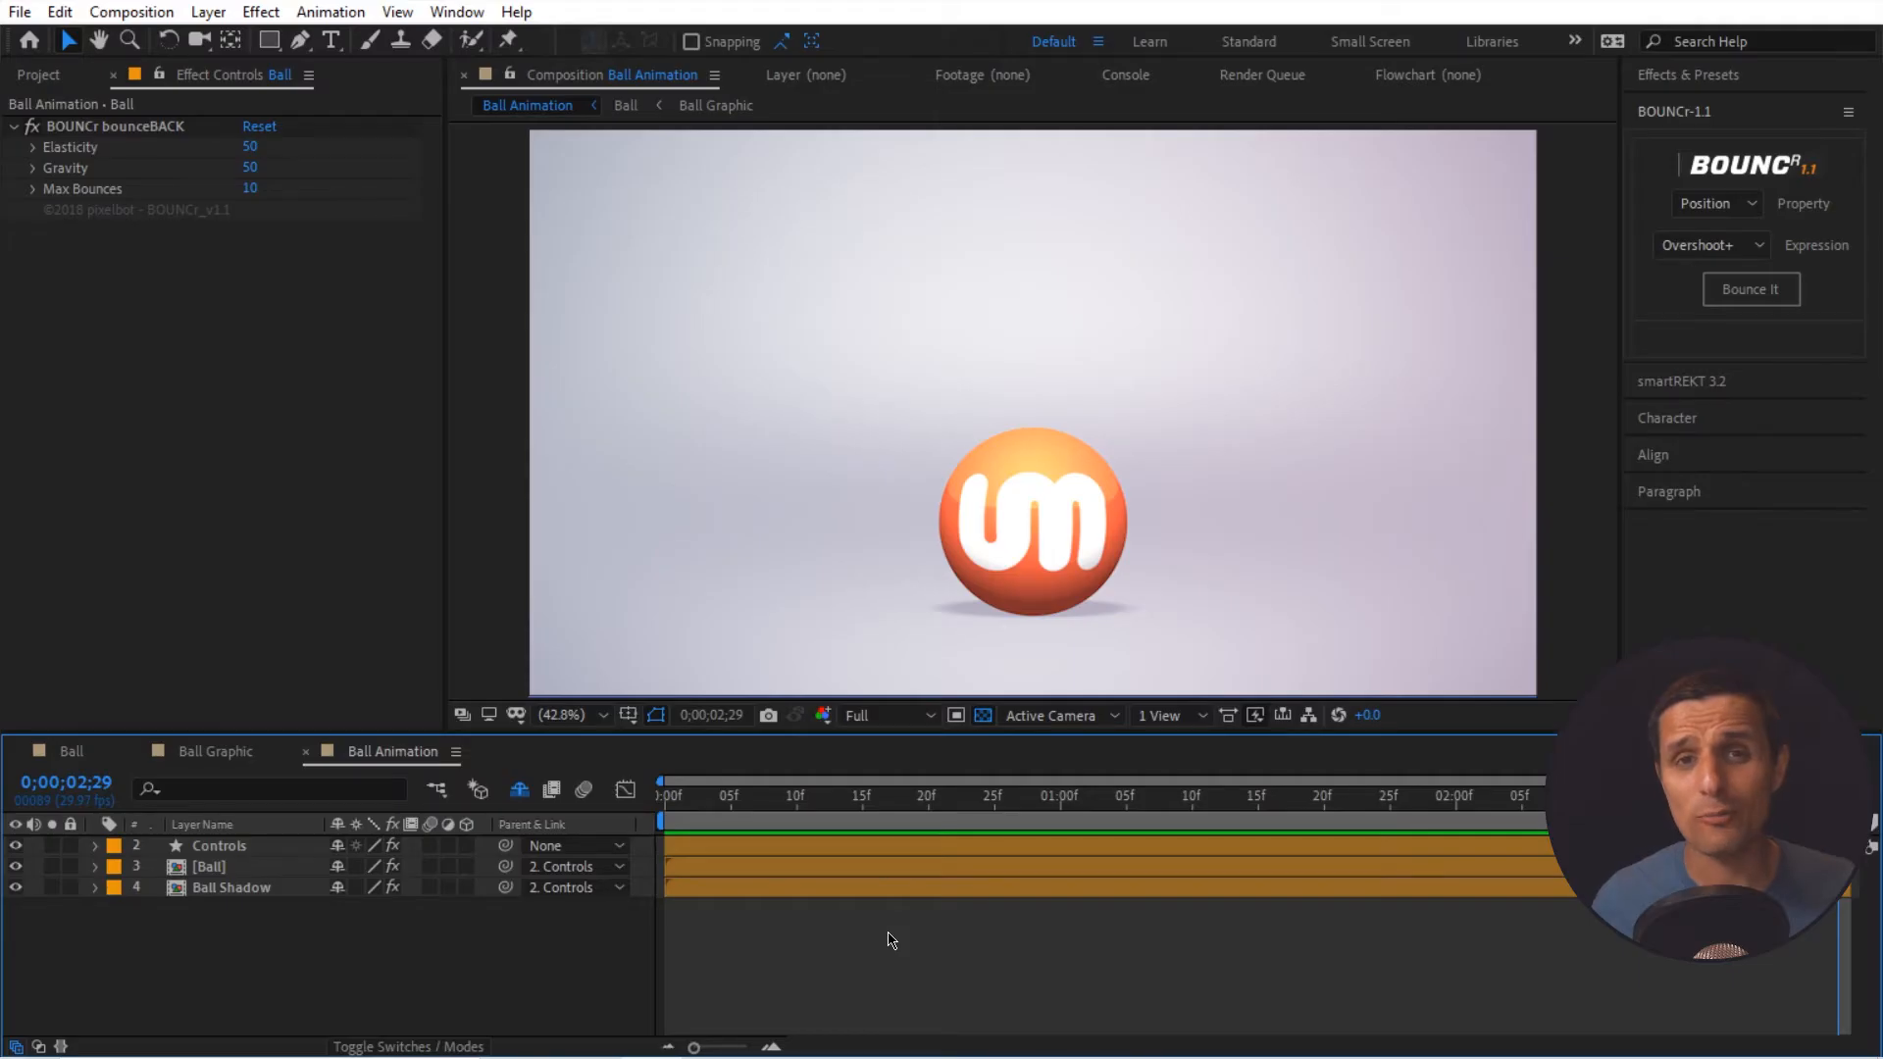
- Scrub from the start to preview the ball stretching with motion blur as it falls
click(837, 796)
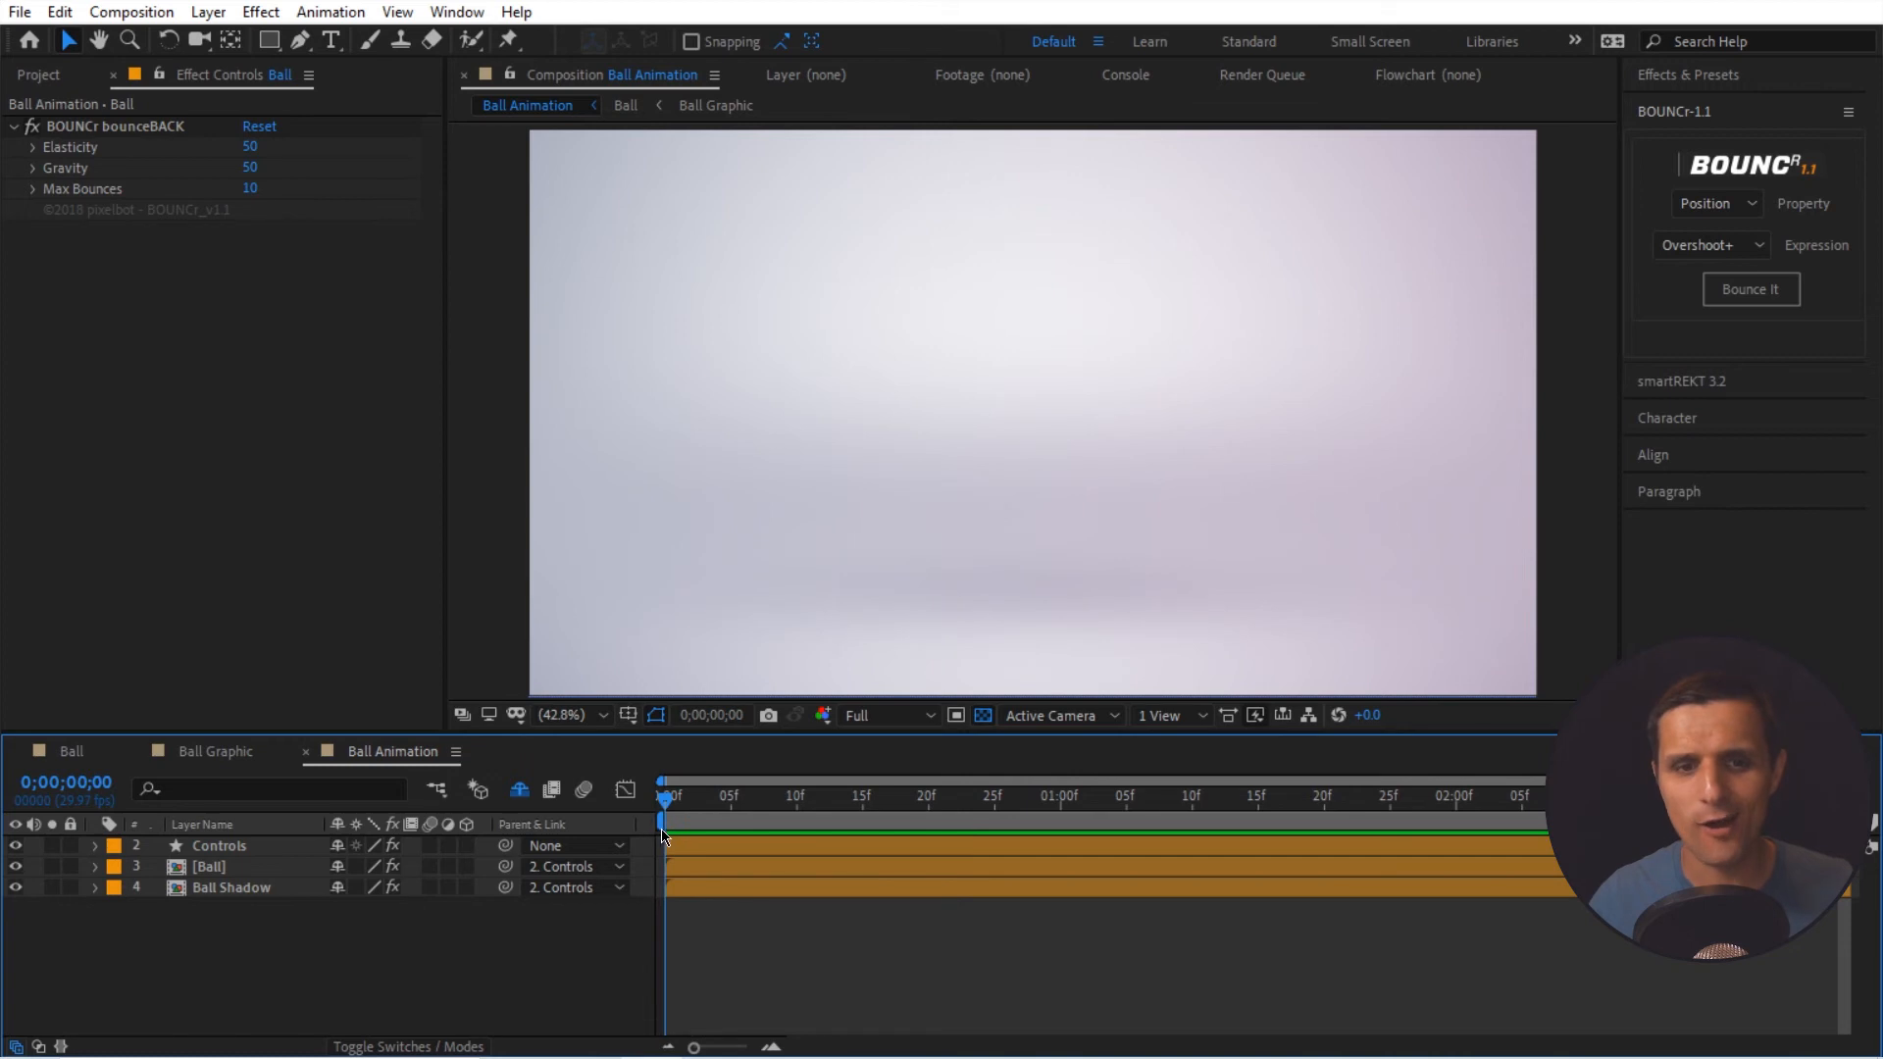
drag(663, 794, 717, 794)
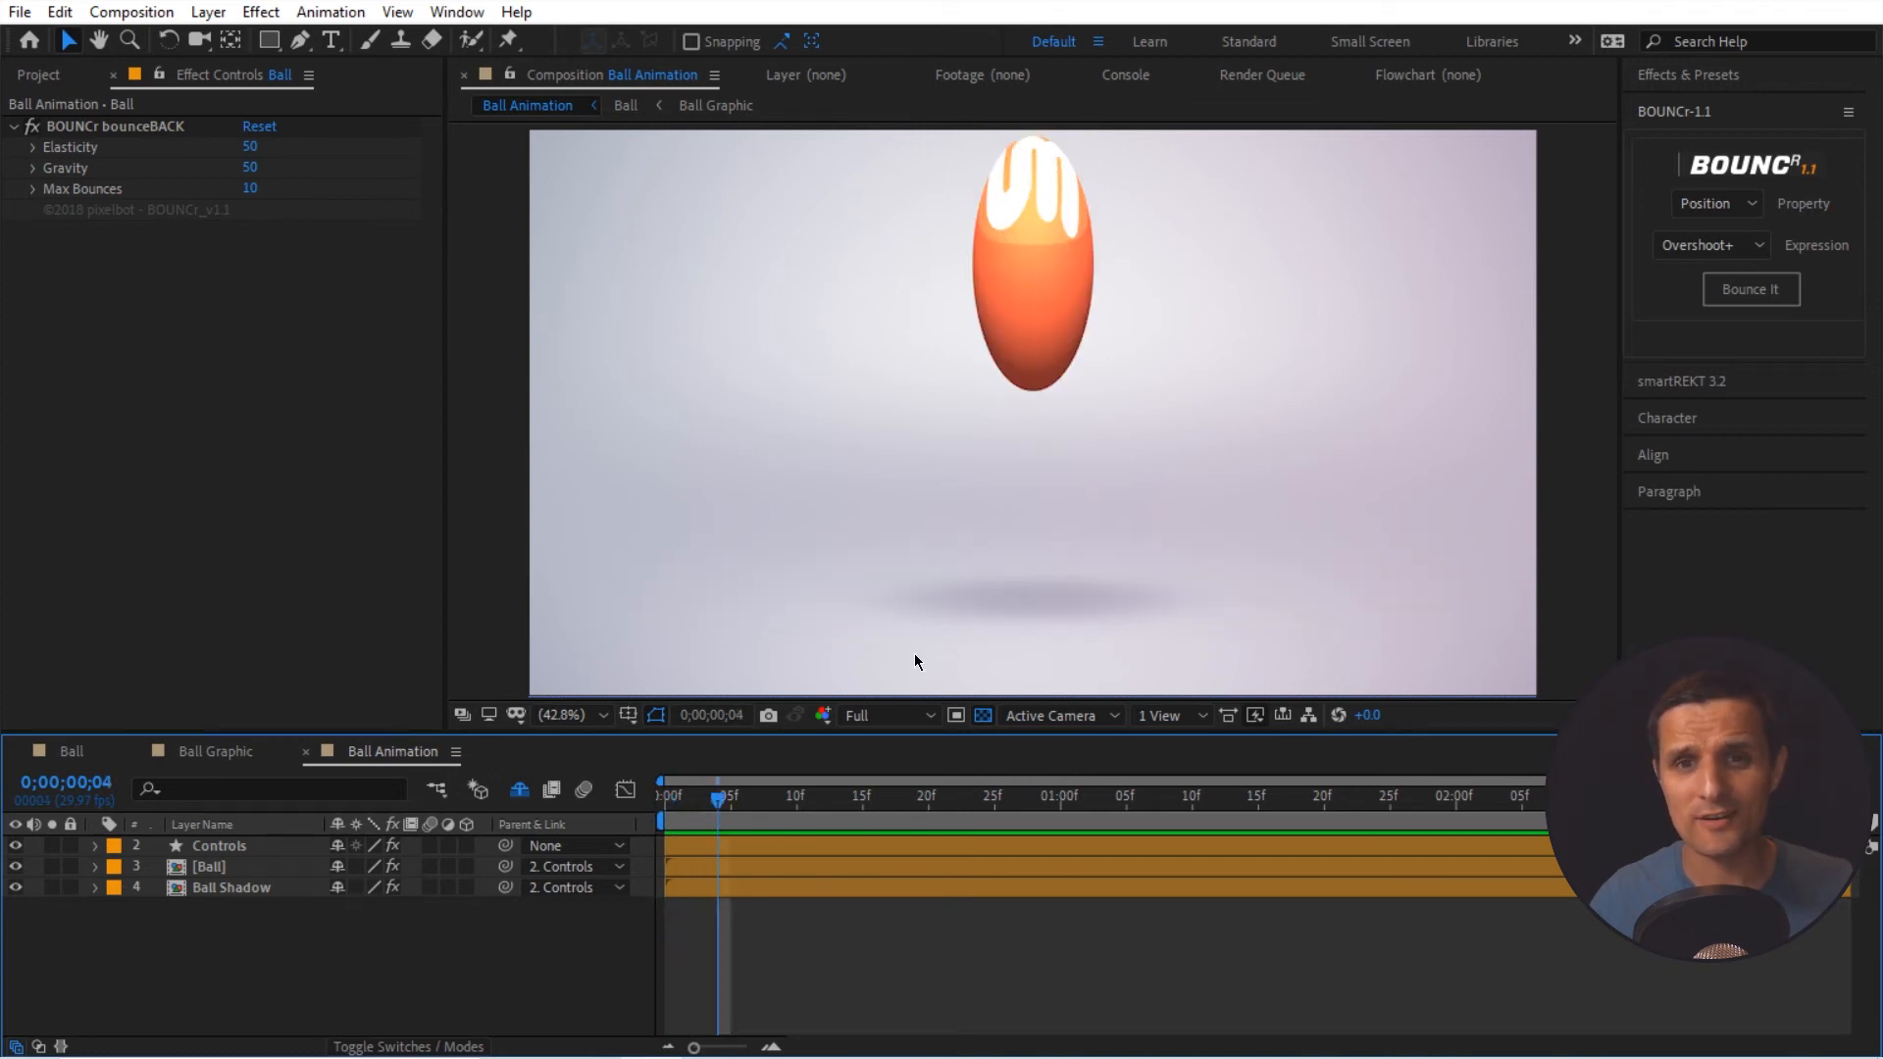
mouse_move(1062, 430)
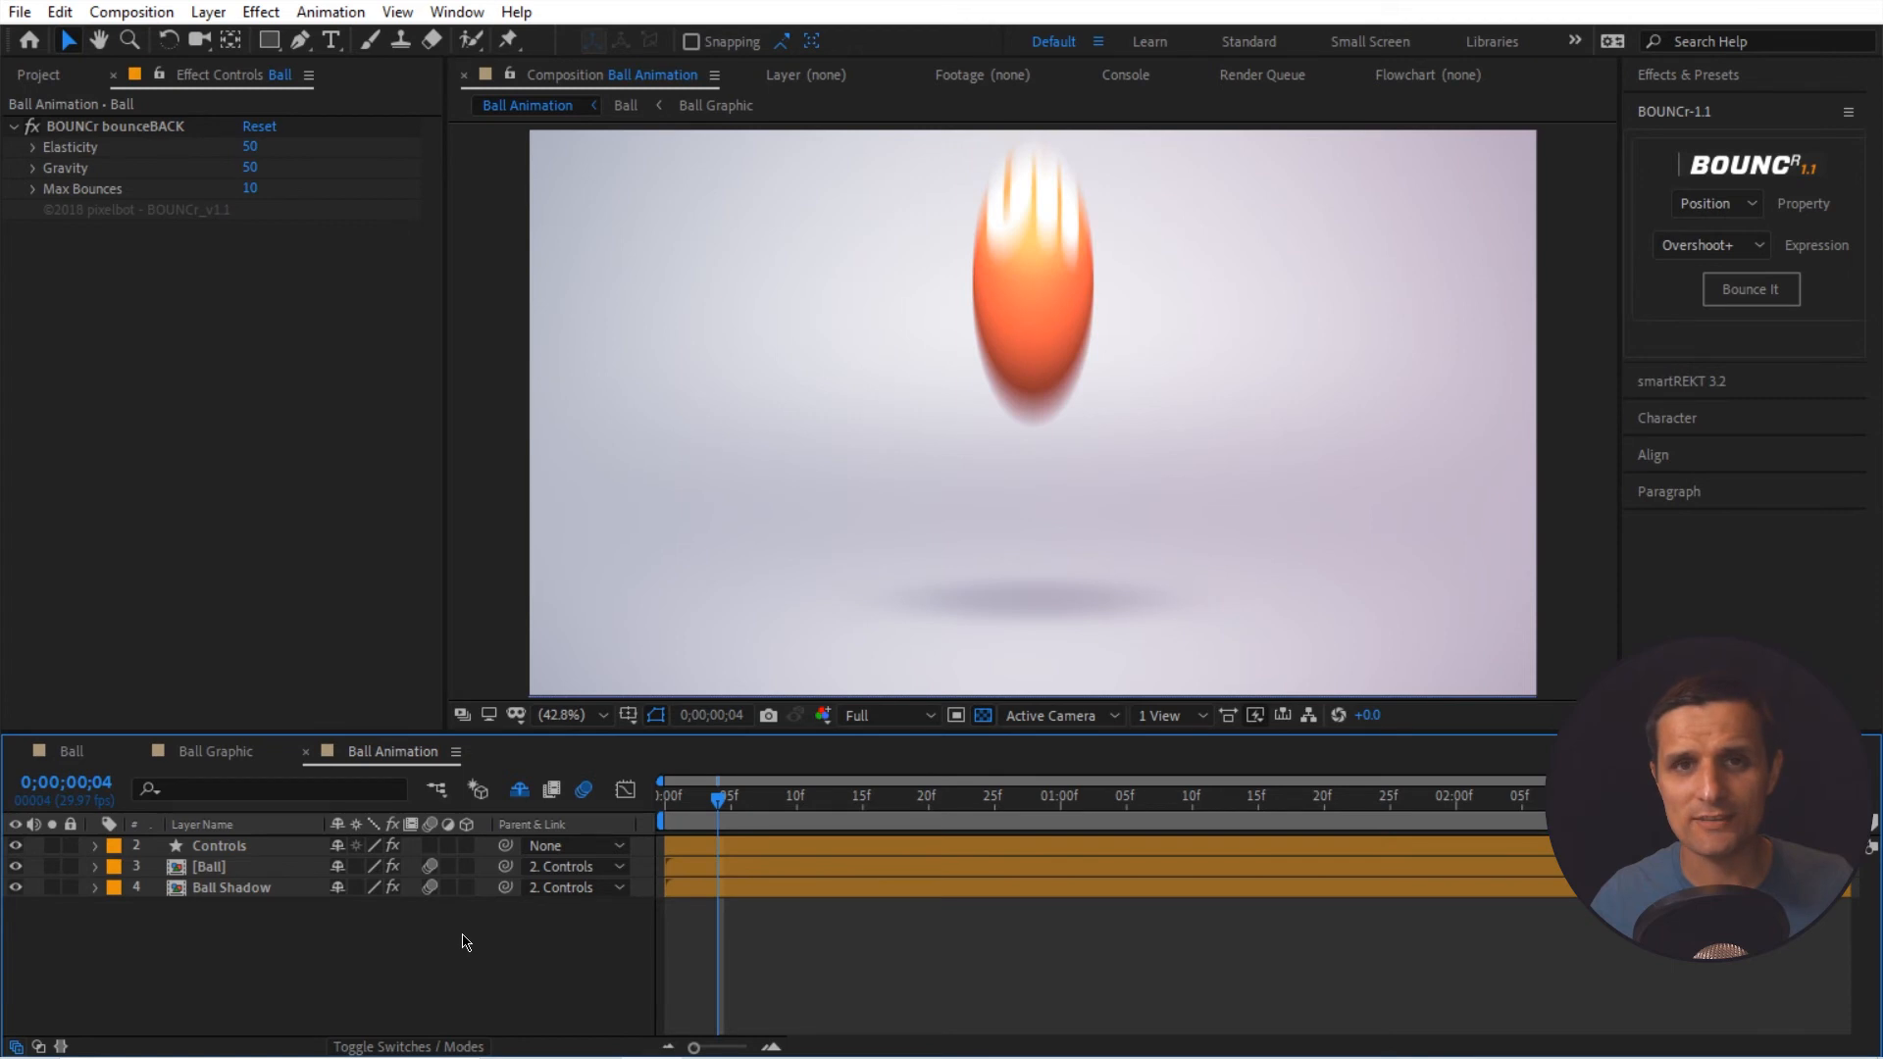
mouse_move(949, 396)
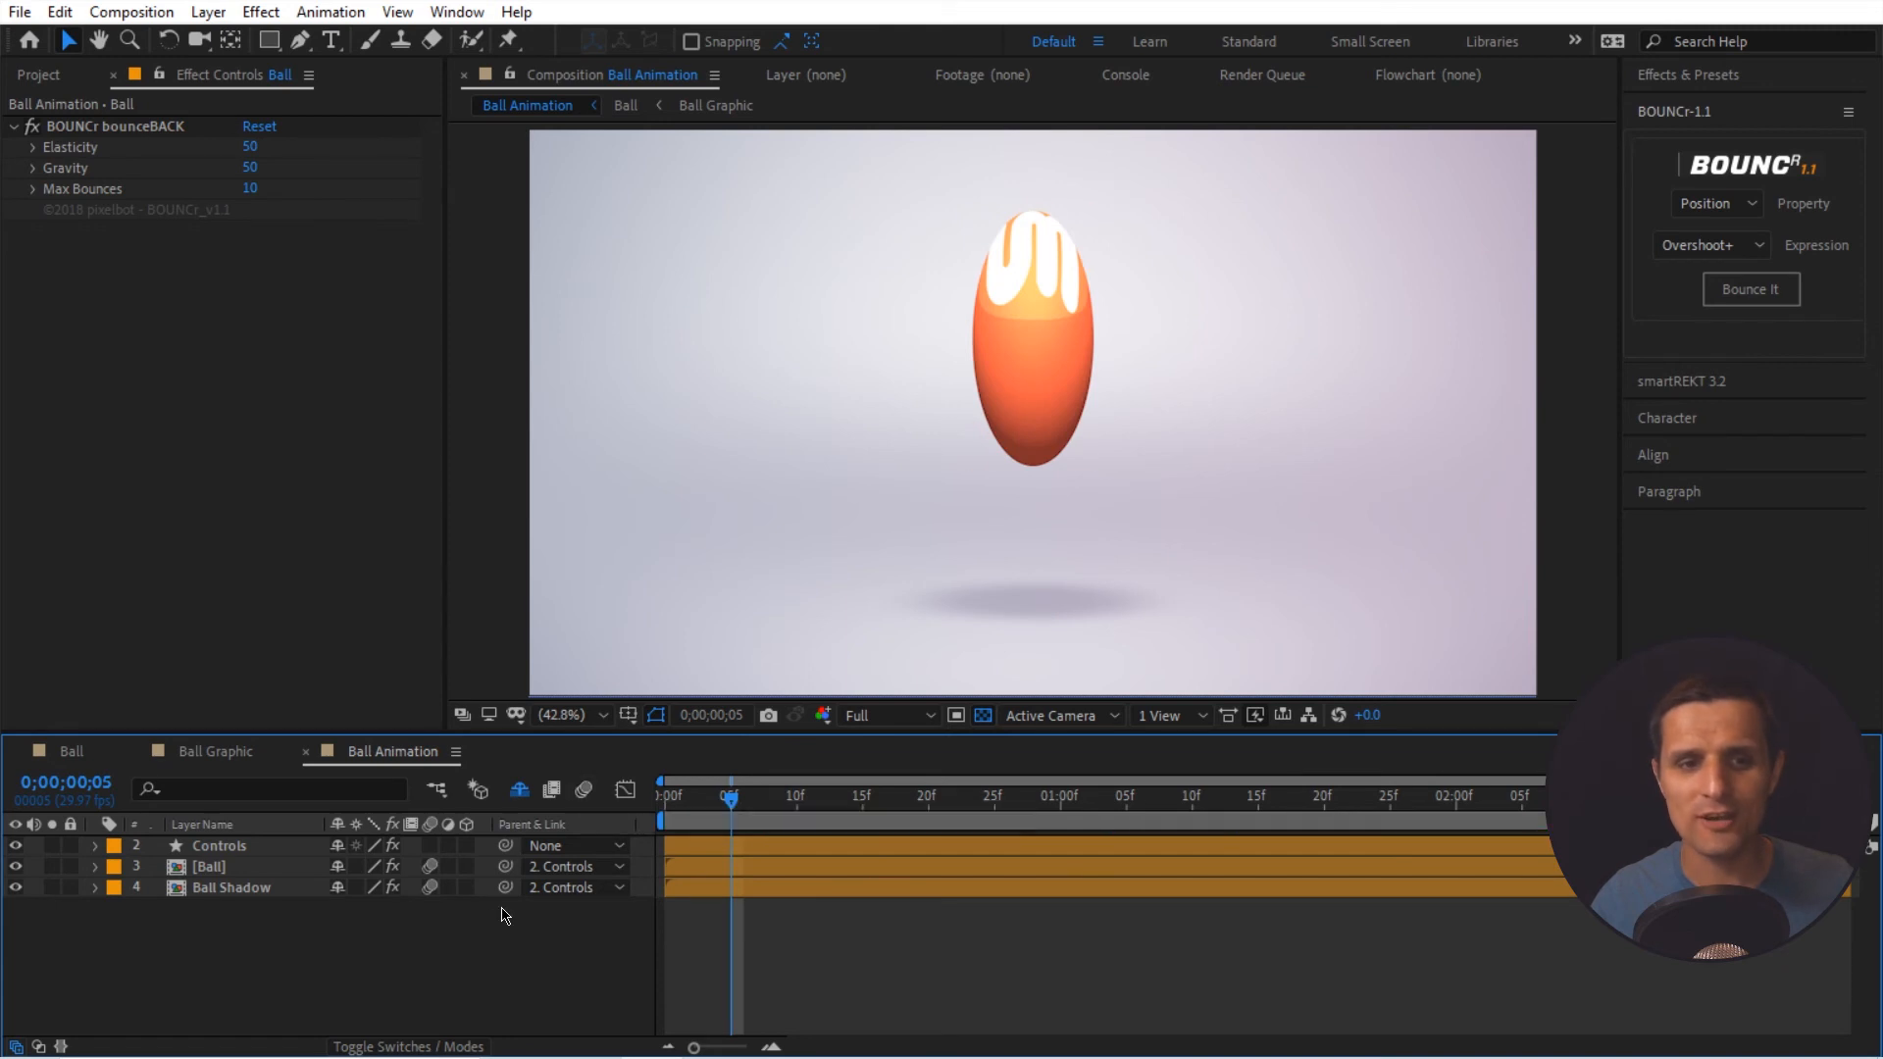
mouse_move(459, 977)
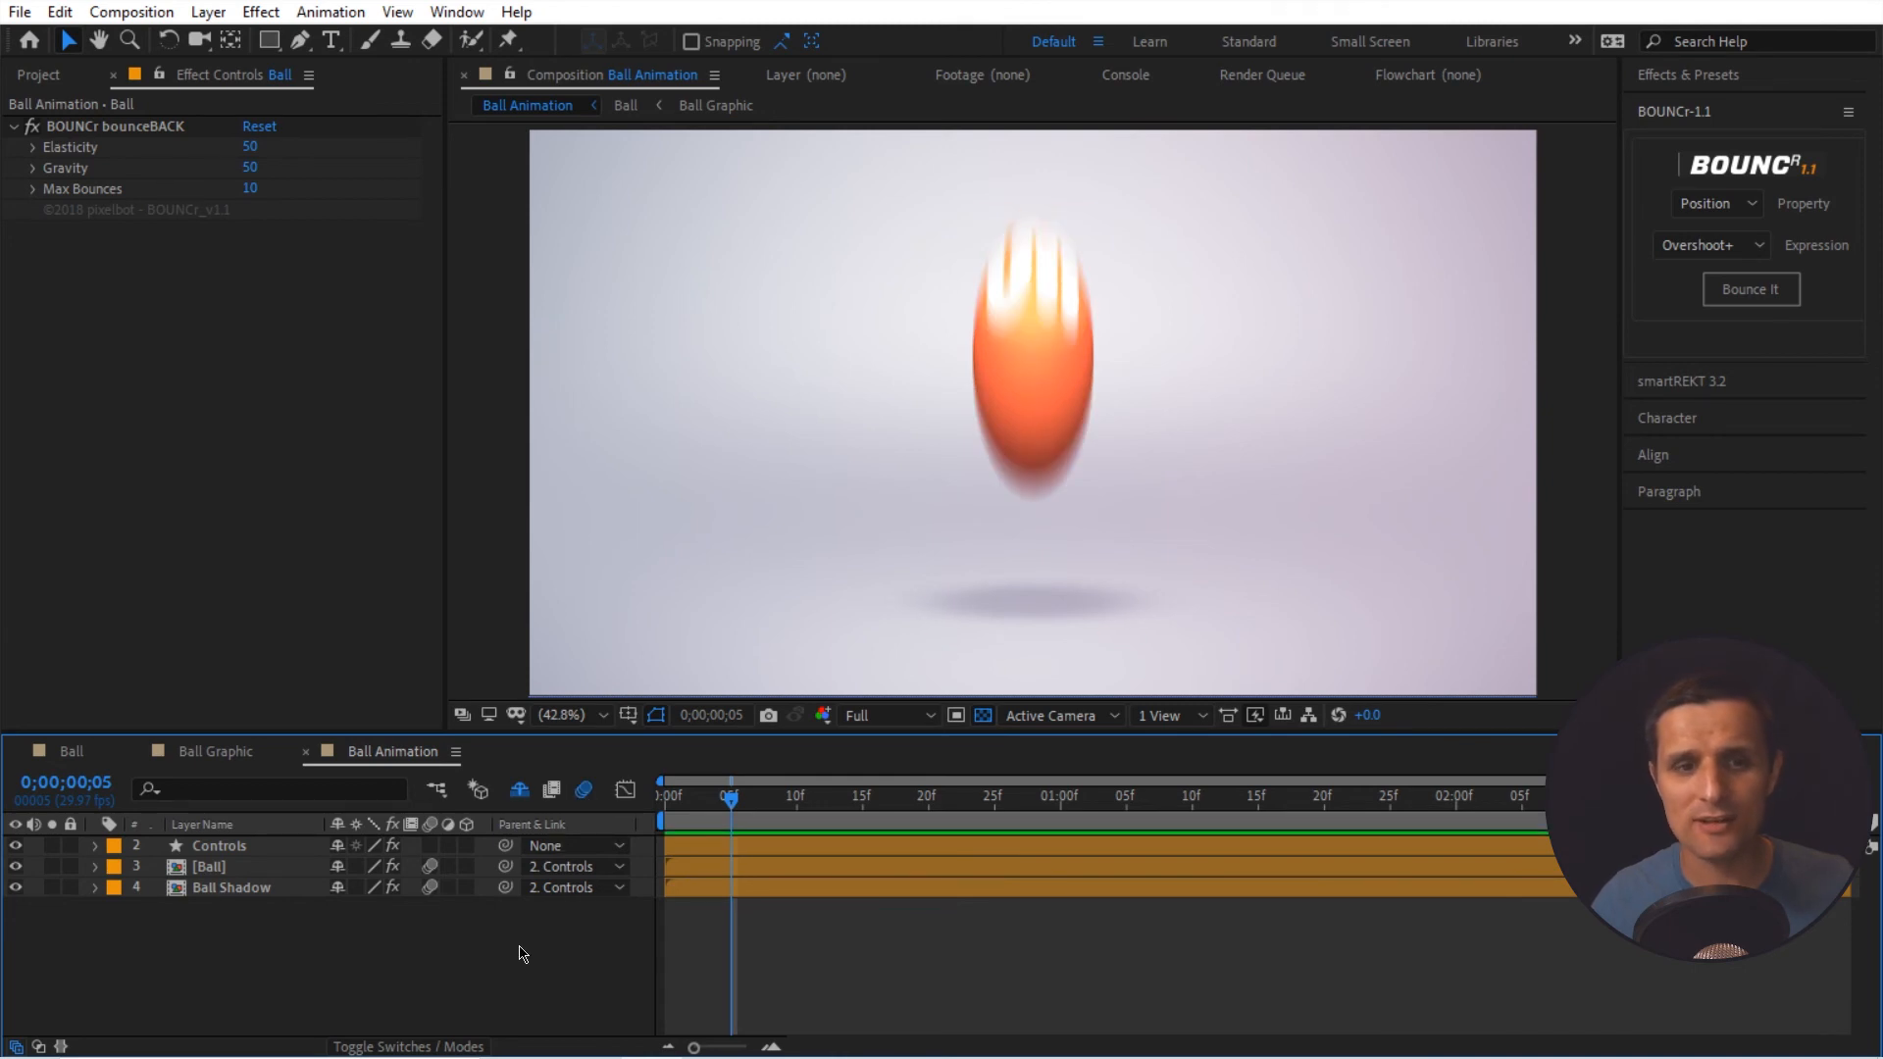
mouse_move(557, 959)
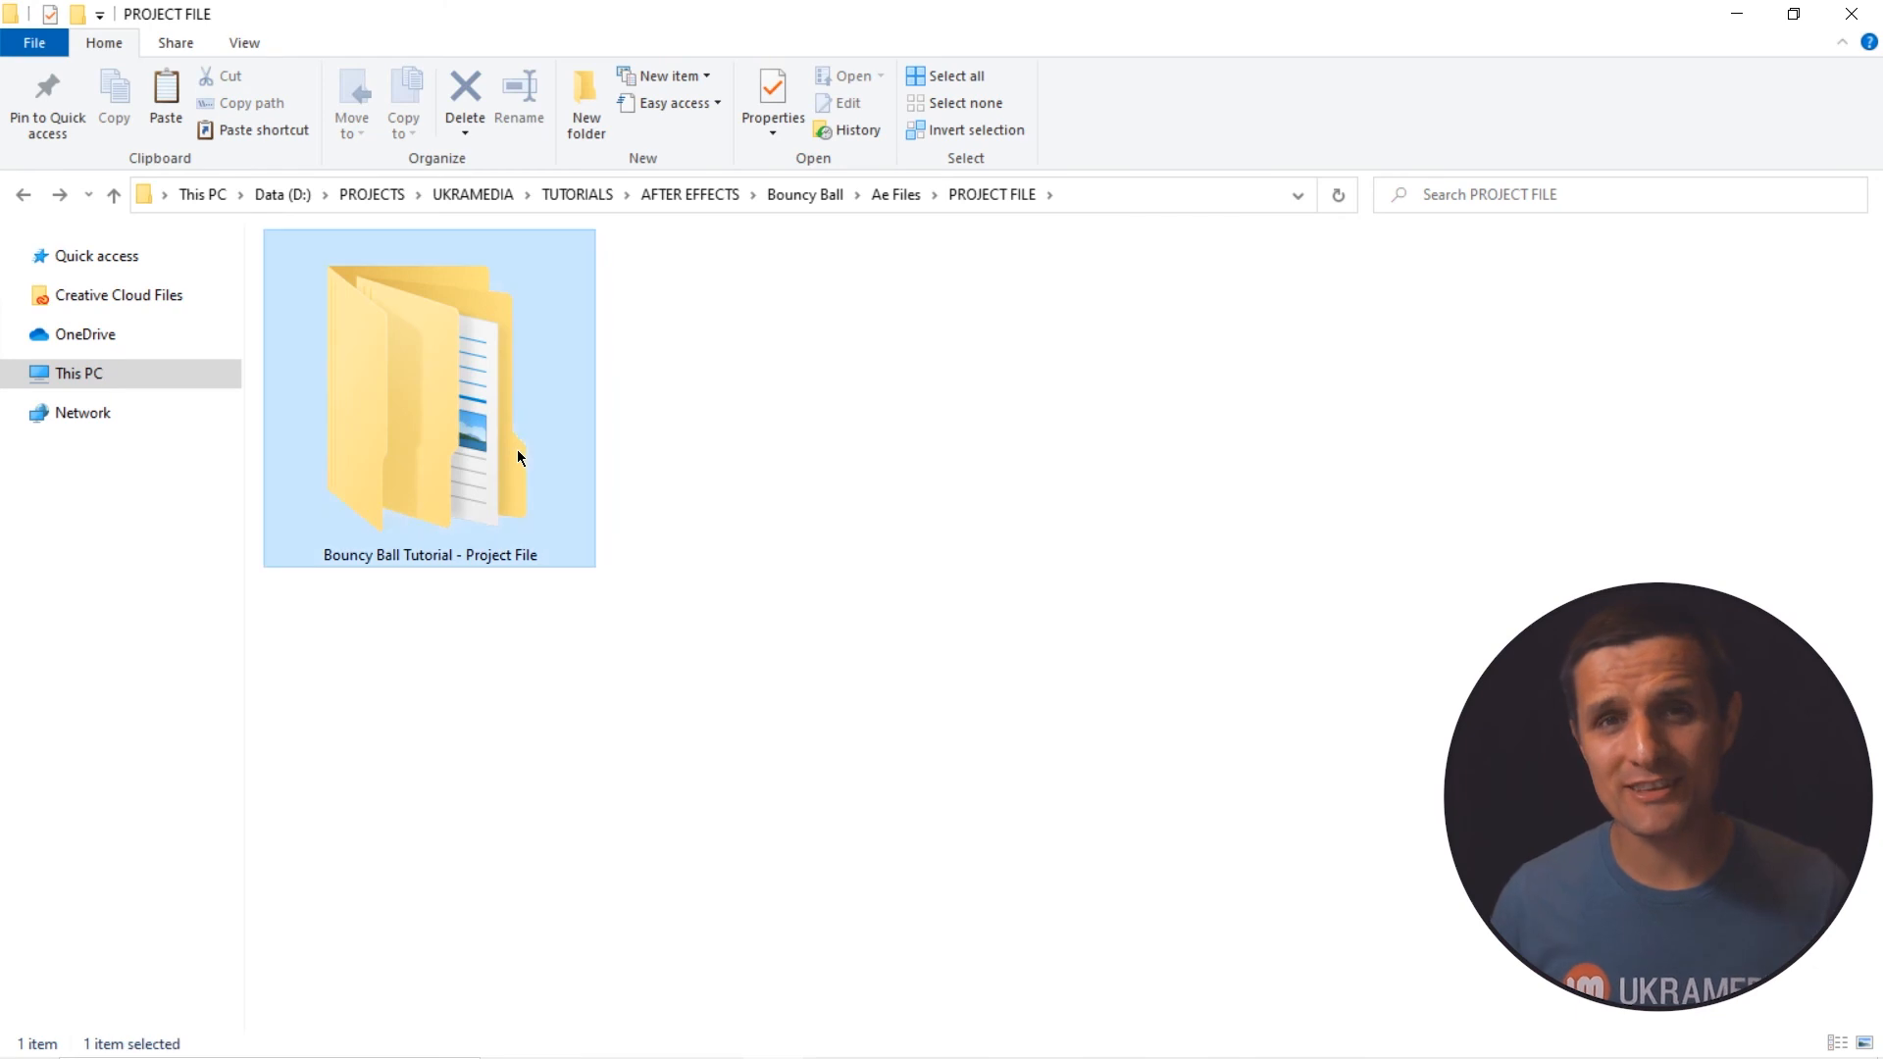
- Open another saved .aep project from the Bouncy Ball Tutorial folder
double_click(428, 396)
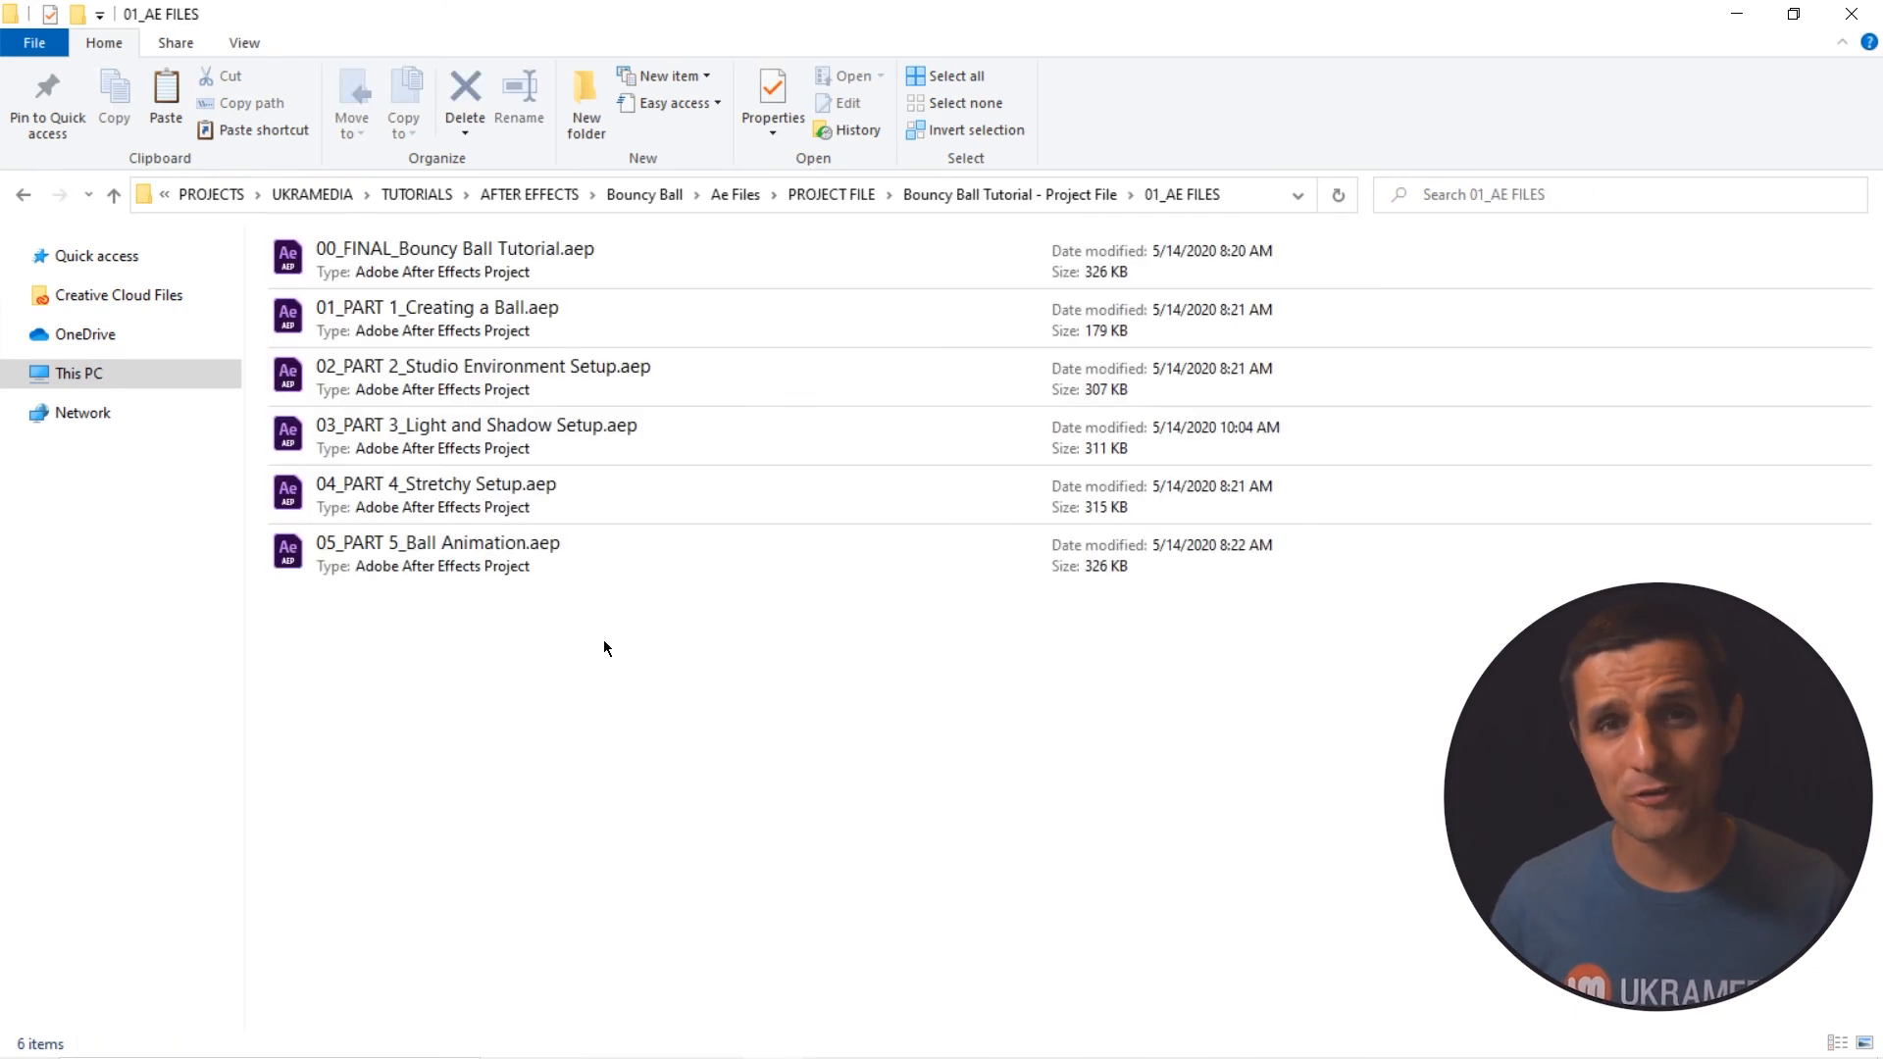
click(476, 435)
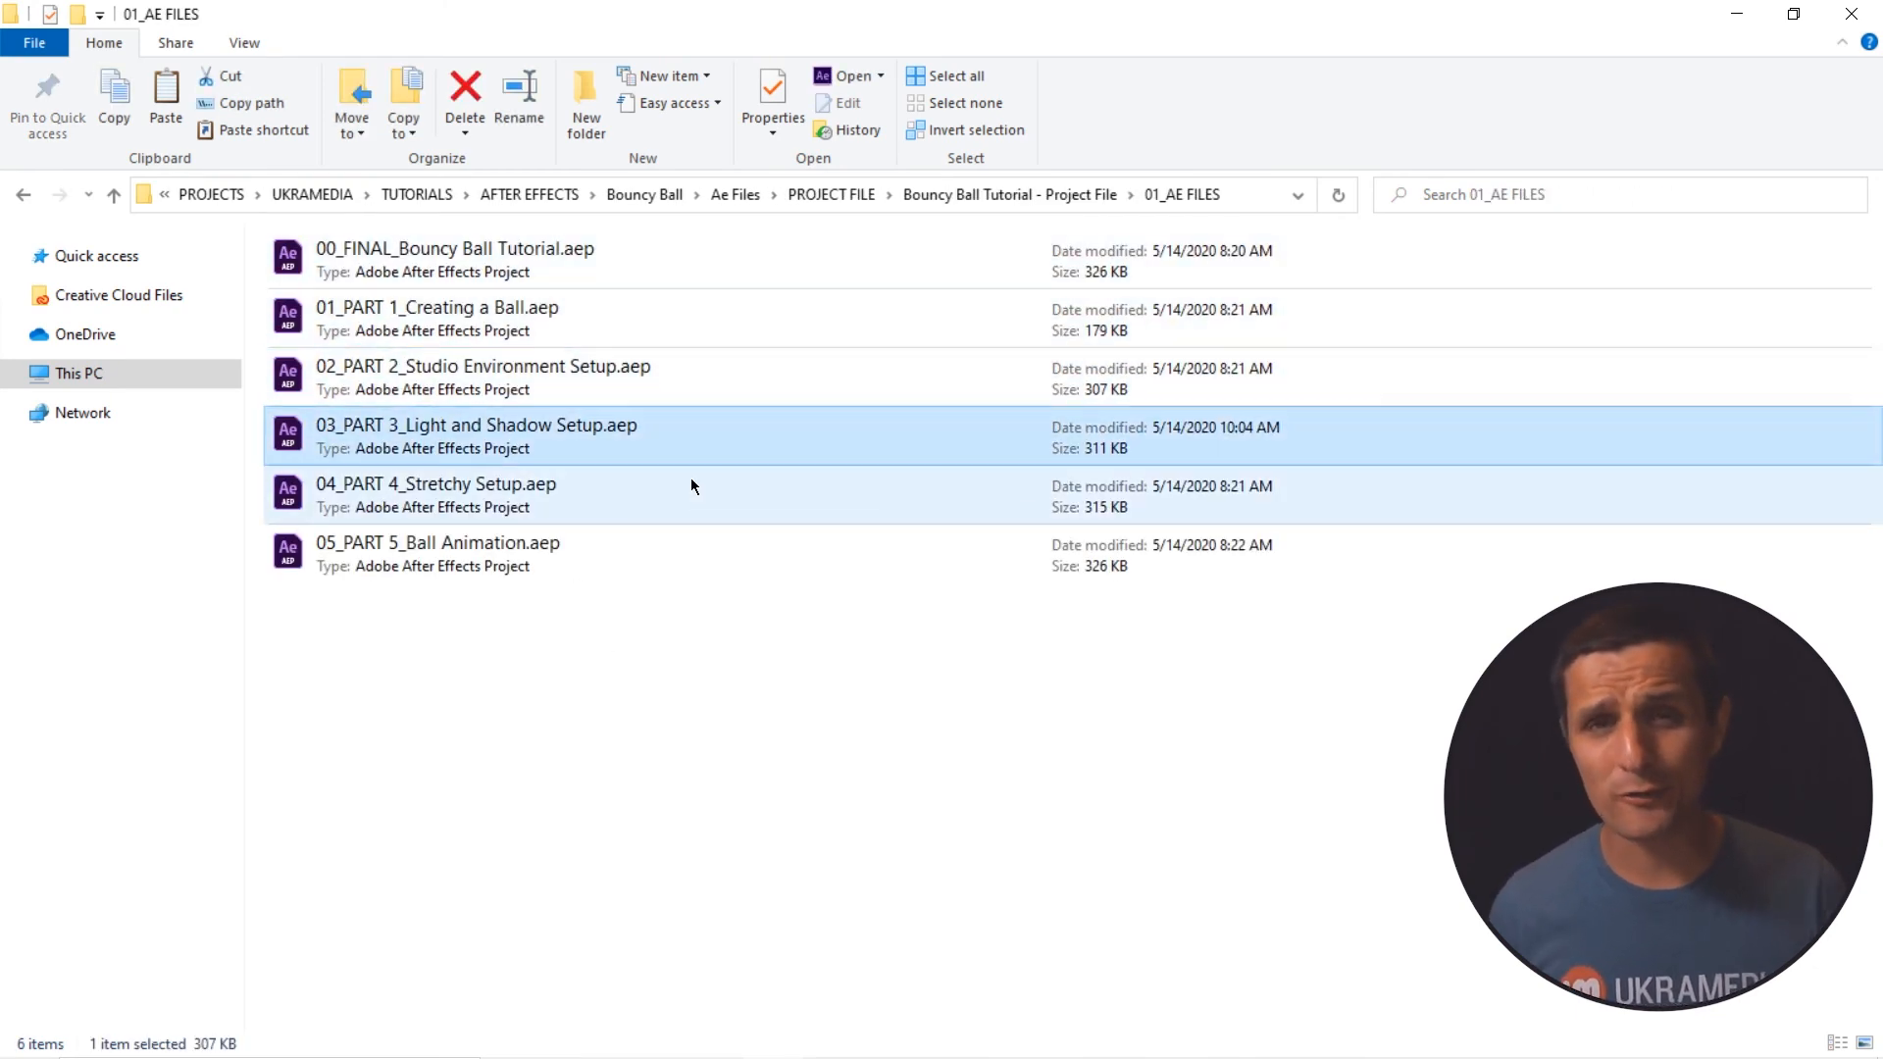
double_click(474, 424)
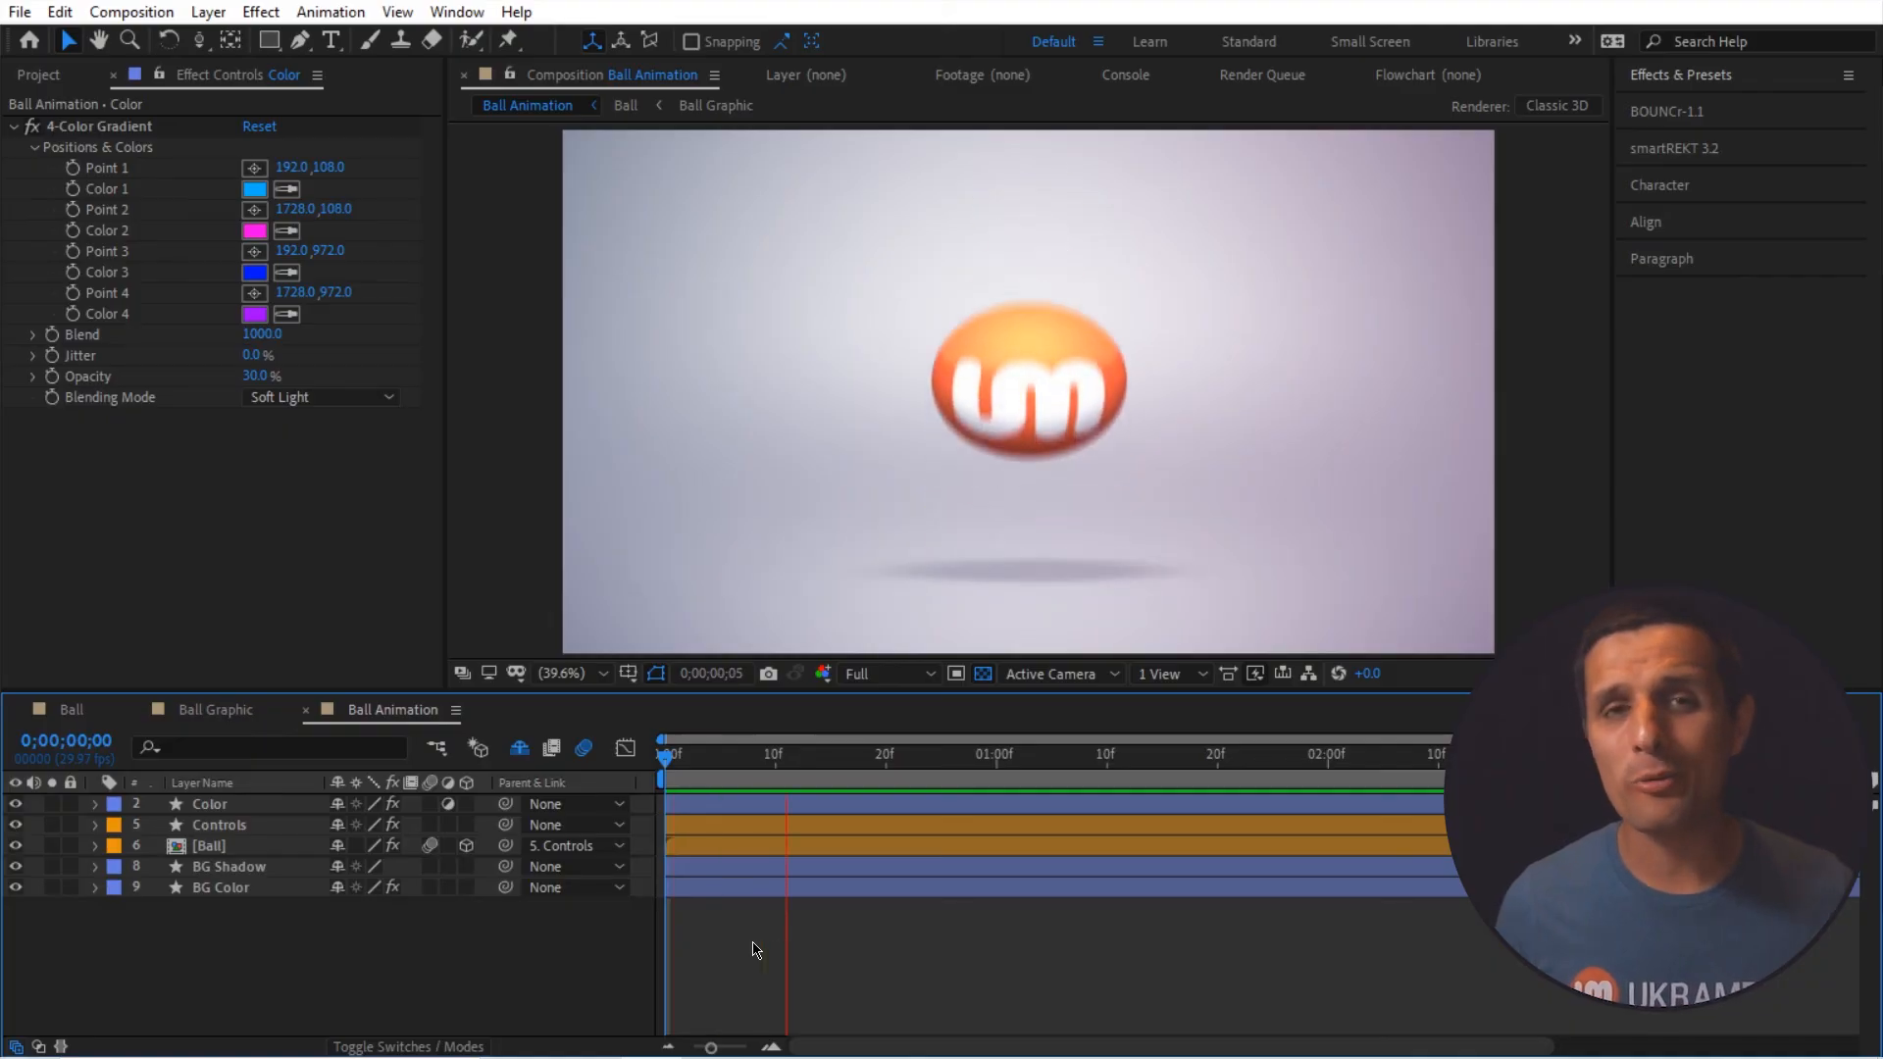